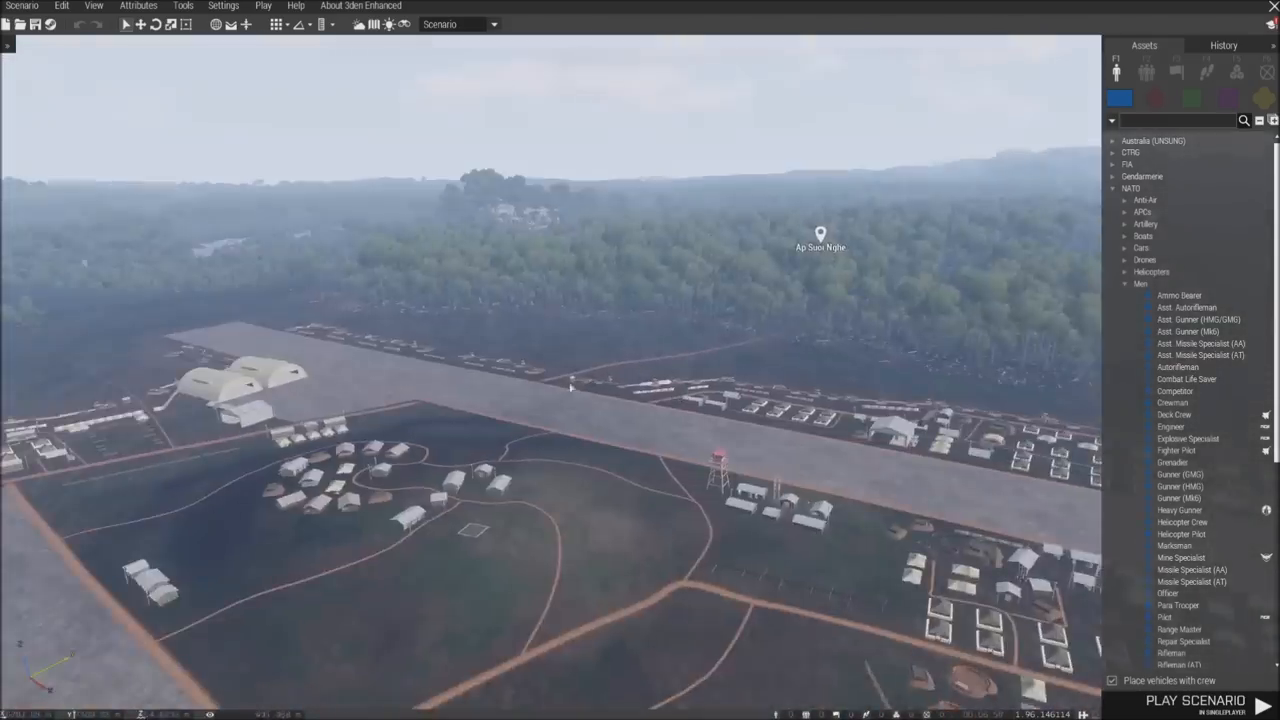
# Open the Scenario menu in the Eden Editor's top menu bar
pyautogui.click(22, 6)
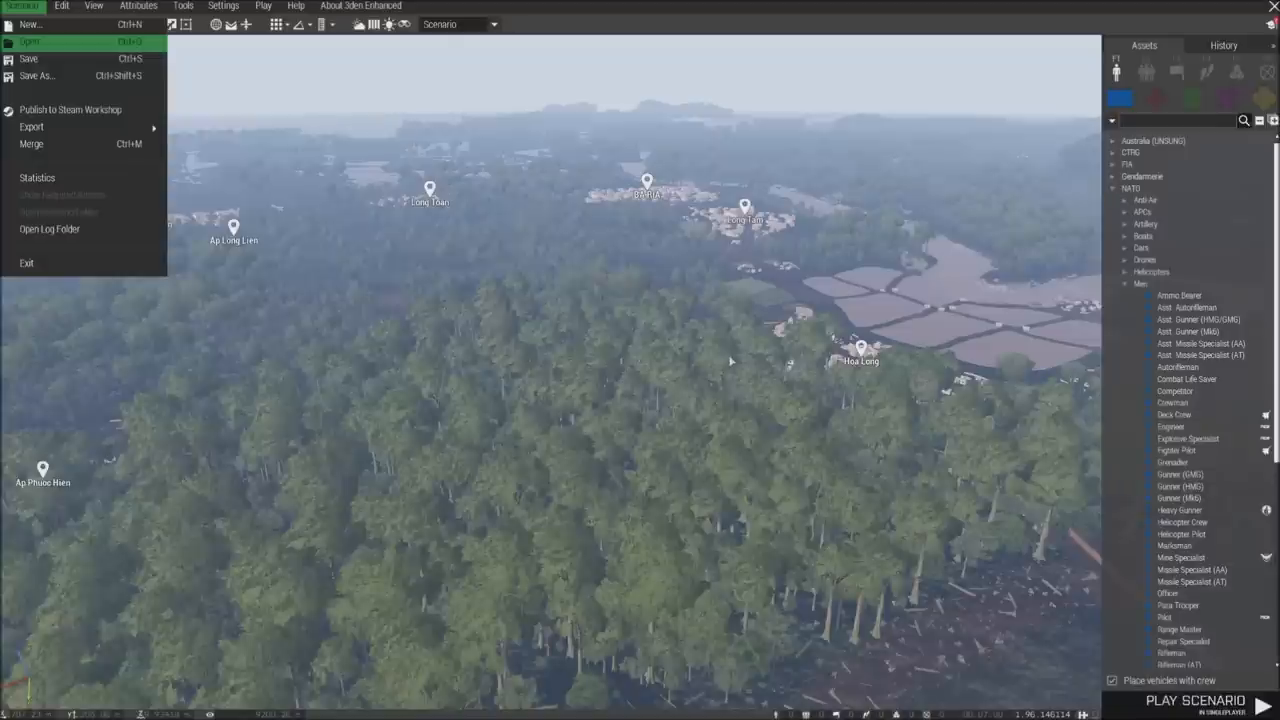
pyautogui.moveTo(716, 382)
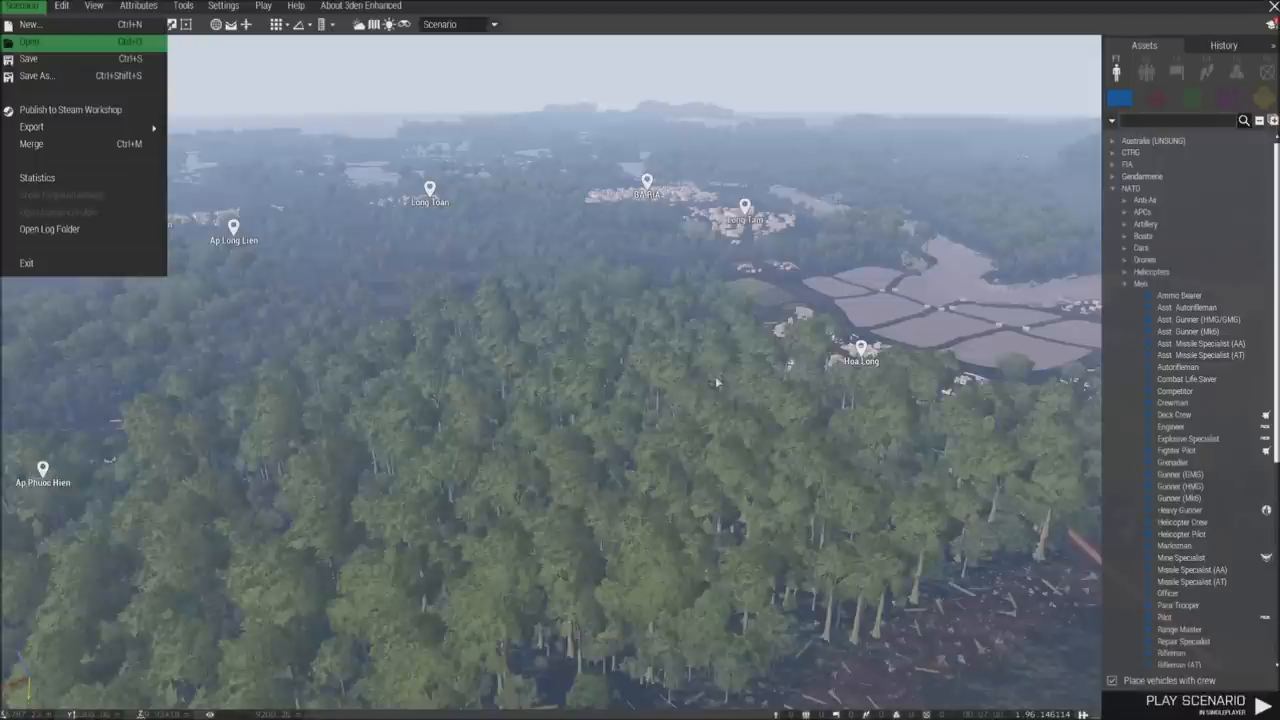
# Open the saved mission Liru_VietCon_2 from the Missions list
pyautogui.click(29, 41)
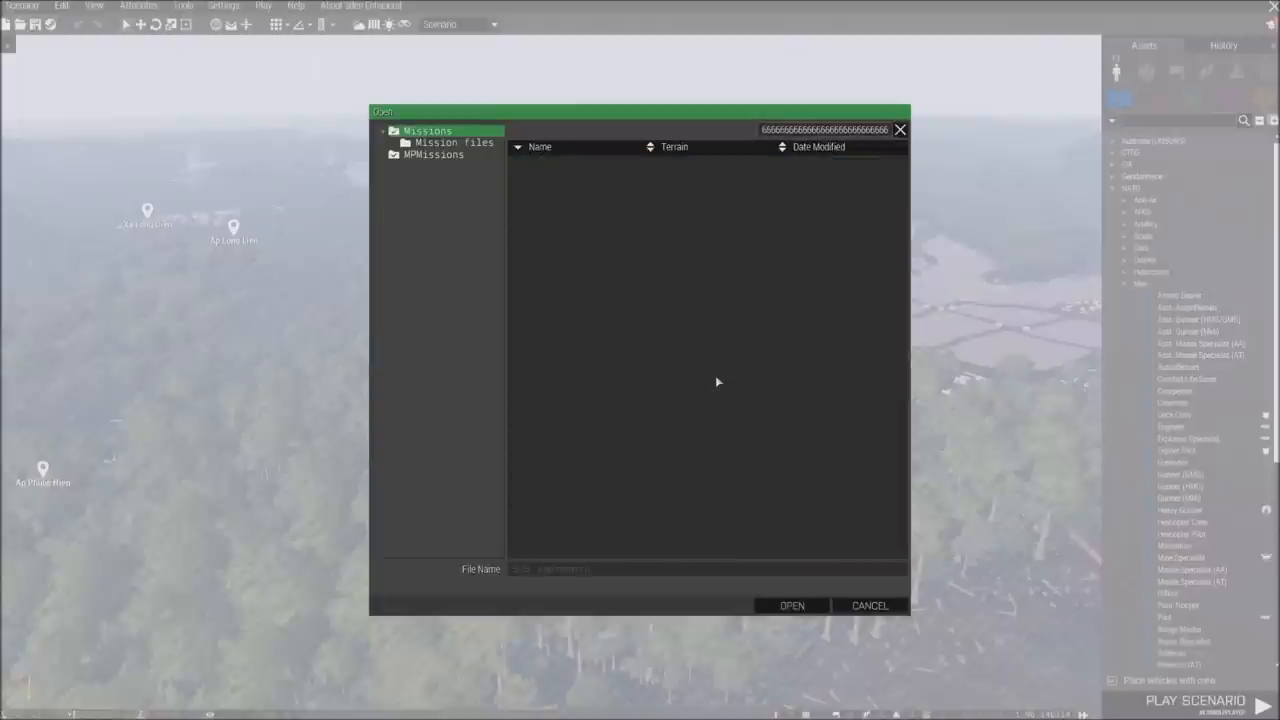
pyautogui.click(898, 130)
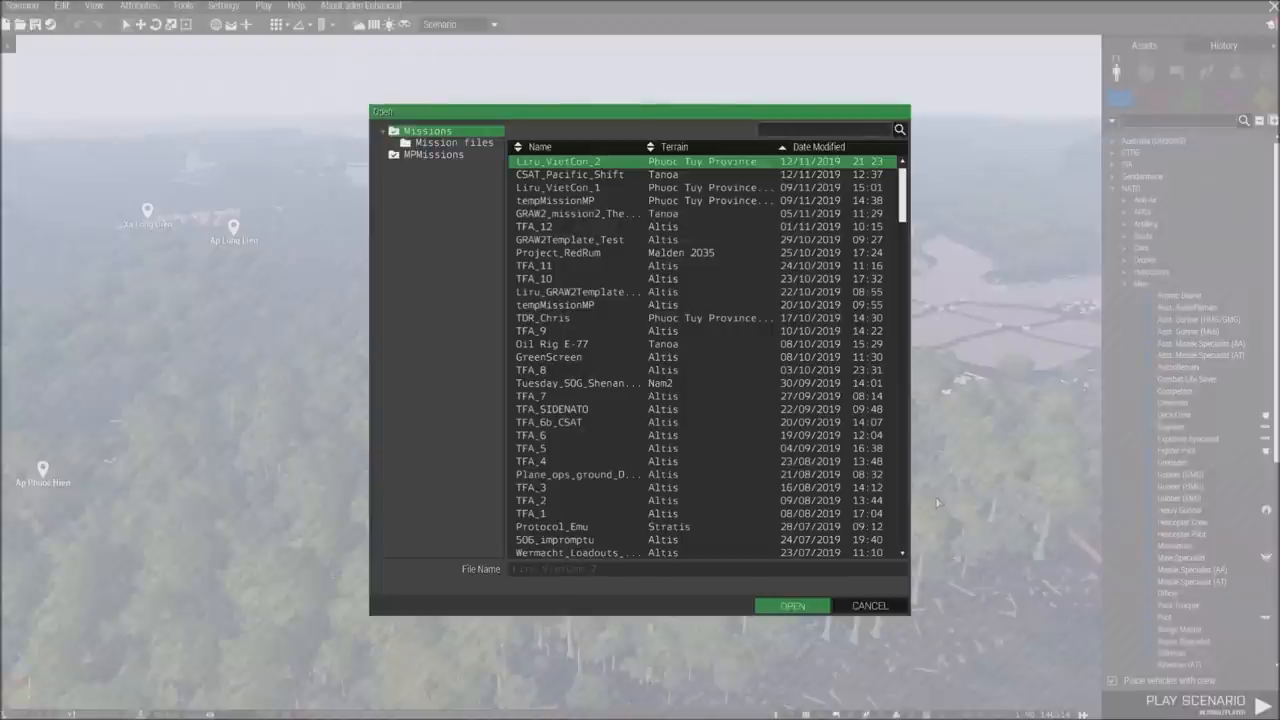
pyautogui.click(792, 605)
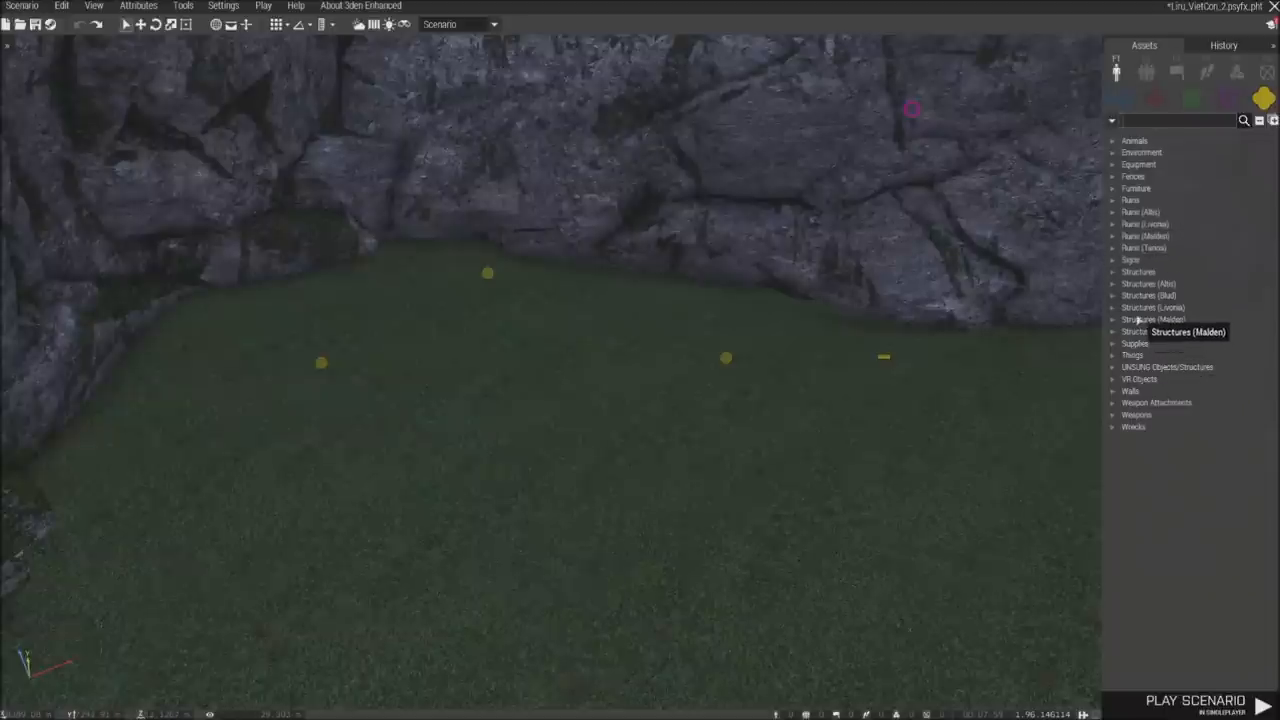
# Expand the Signs props and its Advertisements, Warnings and Flags subcategories
pyautogui.click(1113, 259)
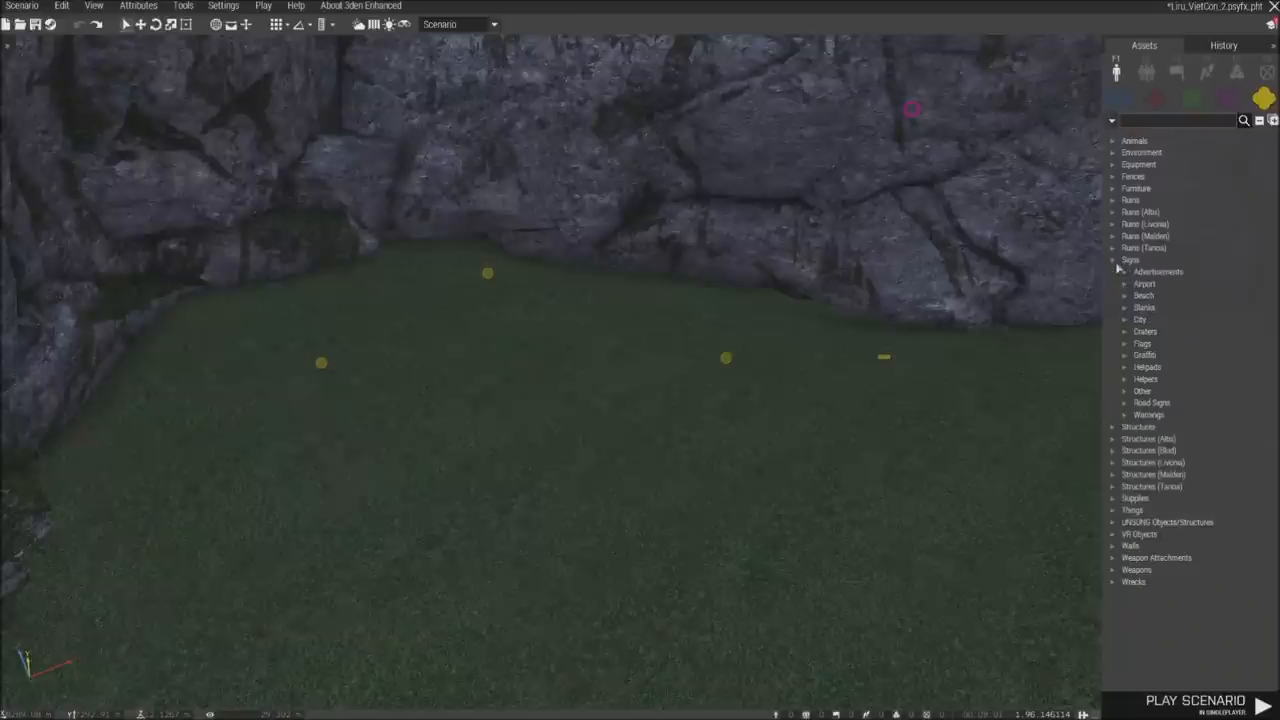
pyautogui.click(1127, 271)
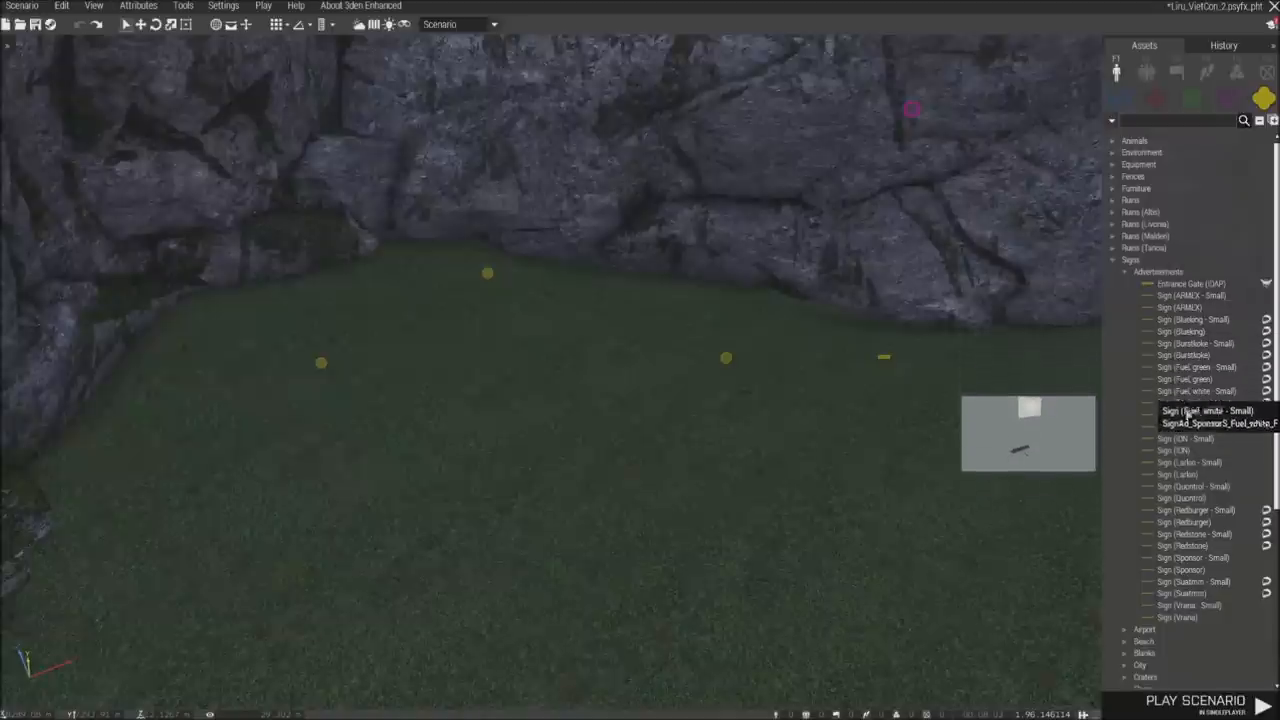
pyautogui.click(1126, 271)
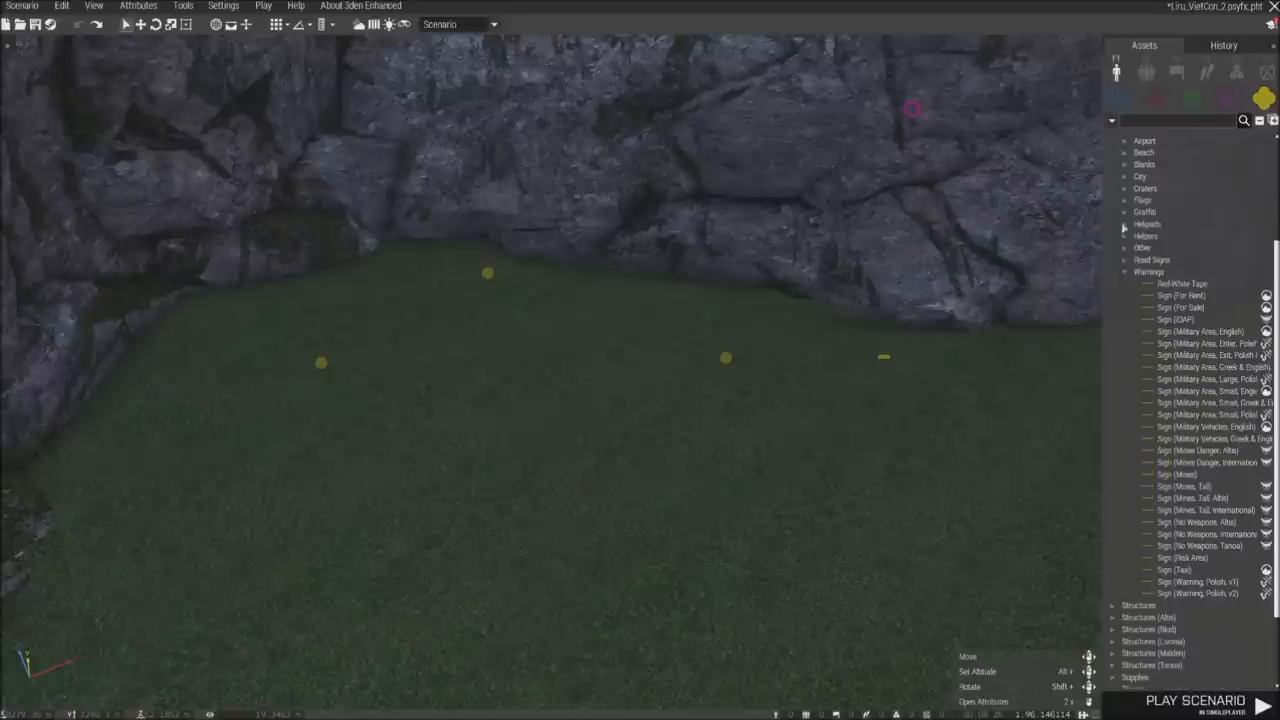
pyautogui.click(1145, 211)
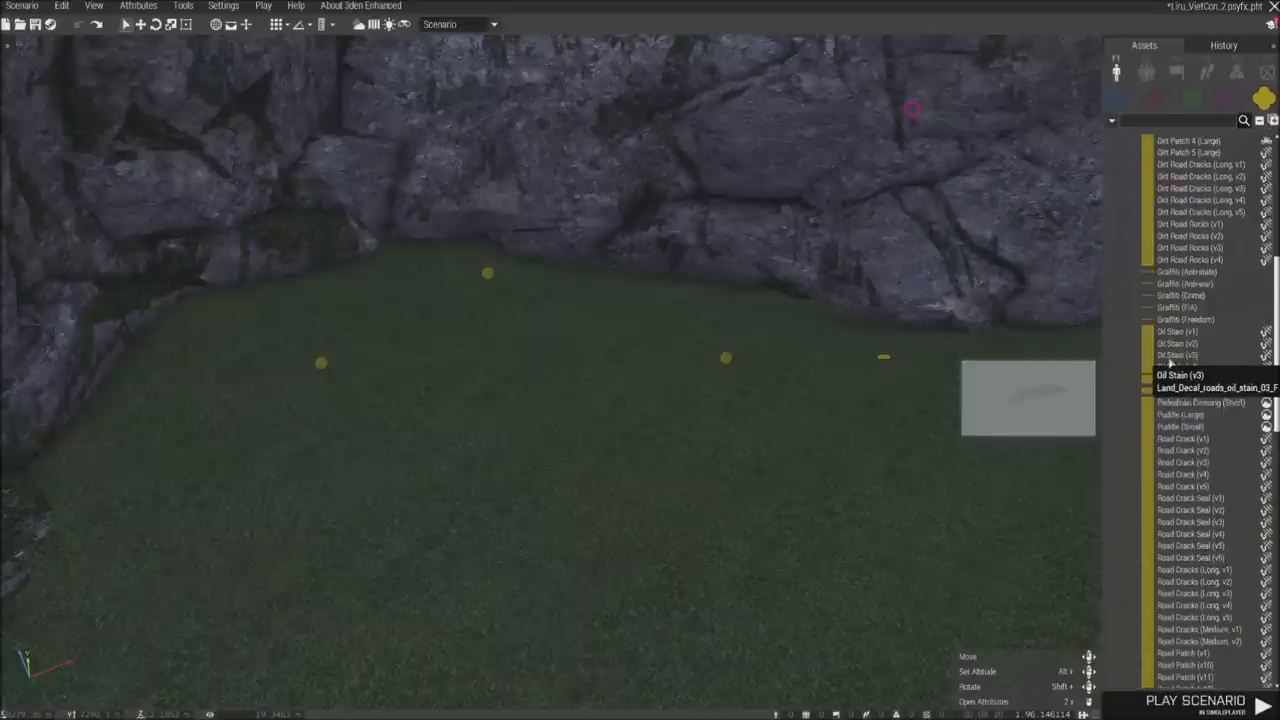
pyautogui.scroll(-3)
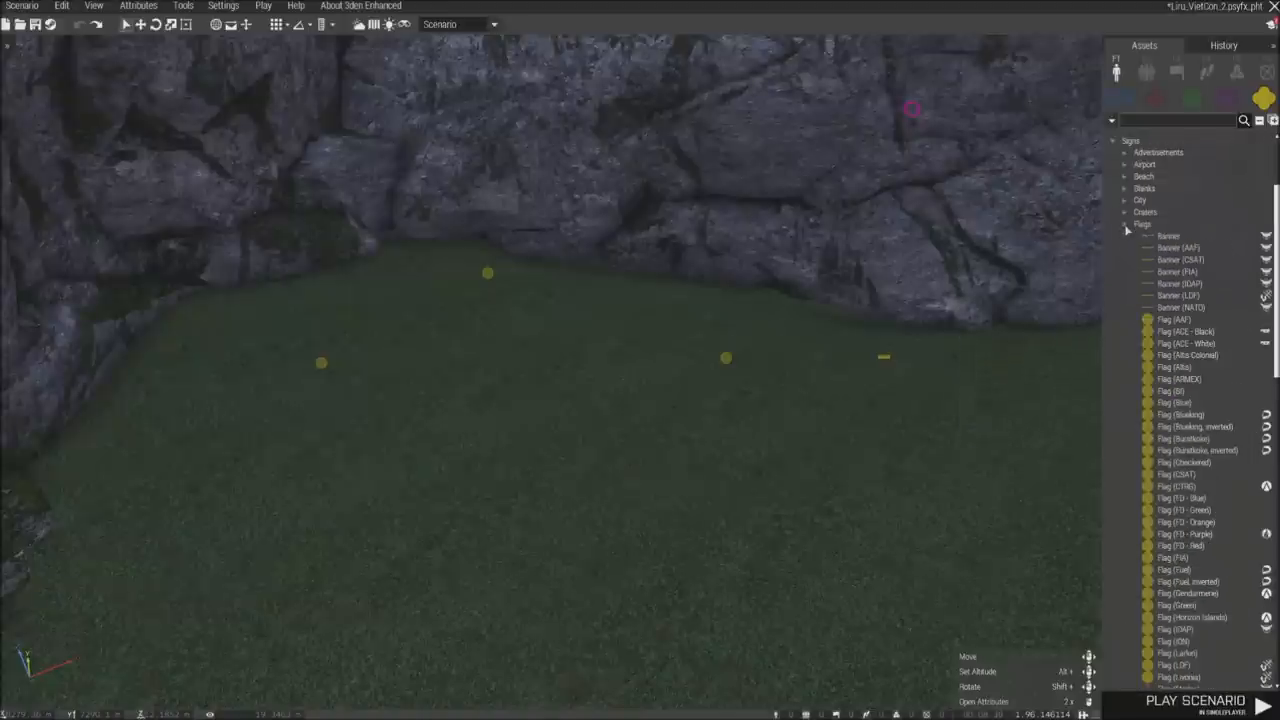
pyautogui.click(1126, 224)
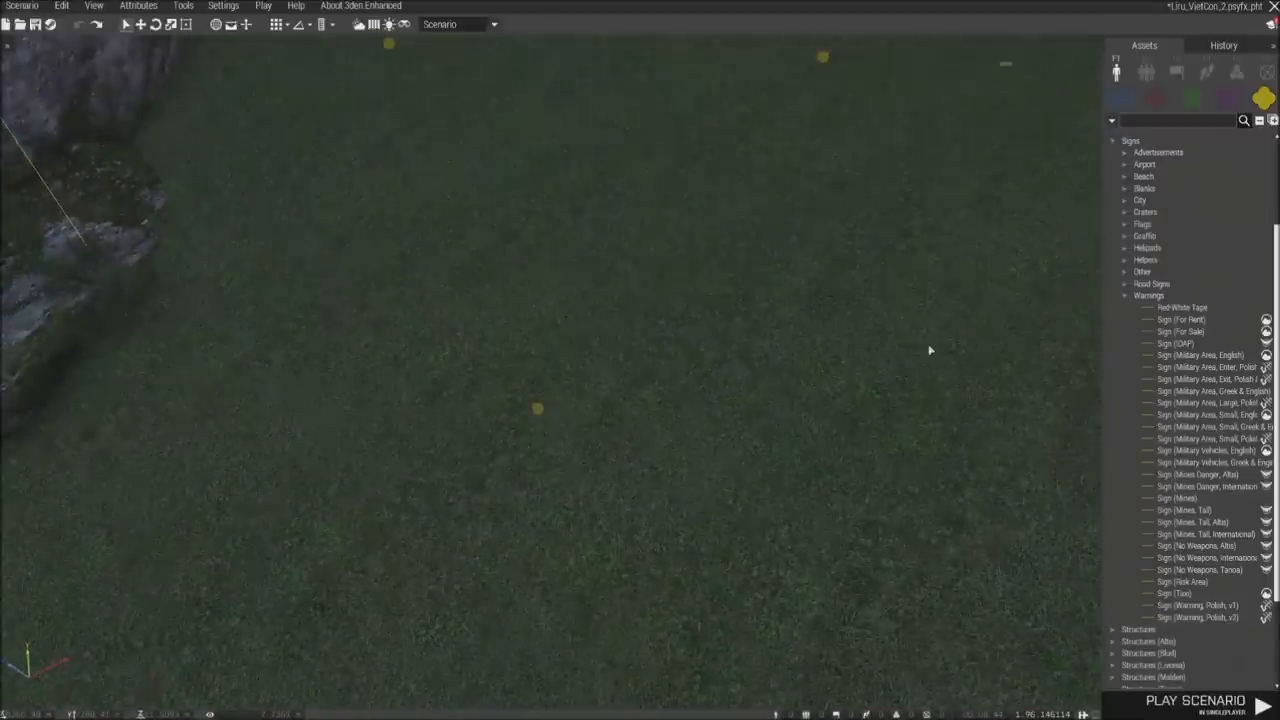
# Browse the Helpers, Graffiti, Advertisements, Other and Beach sign subcategories
pyautogui.click(1127, 188)
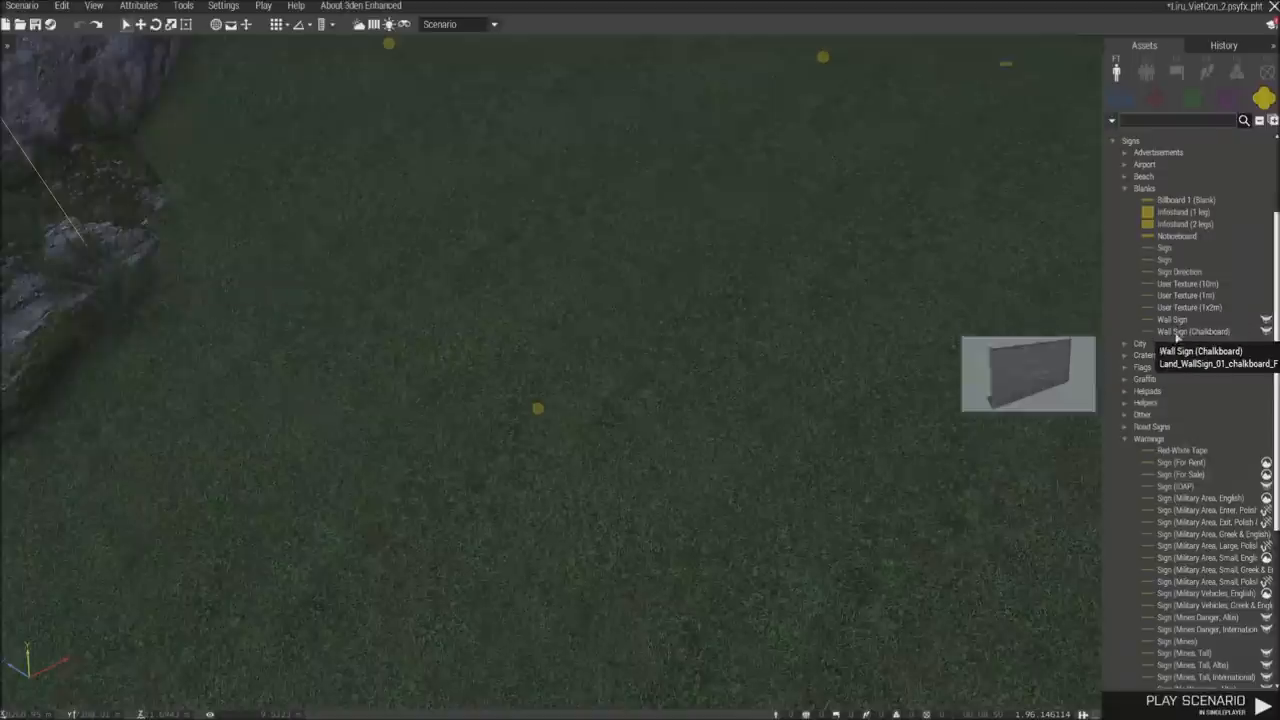
pyautogui.moveTo(1160, 200)
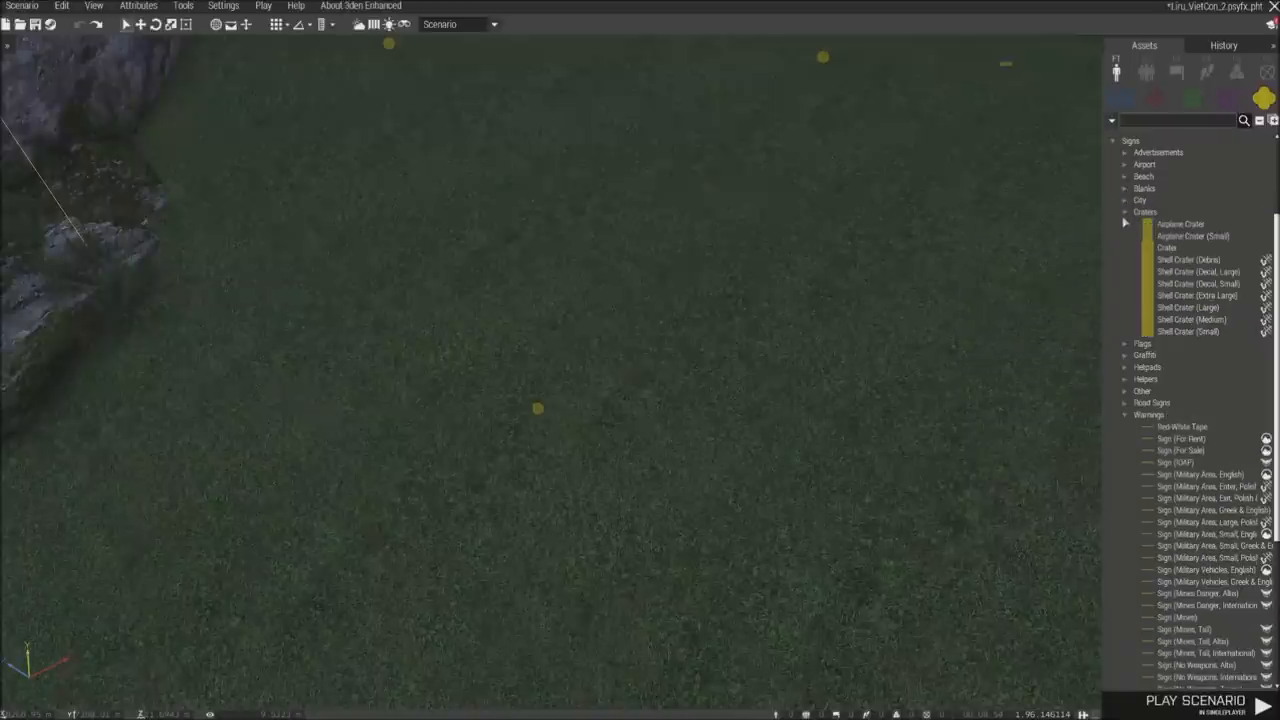
pyautogui.click(1126, 211)
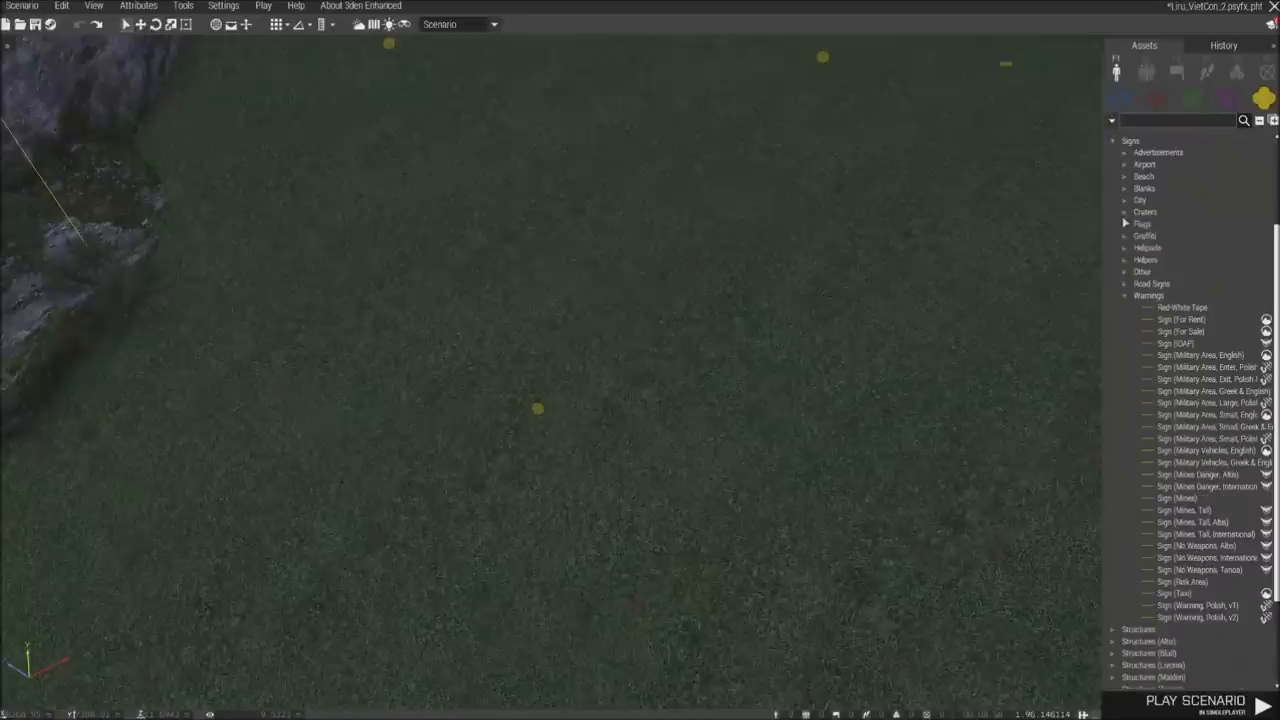
pyautogui.moveTo(850, 193)
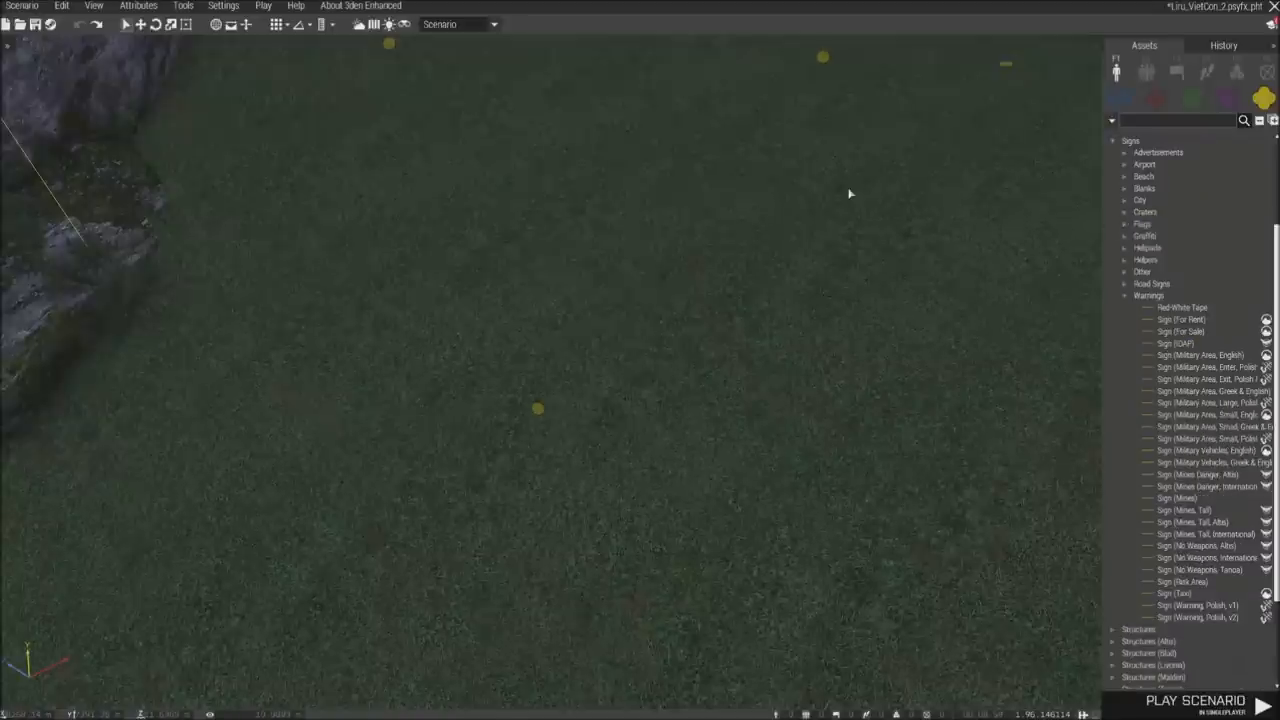
pyautogui.moveTo(853, 202)
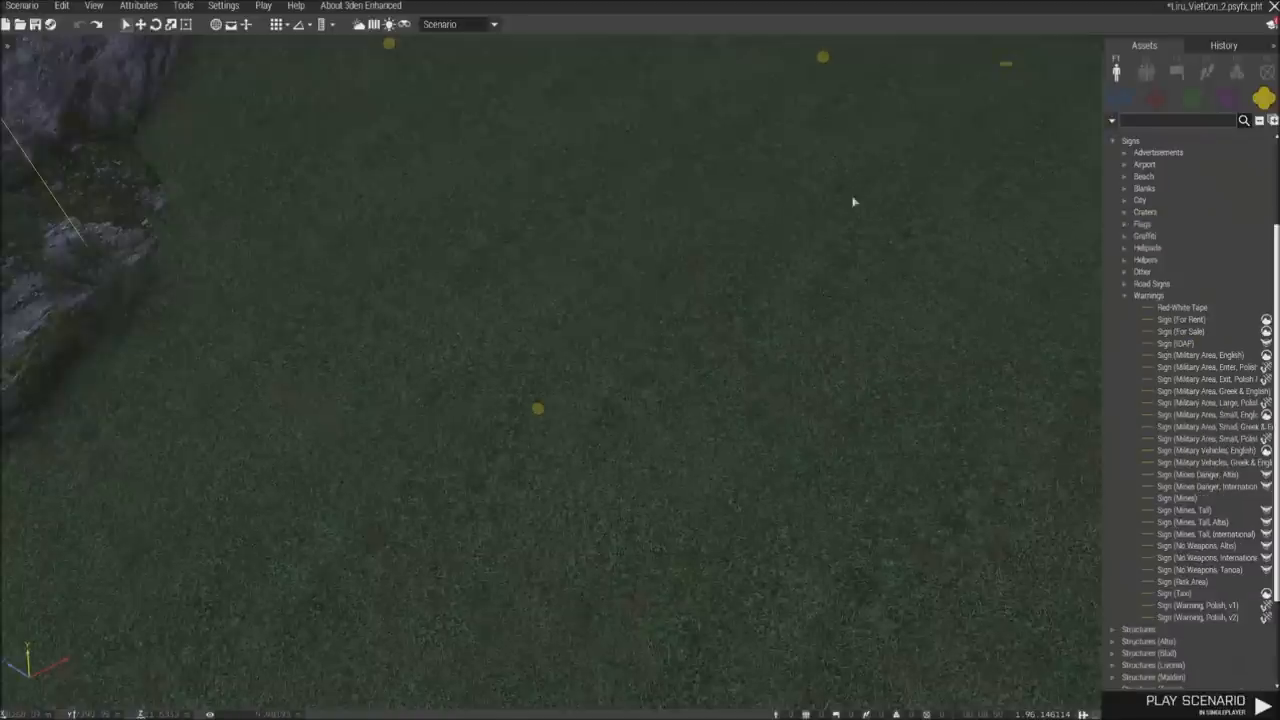
pyautogui.moveTo(693, 307)
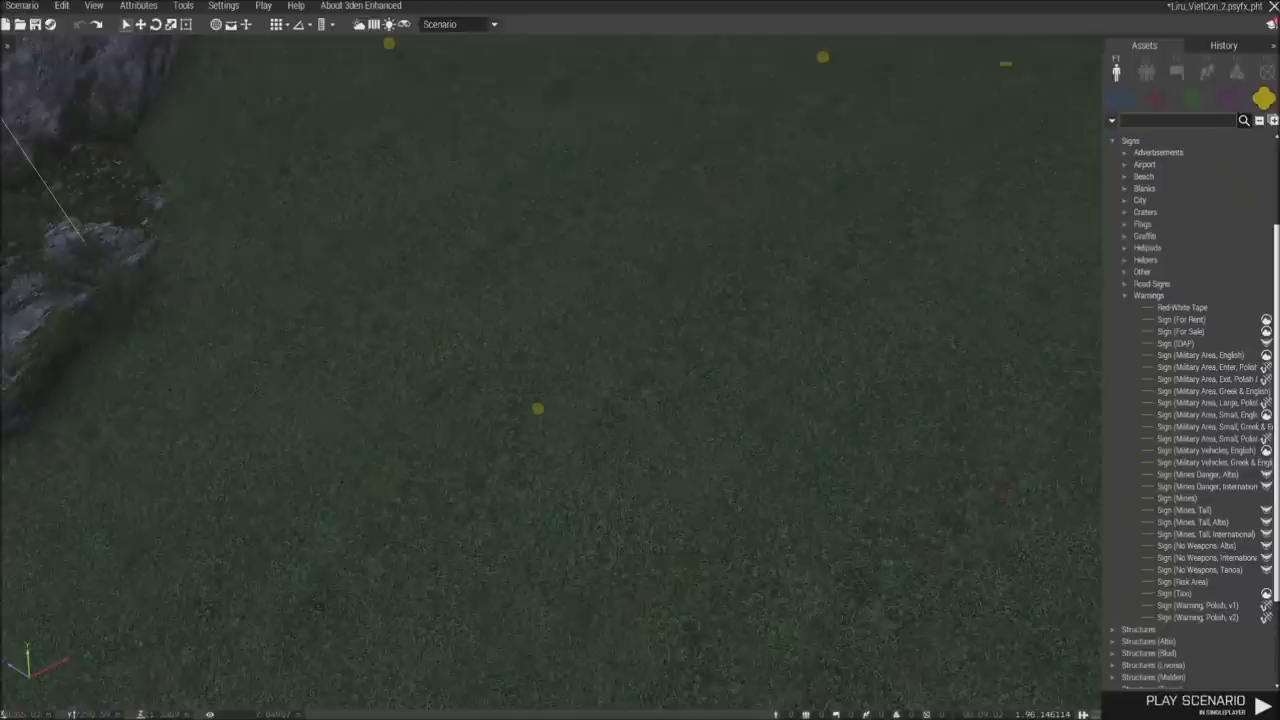
pyautogui.moveTo(766, 426)
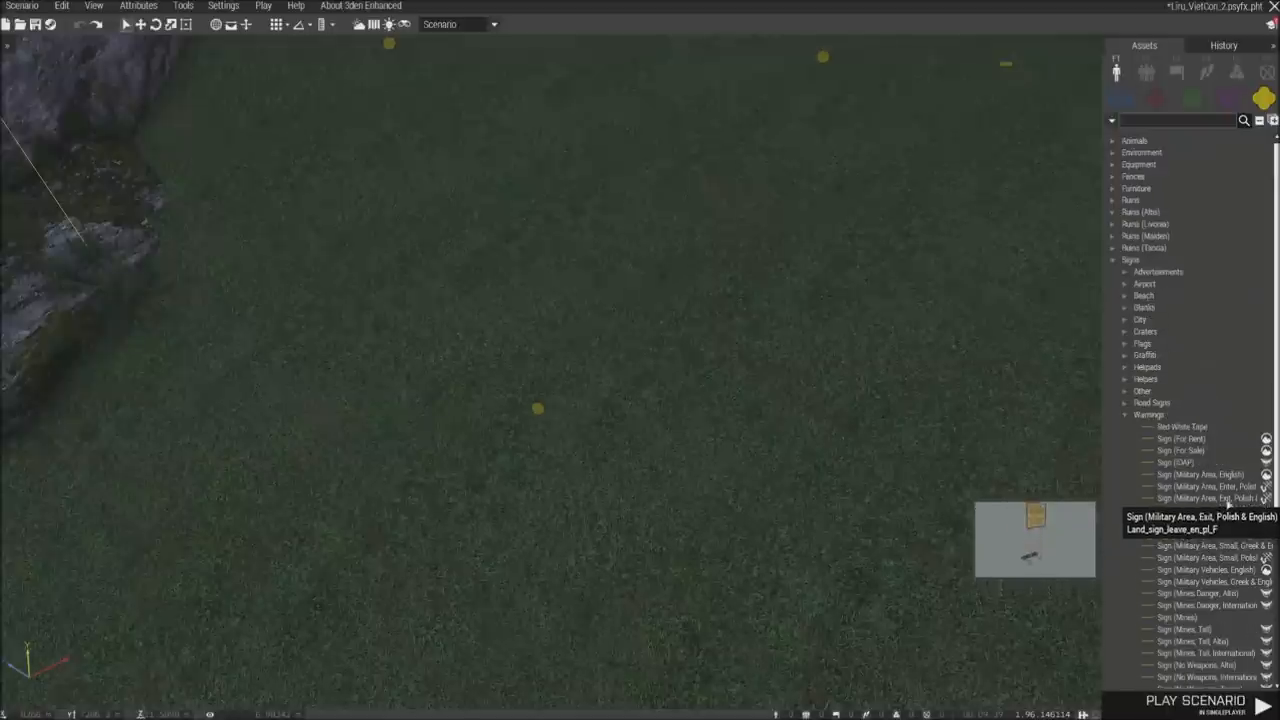
pyautogui.click(1151, 402)
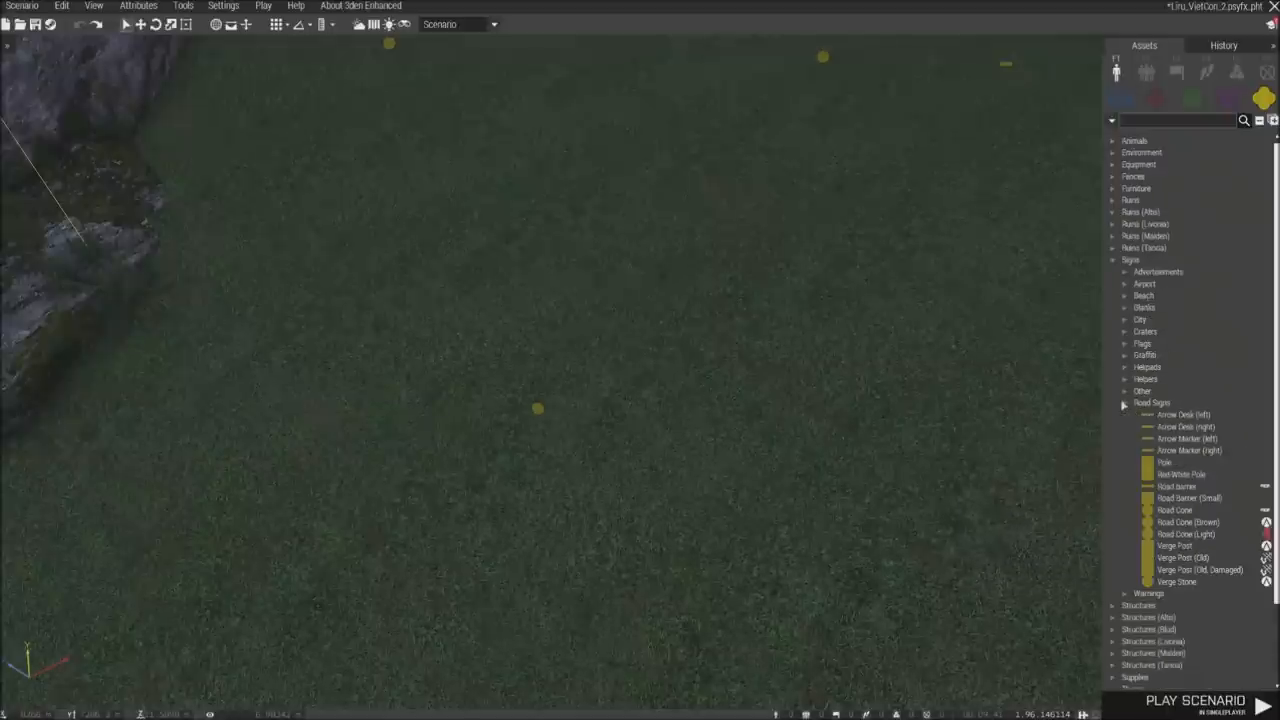
pyautogui.moveTo(1180, 487)
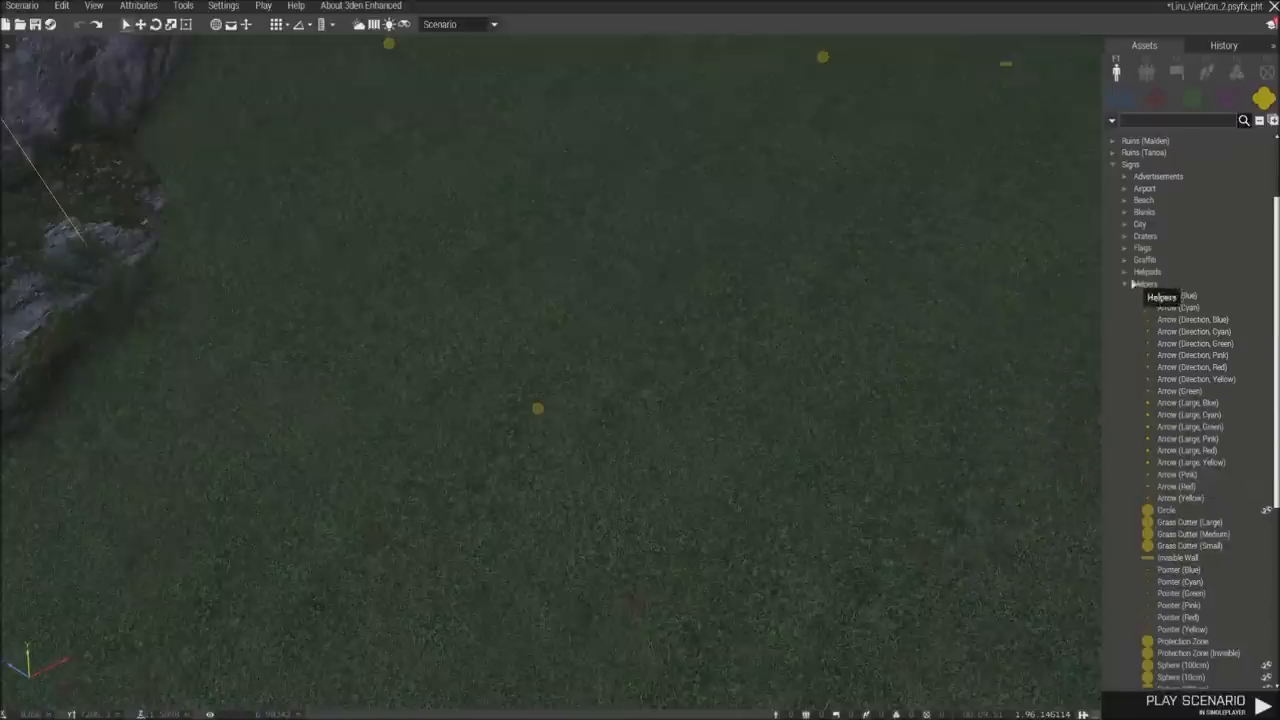
pyautogui.click(1125, 260)
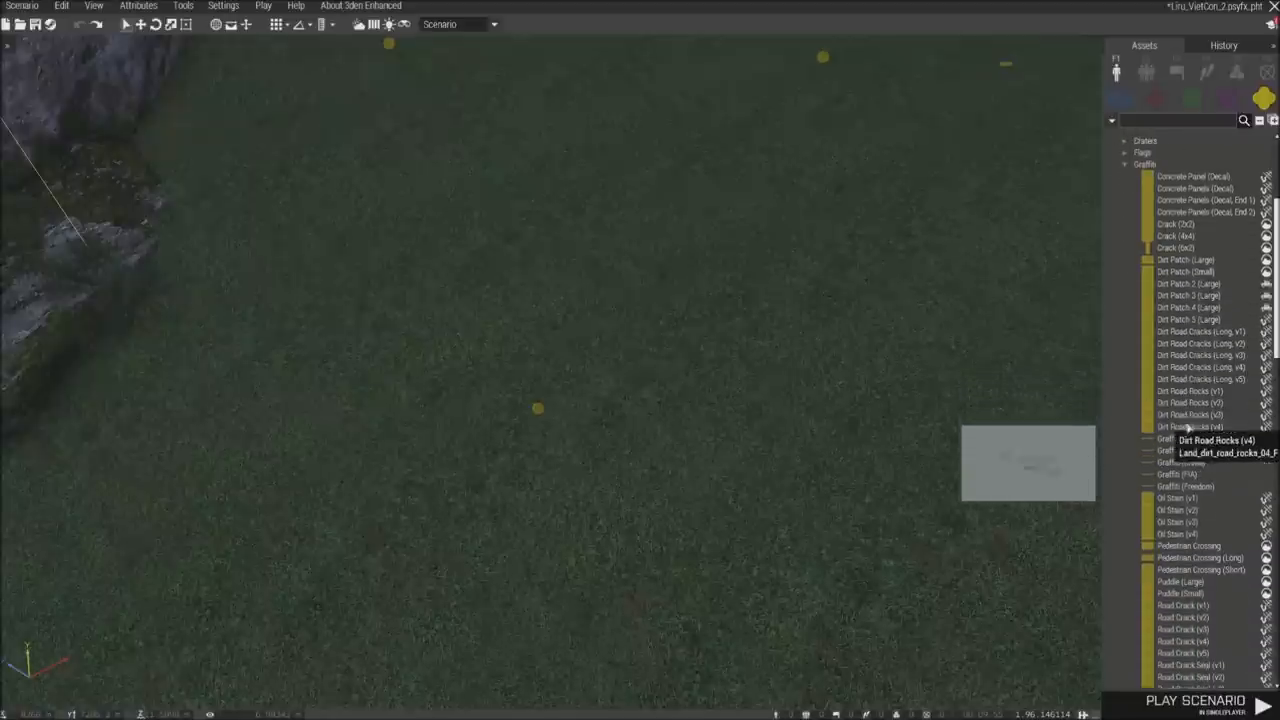
pyautogui.scroll(-3)
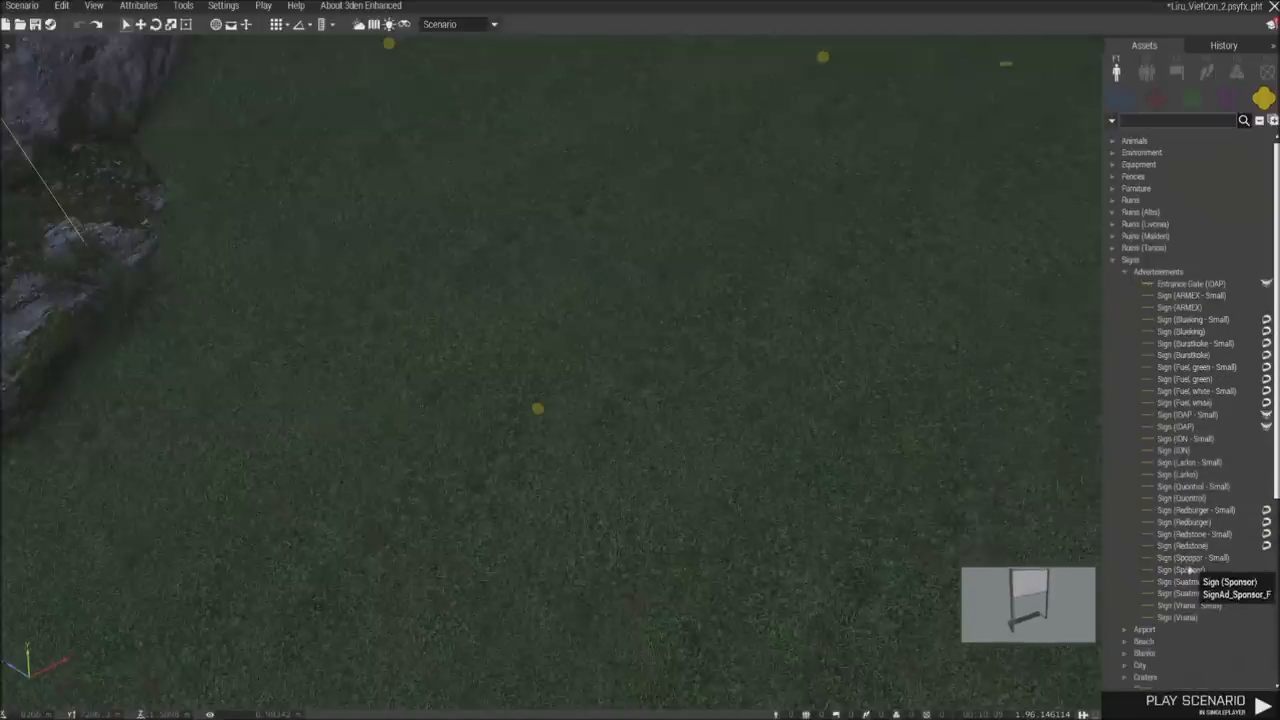
pyautogui.click(1125, 271)
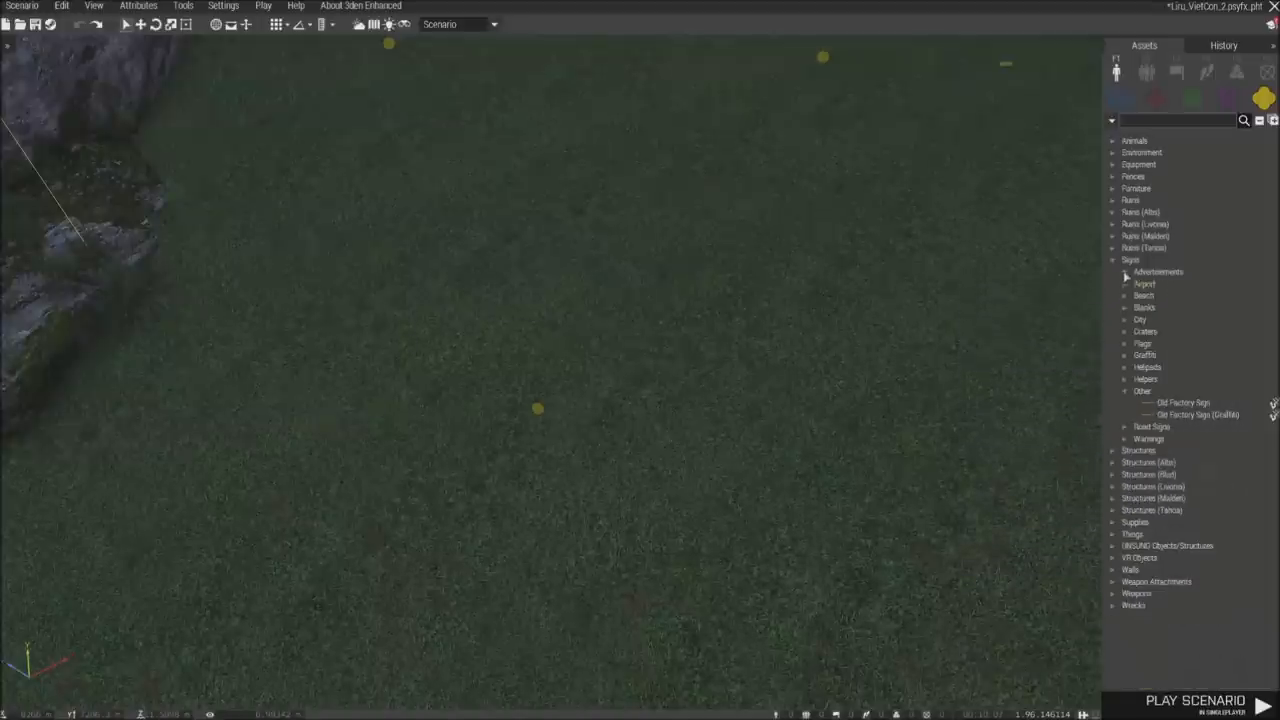
pyautogui.moveTo(1134, 593)
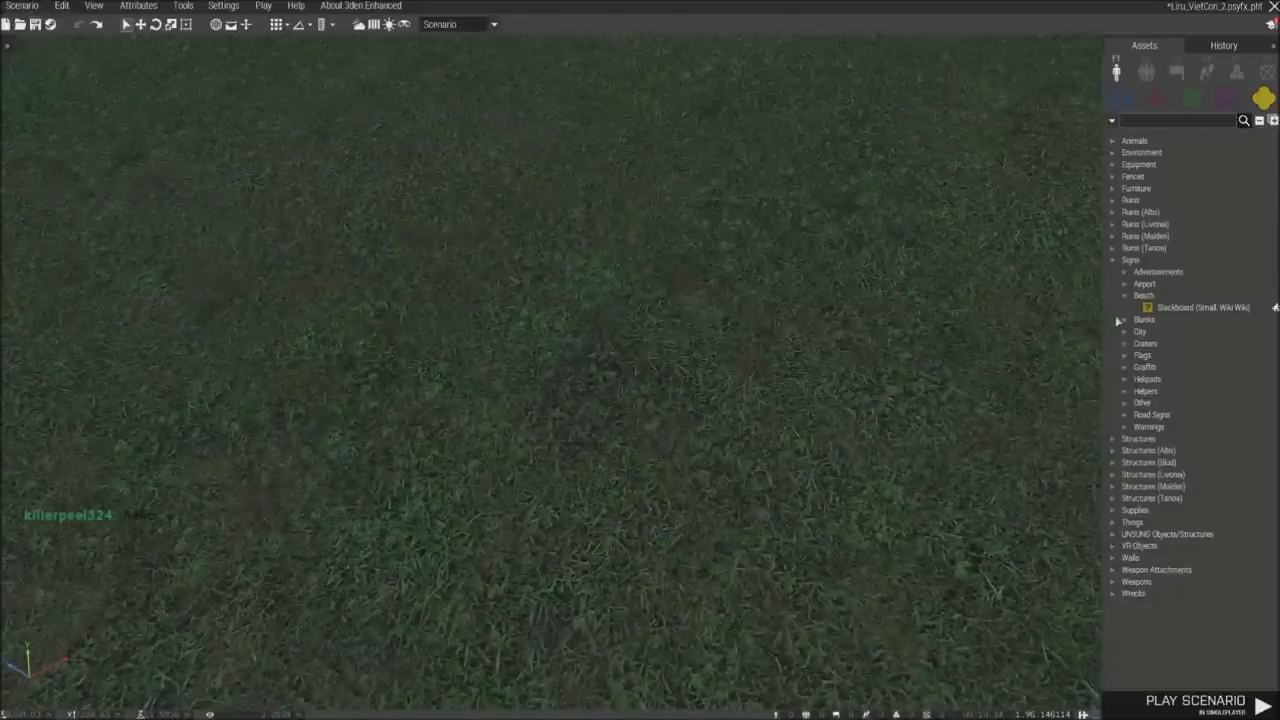
pyautogui.click(1126, 319)
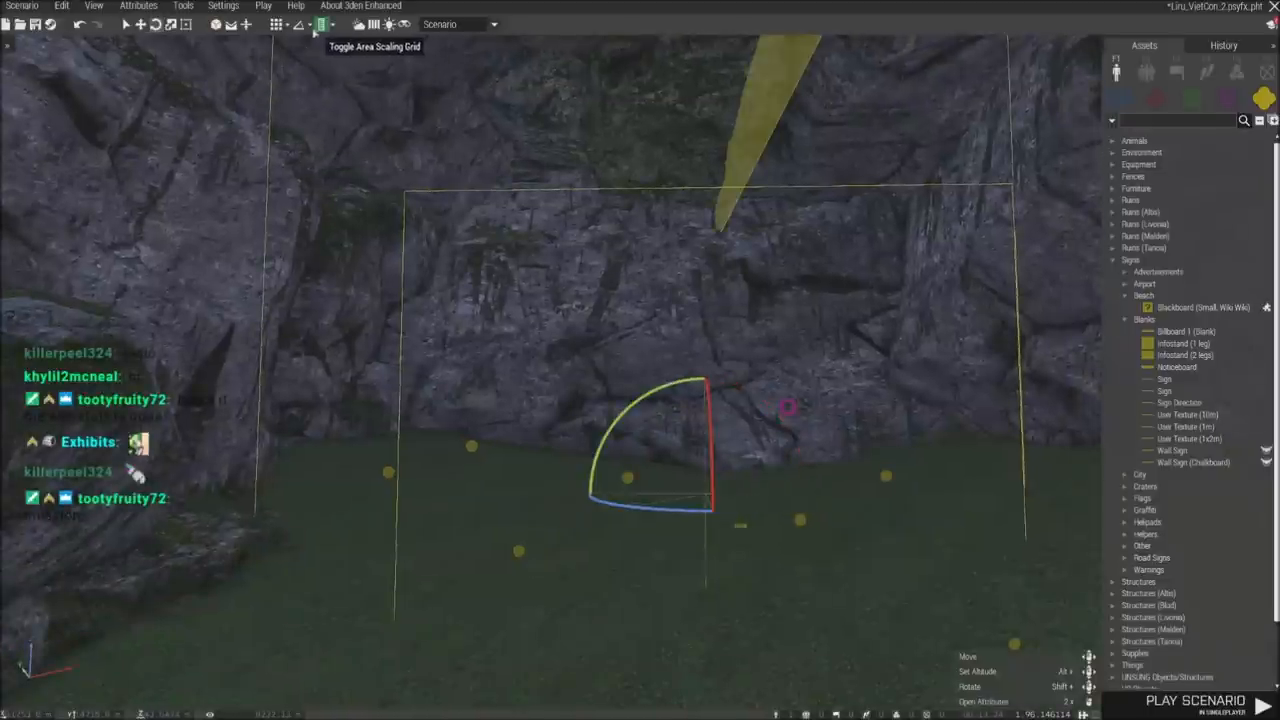
# Rotate the User Texture sign panel to sit against the cave wall
pyautogui.click(322, 24)
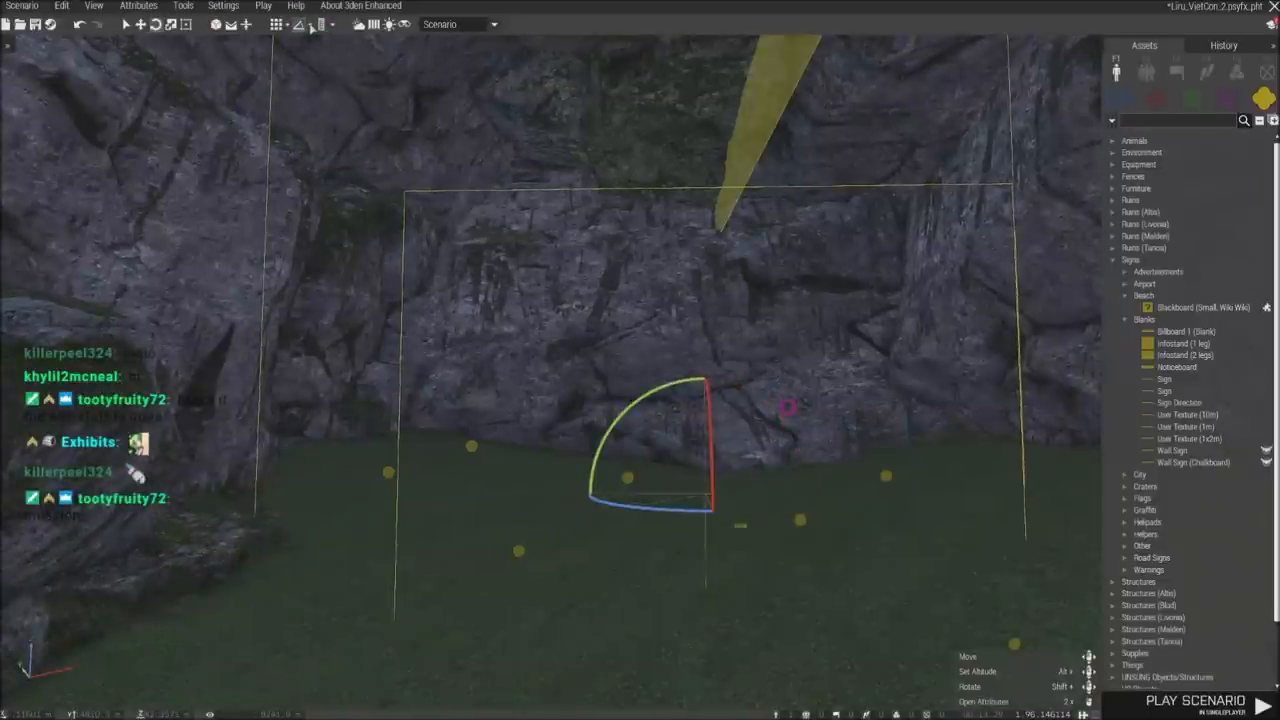
pyautogui.moveTo(707, 428)
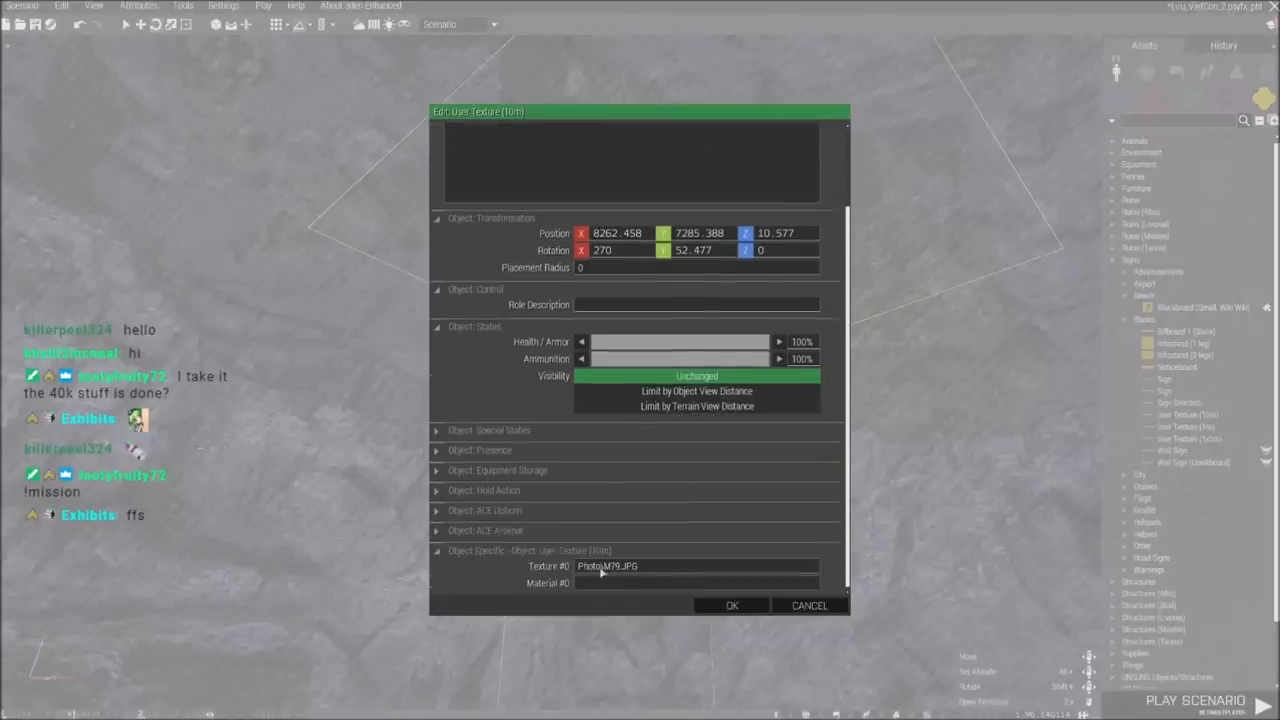
# Set the User Texture panel's Texture #0 to Photo\M79.JPG
pyautogui.click(731, 605)
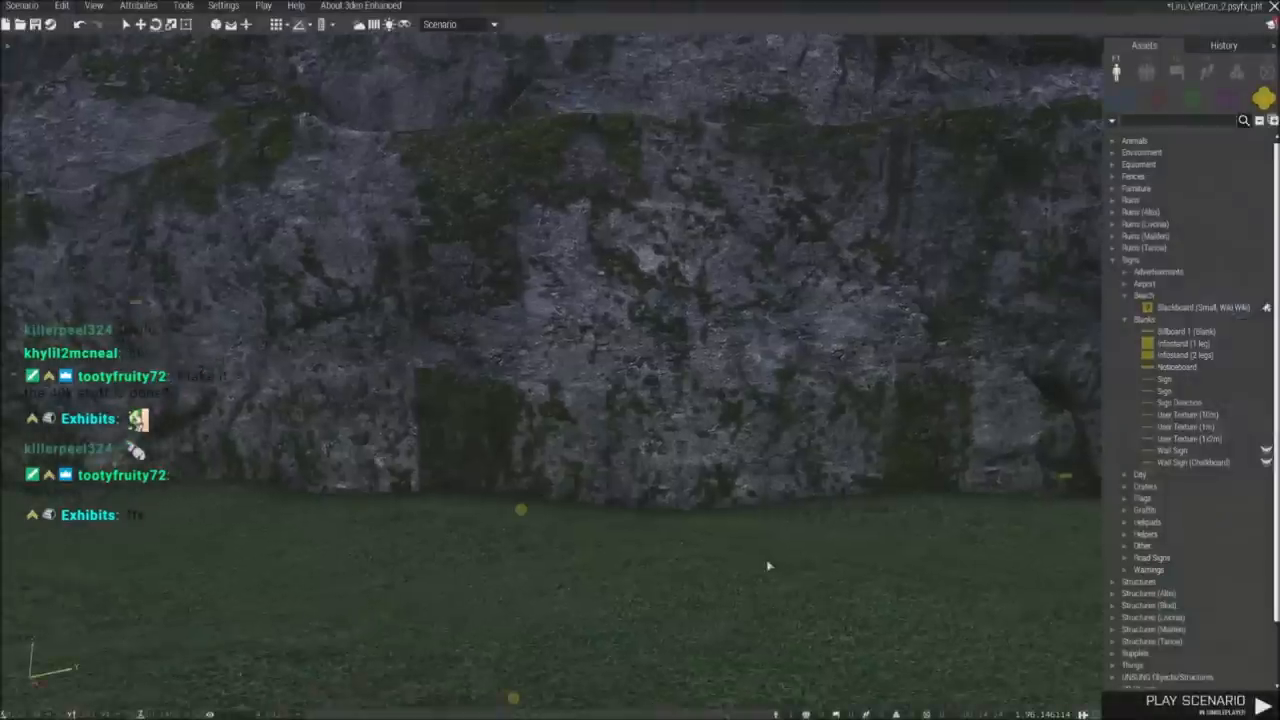
# Launch the mission with Play in Multiplayer (MP) from the Play menu
pyautogui.click(263, 6)
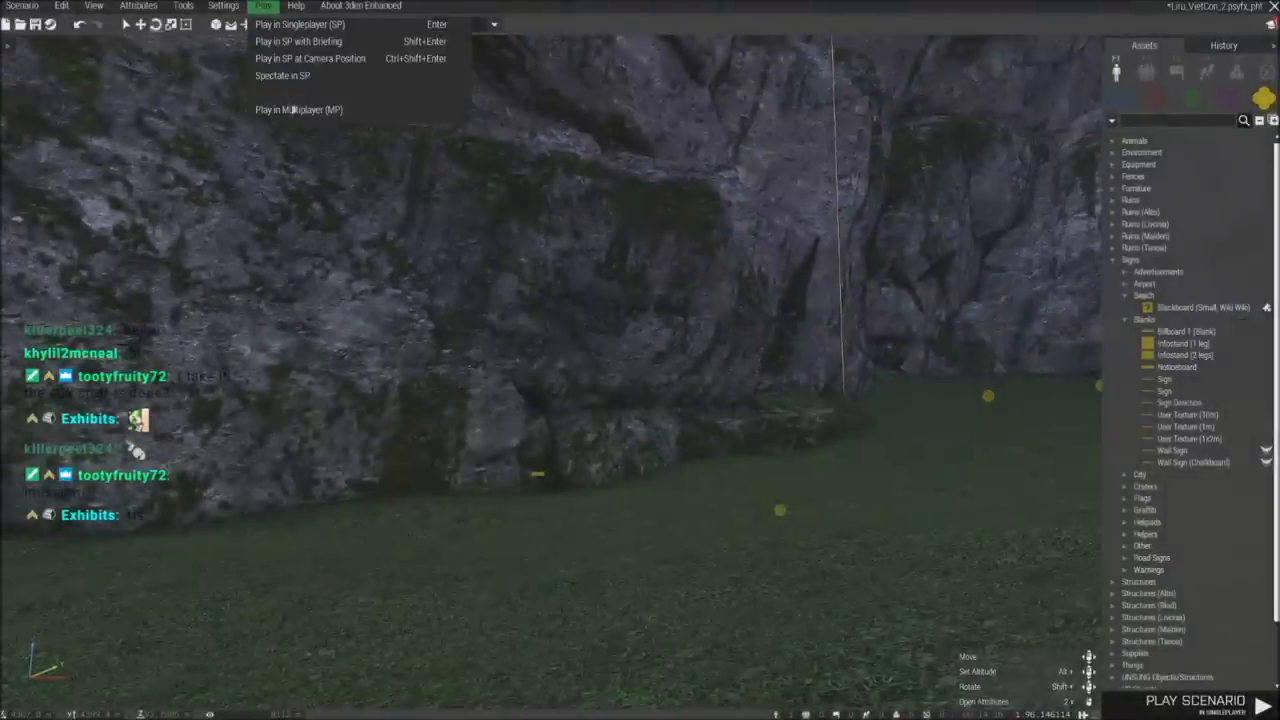
pyautogui.click(297, 109)
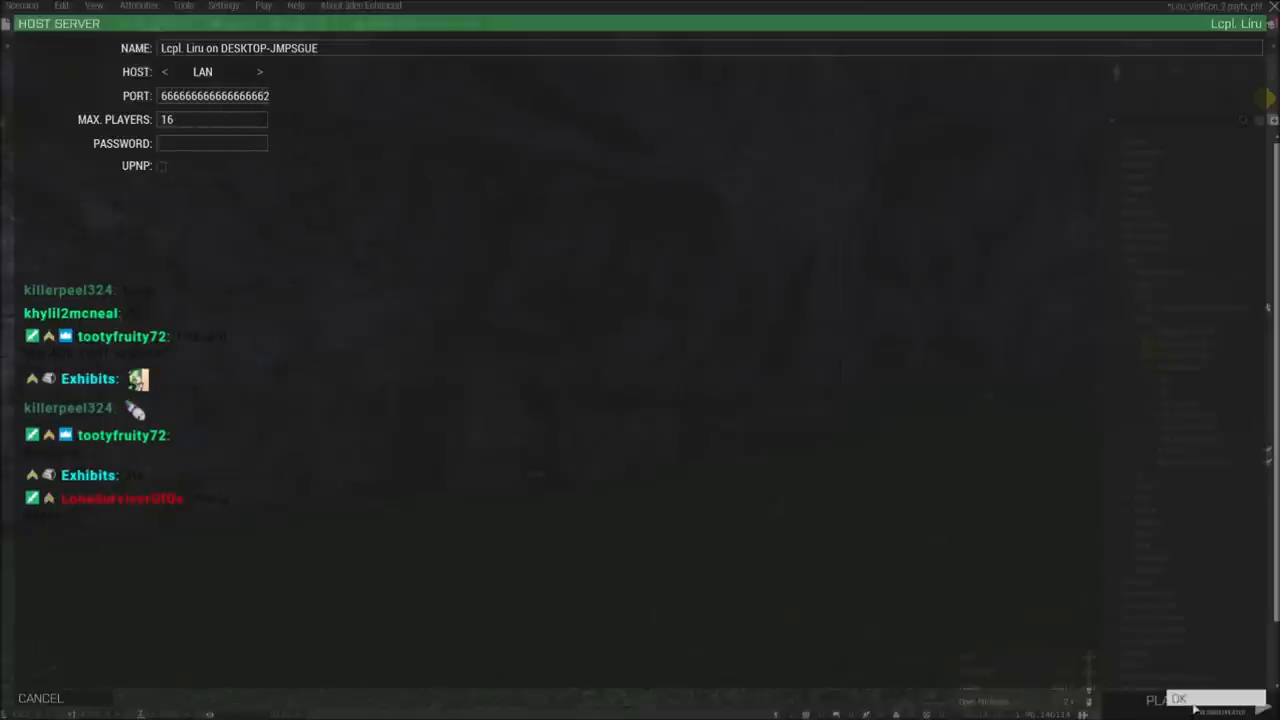
pyautogui.moveTo(498, 489)
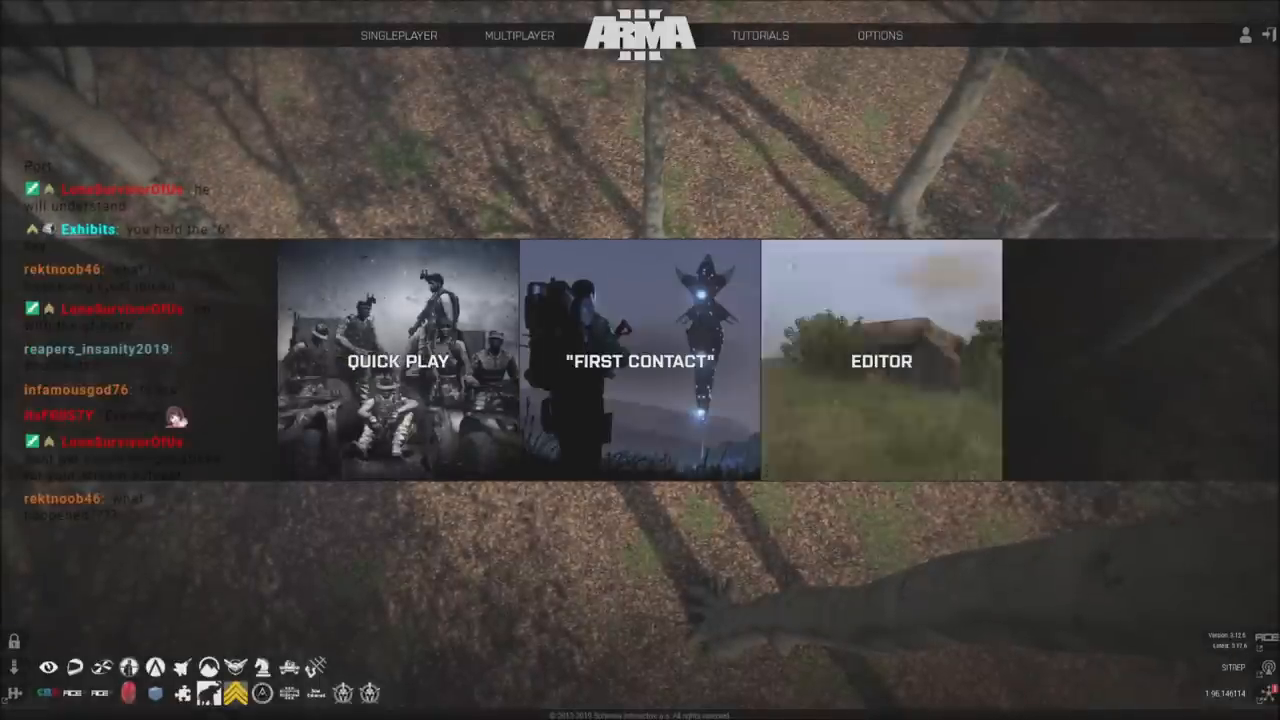
# Open the scenario editor on the Phuoc Tuy Province map
pyautogui.click(881, 361)
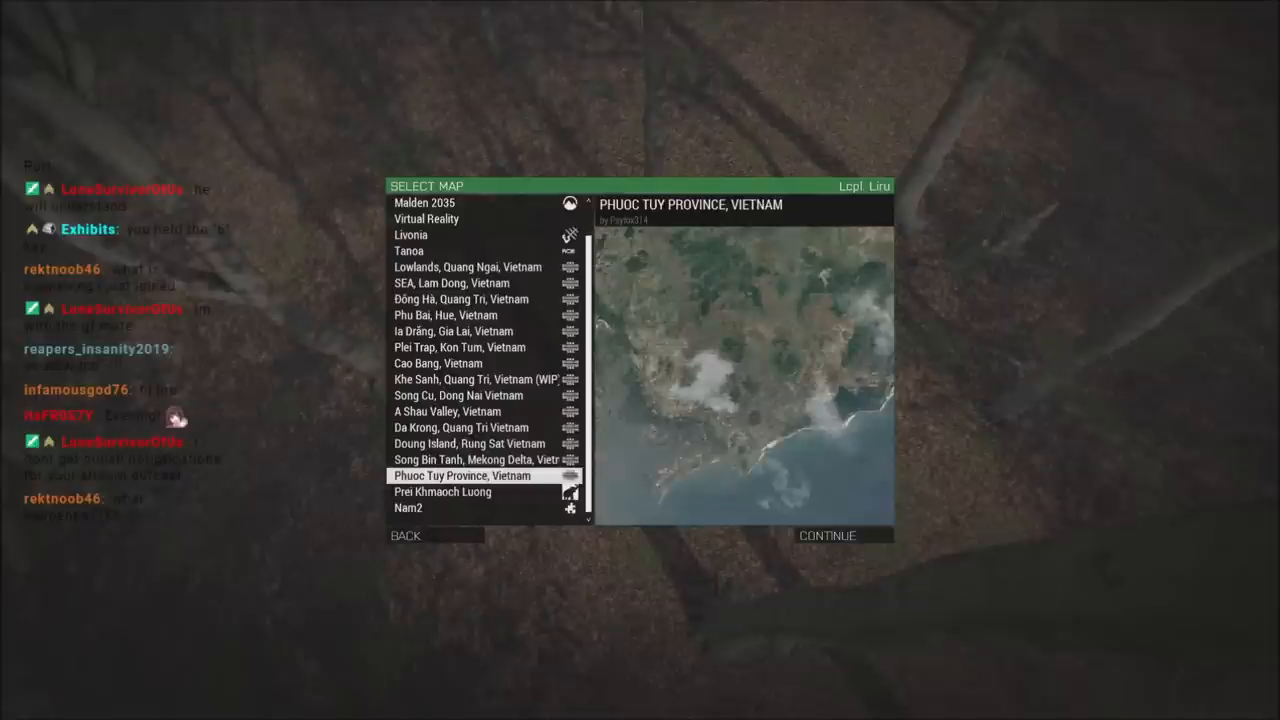
pyautogui.click(827, 535)
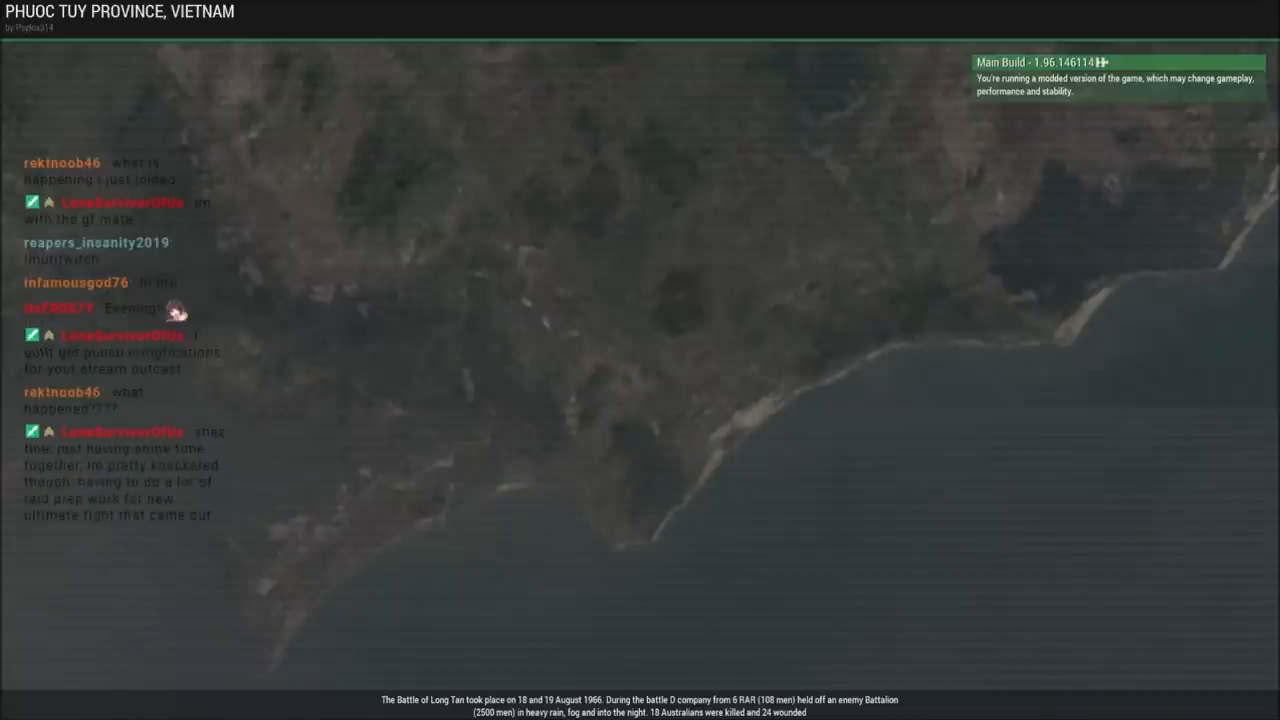
pyautogui.moveTo(1030, 695)
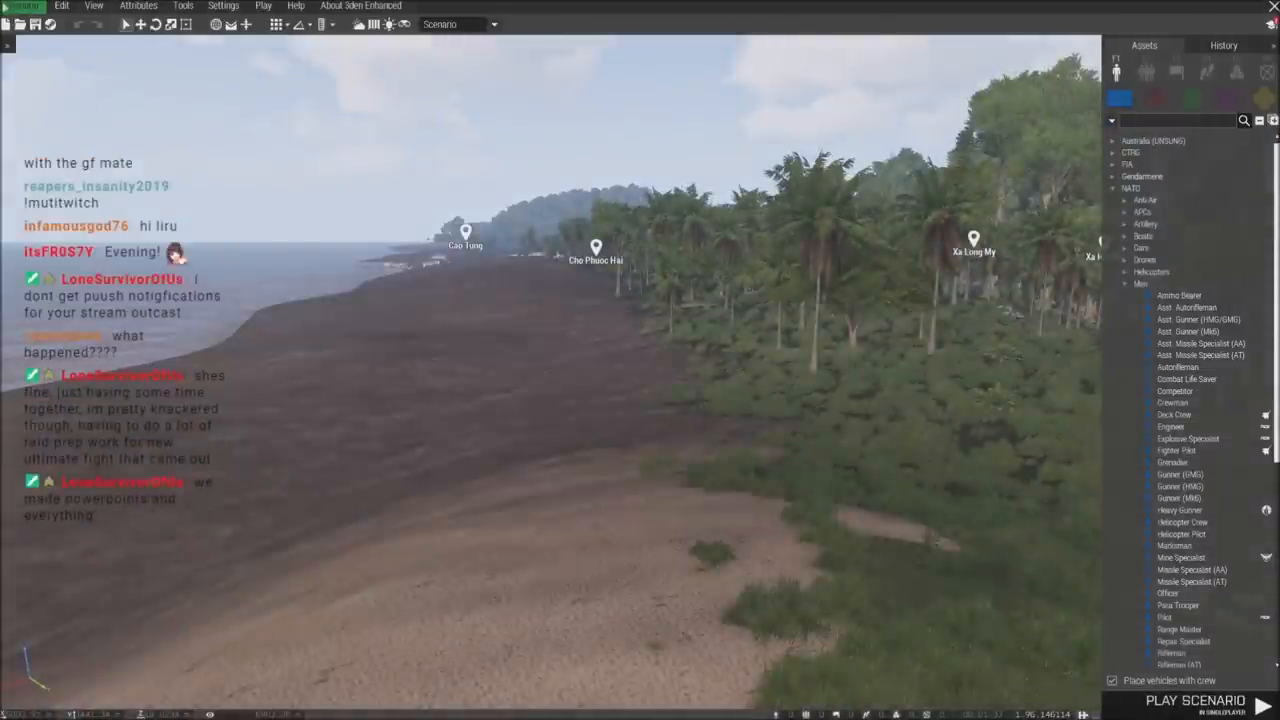
# Open Liru_VietCon_2 from the Scenario > Open Missions list
pyautogui.click(22, 5)
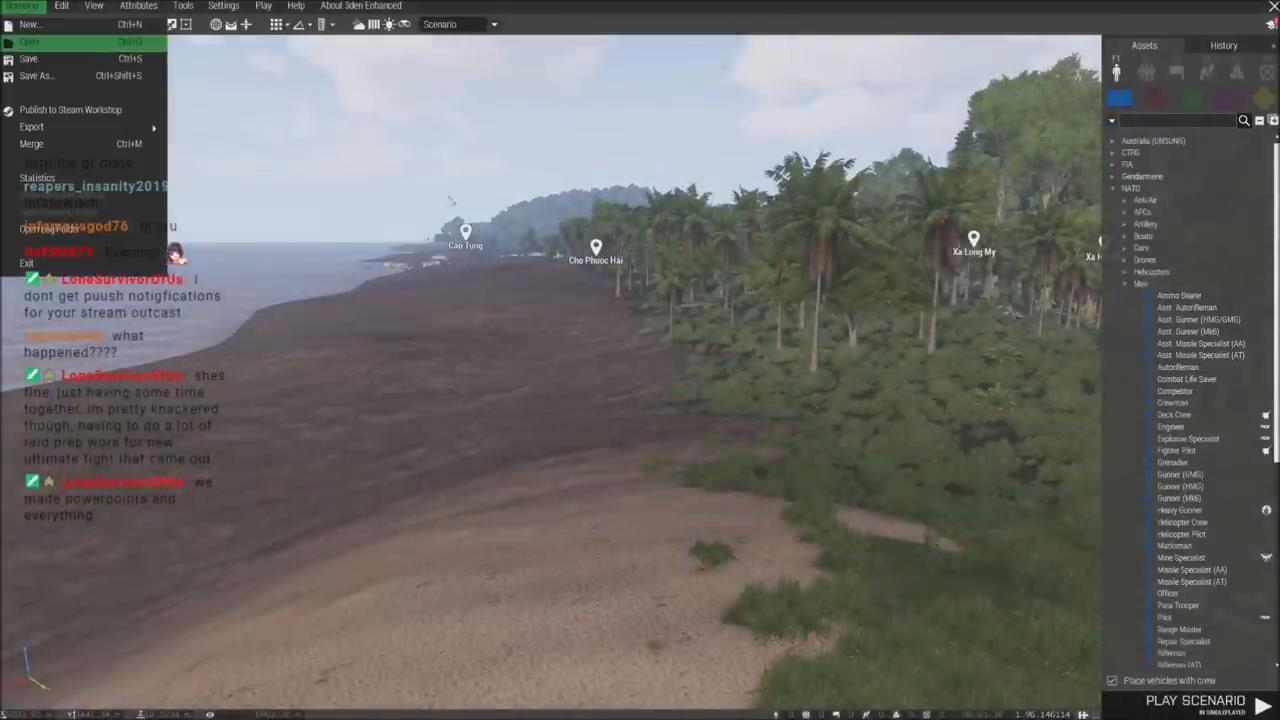
pyautogui.moveTo(500, 249)
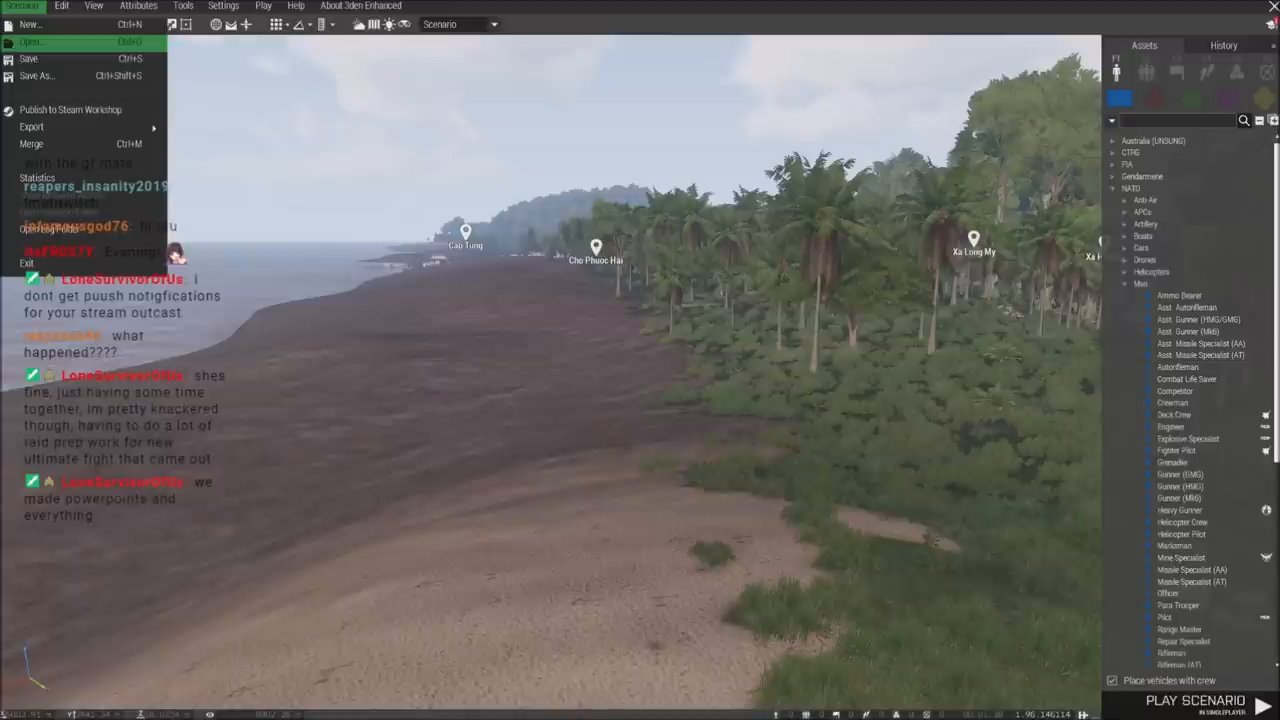
pyautogui.click(31, 42)
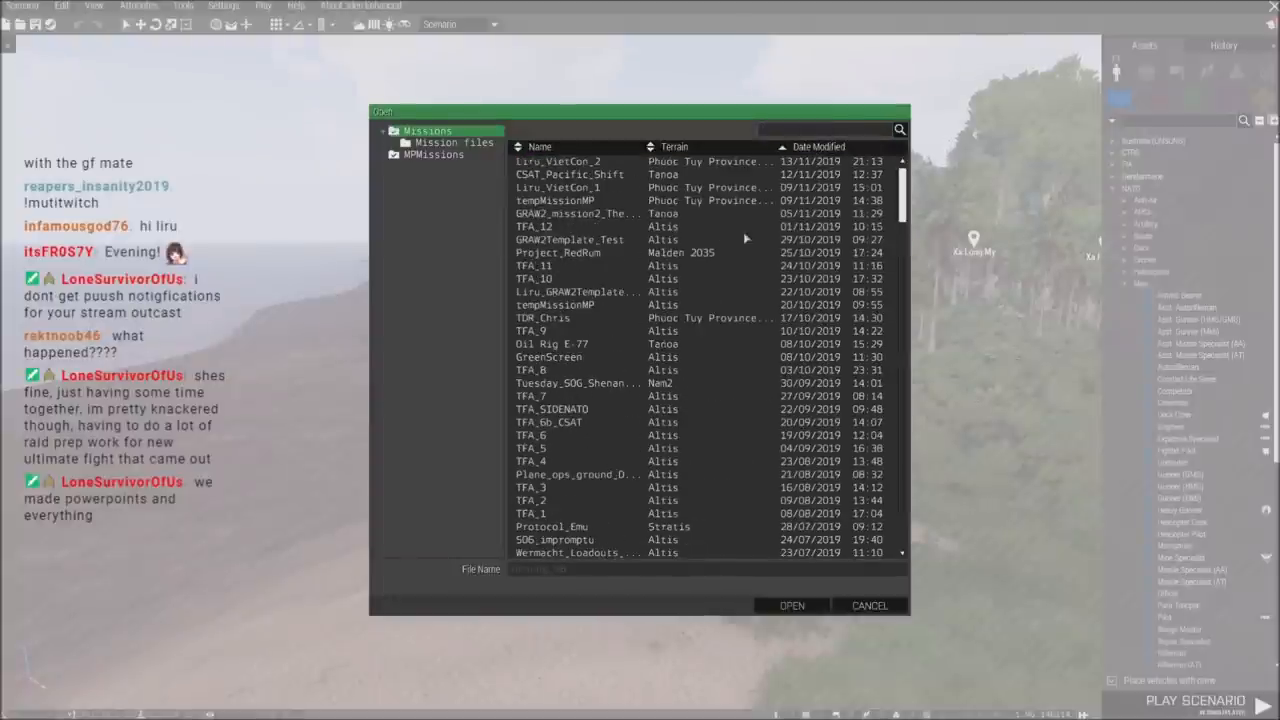
pyautogui.click(576, 291)
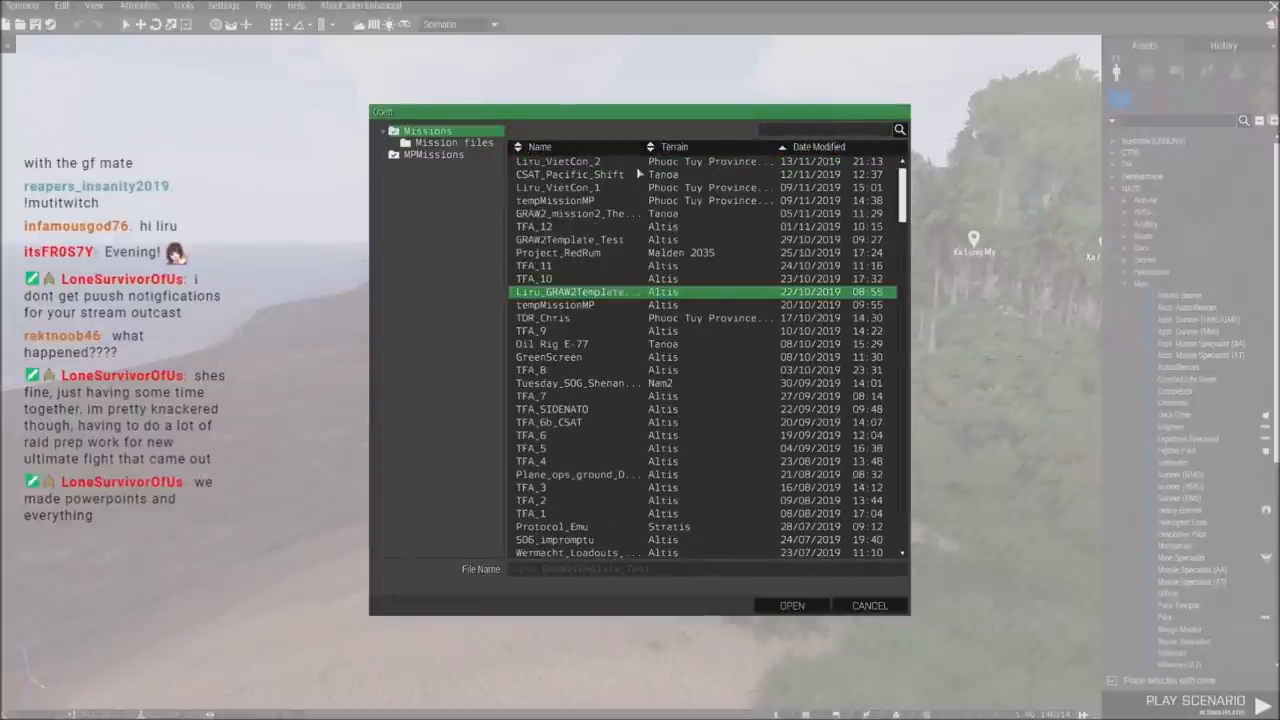
pyautogui.click(557, 161)
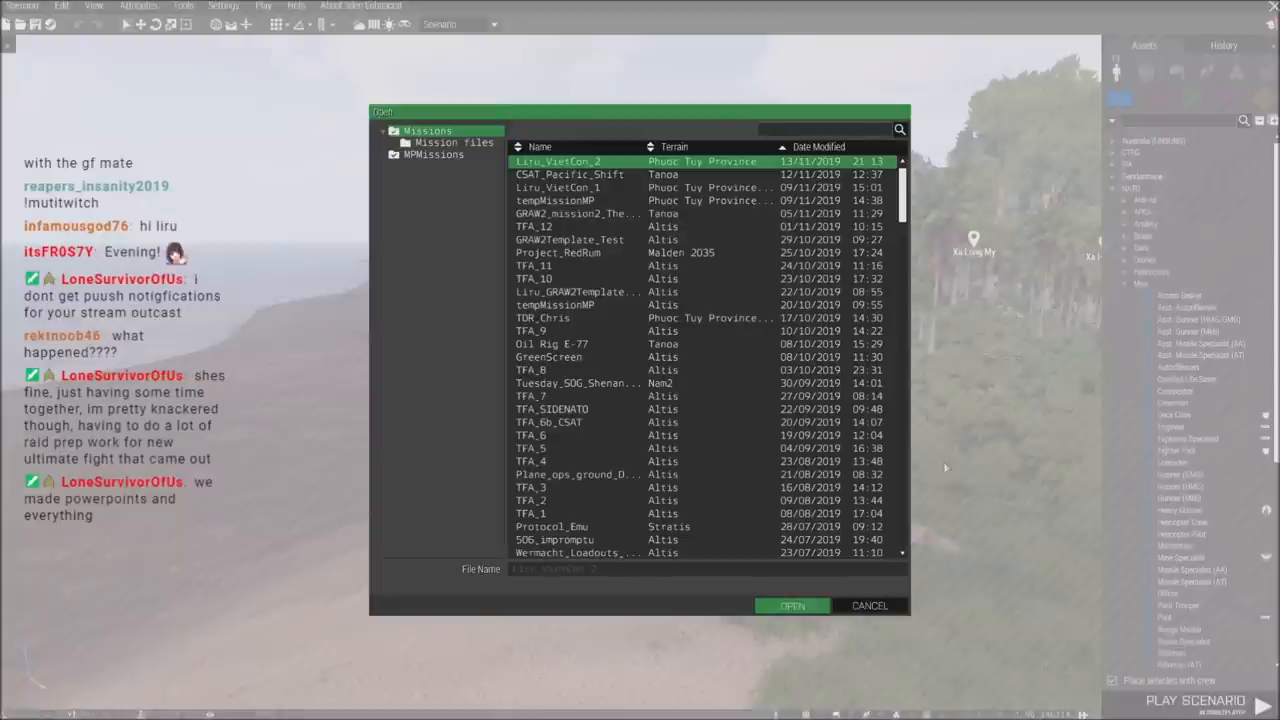
pyautogui.click(792, 605)
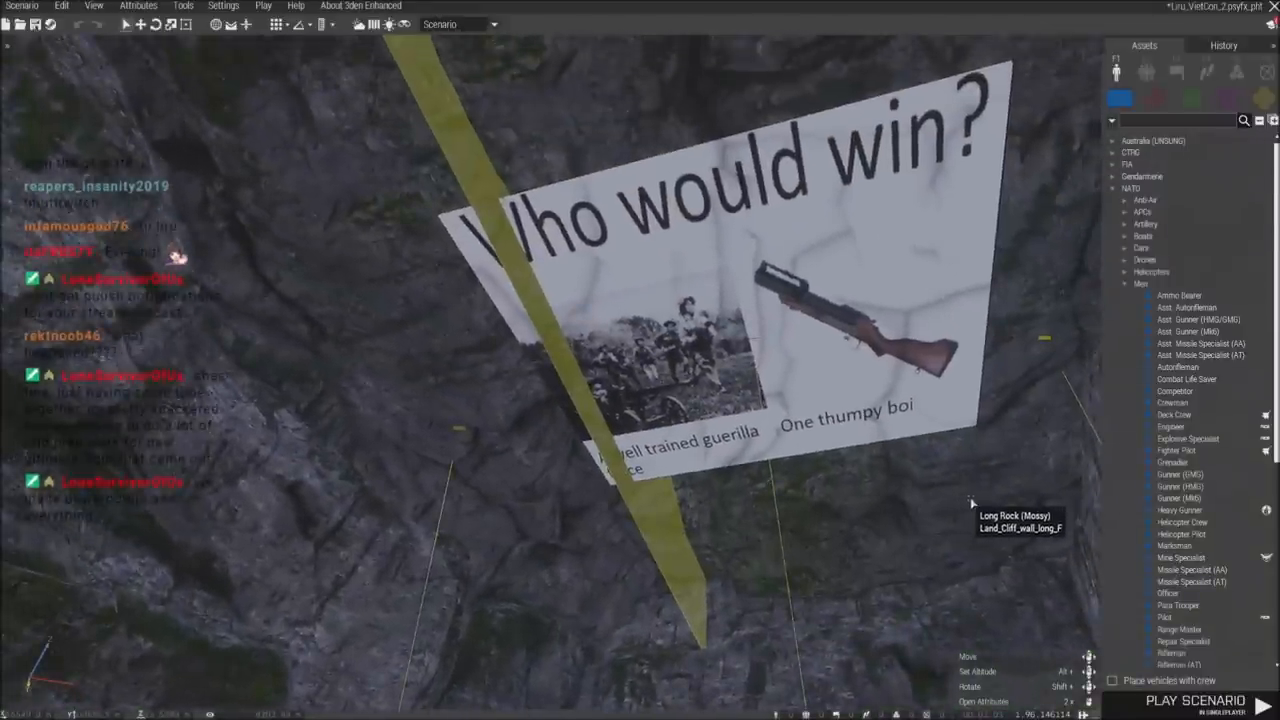
# Start a multiplayer preview of the mission and confirm hosting the LAN server
pyautogui.click(263, 6)
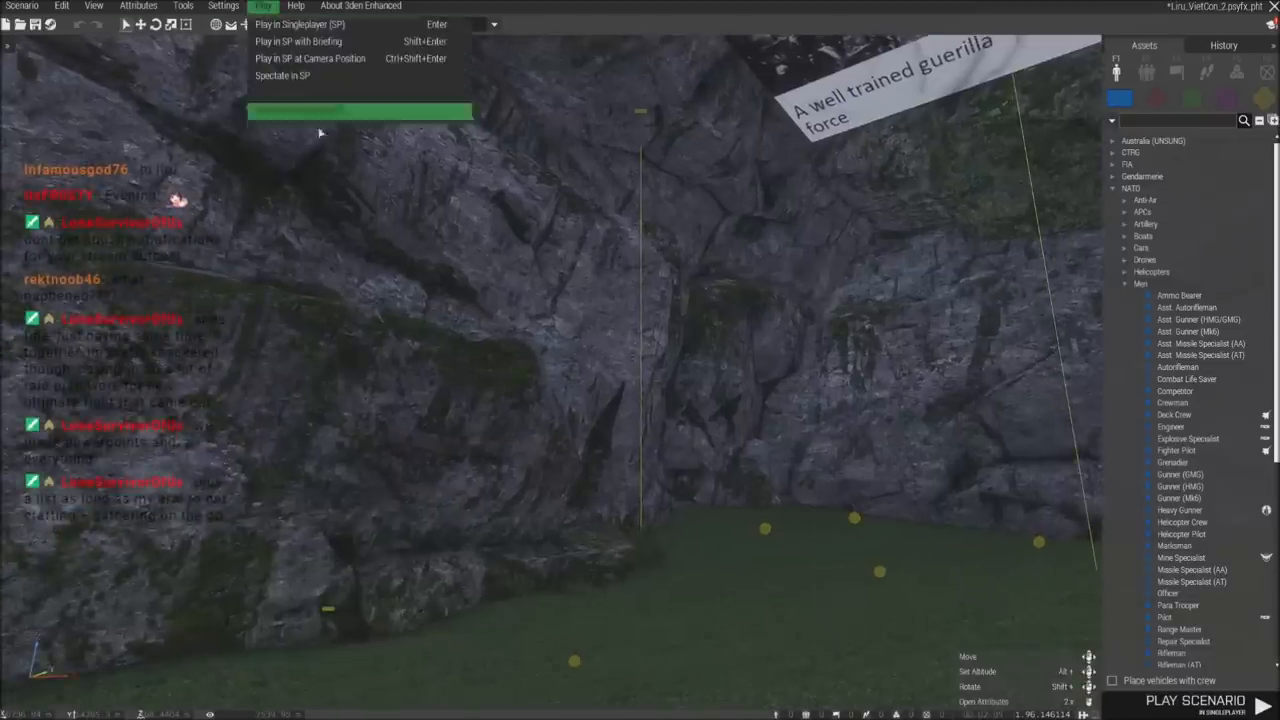
pyautogui.click(298, 24)
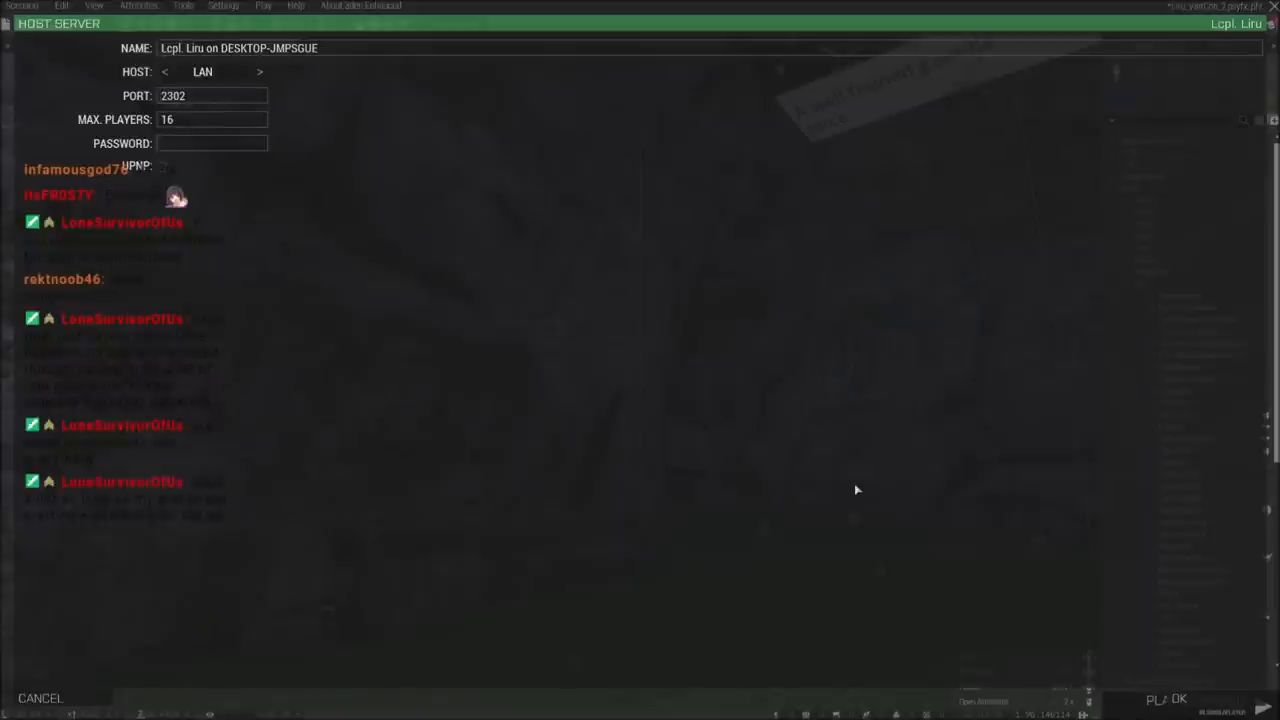
pyautogui.click(1166, 698)
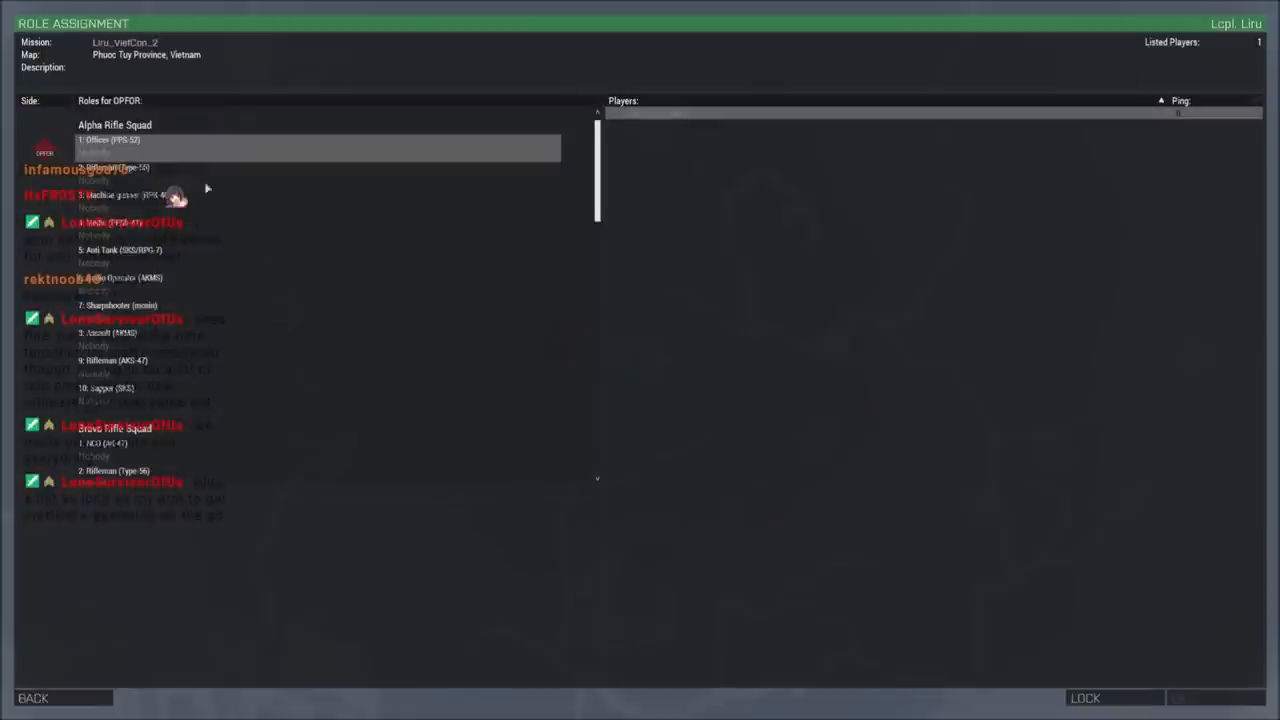
pyautogui.scroll(-3)
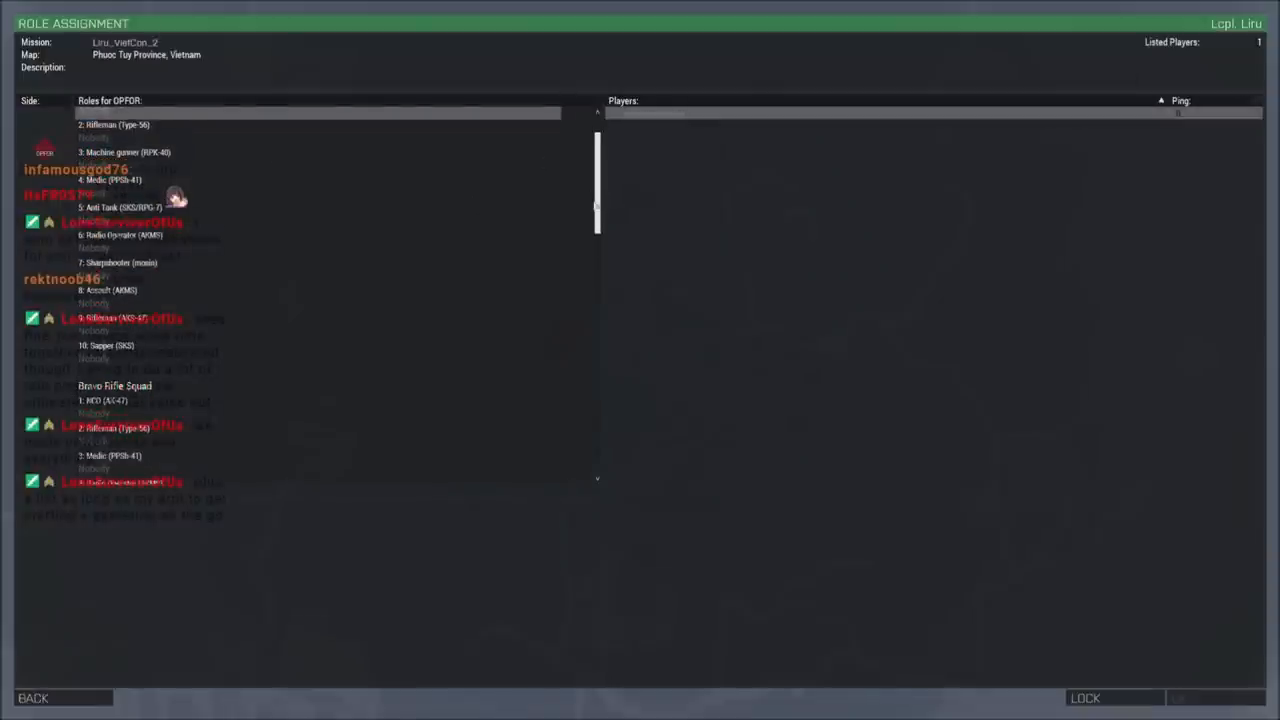
pyautogui.scroll(-3)
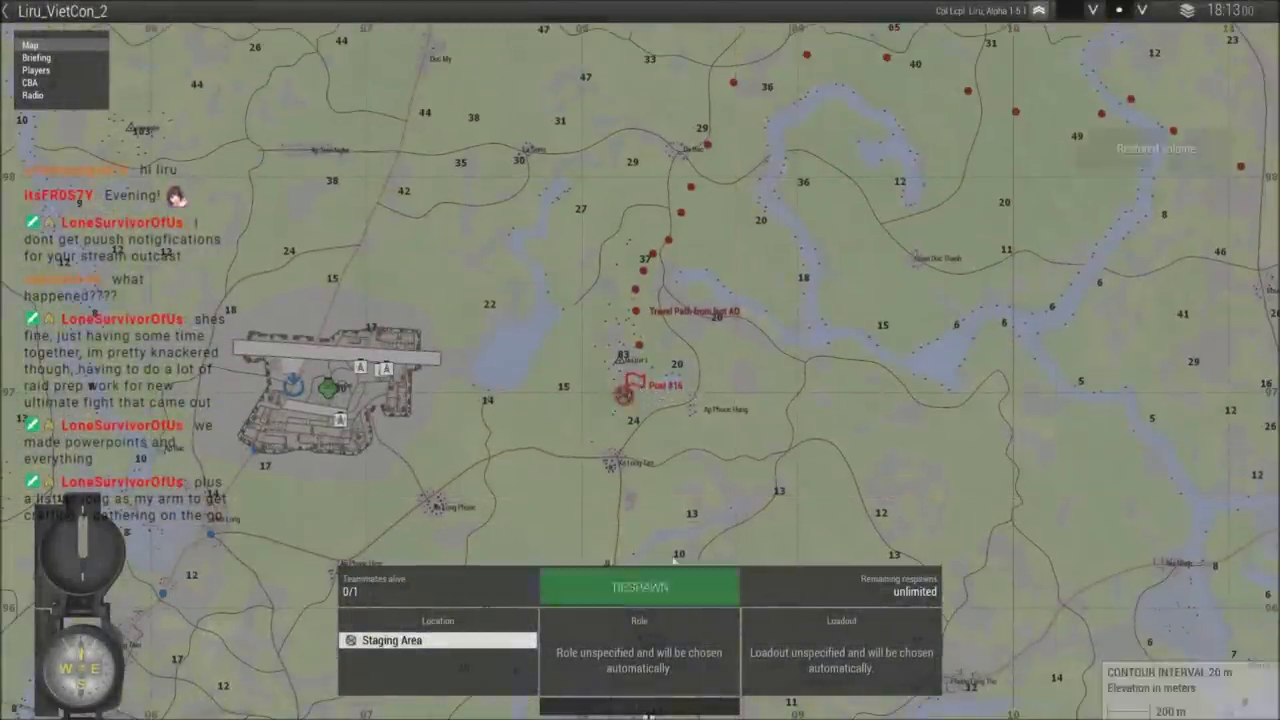
pyautogui.click(639, 586)
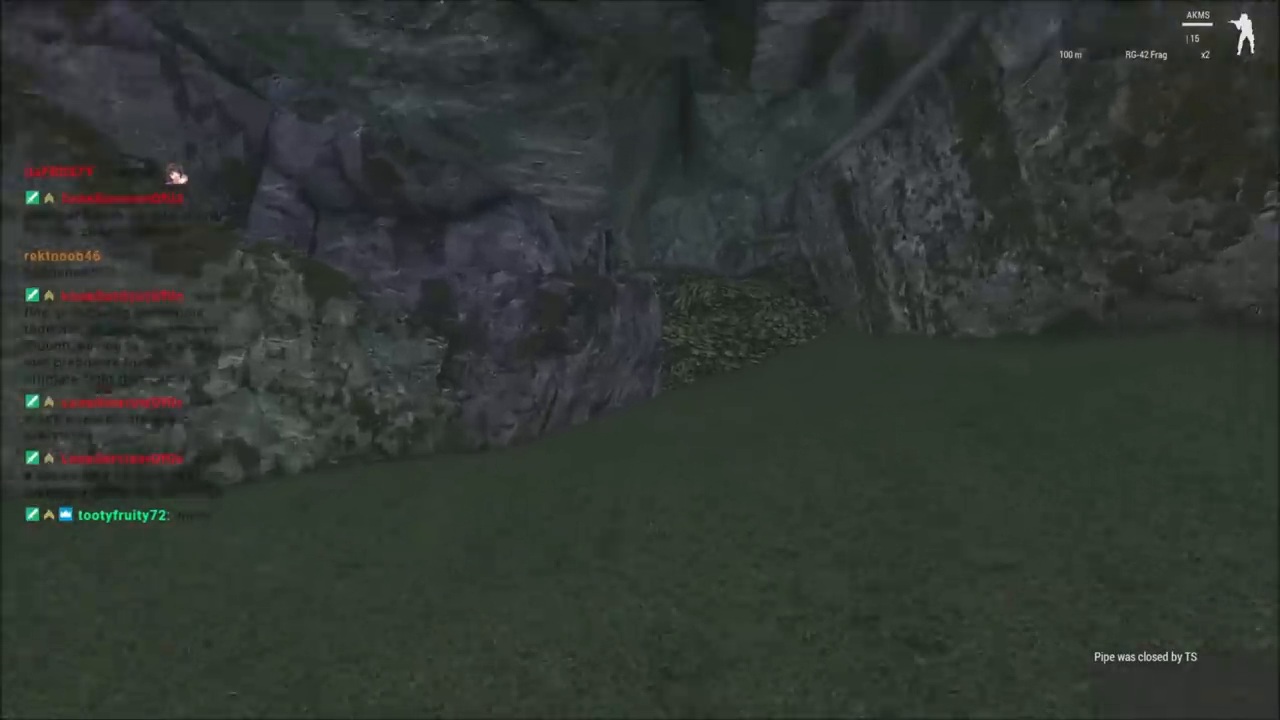
pyautogui.moveTo(640, 360)
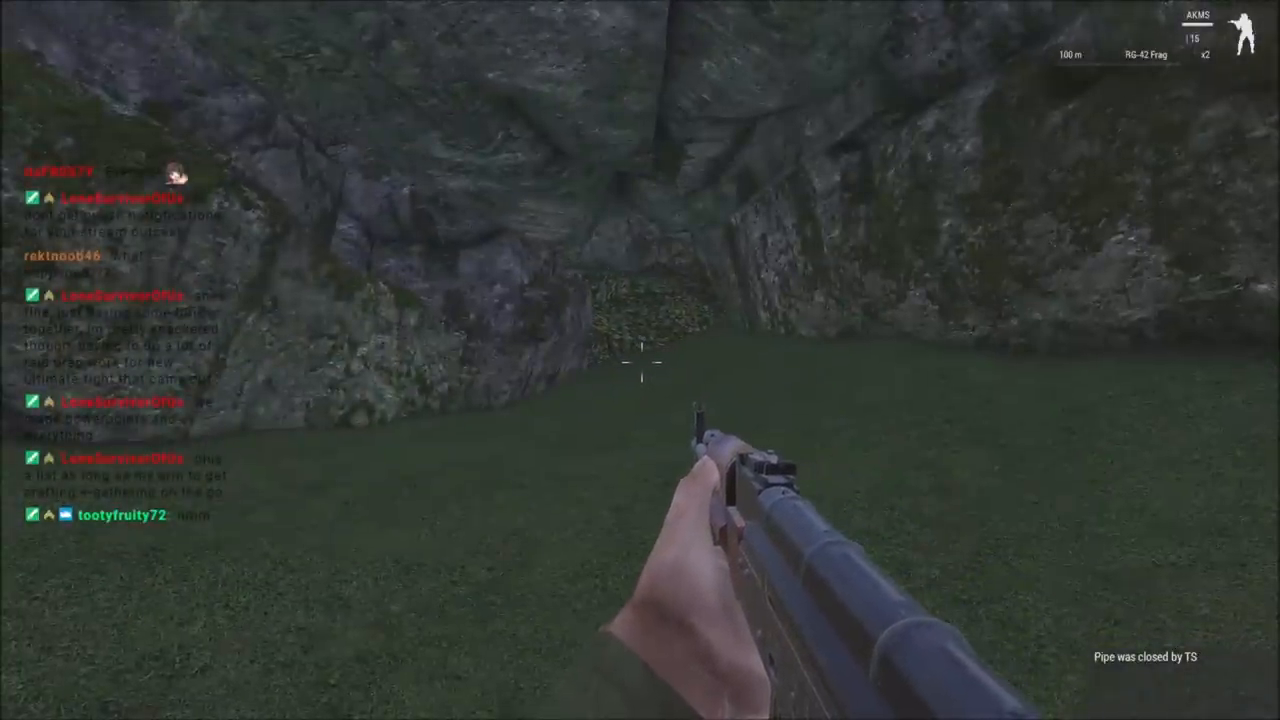
# Walk around the cave in first person, then abort to the Role Assignment lobby
pyautogui.press('m')
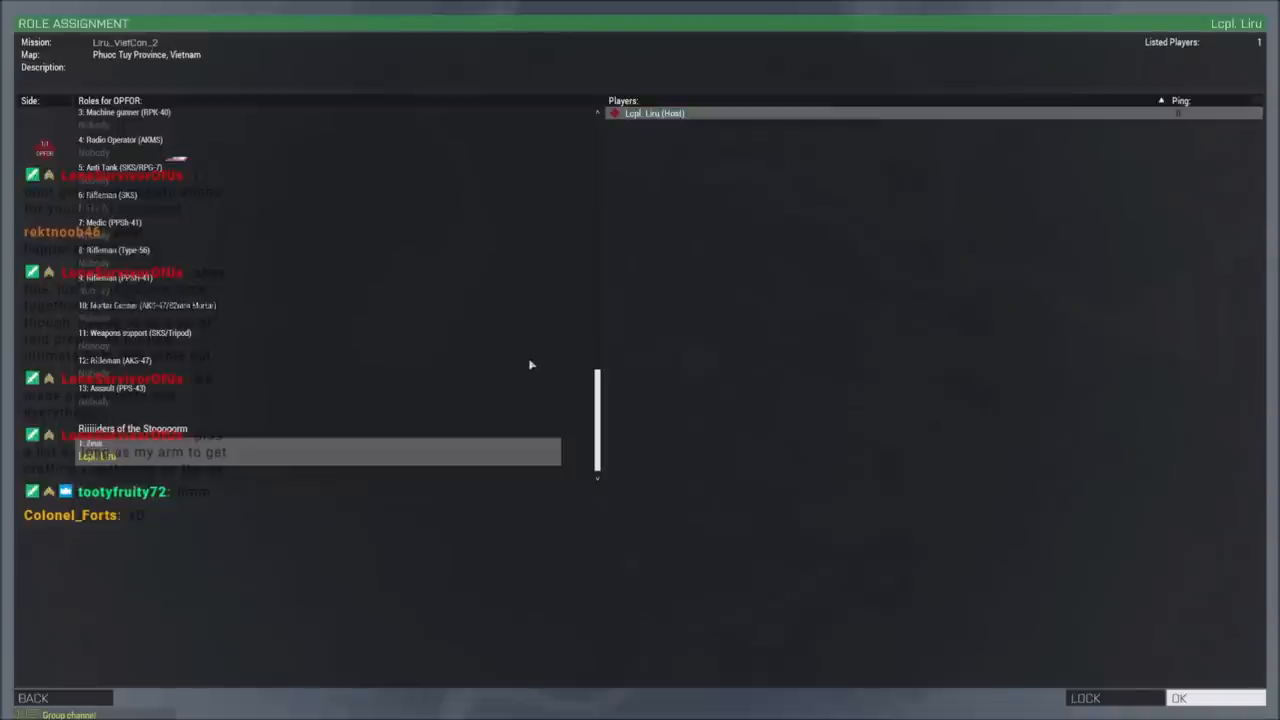
pyautogui.moveTo(545, 348)
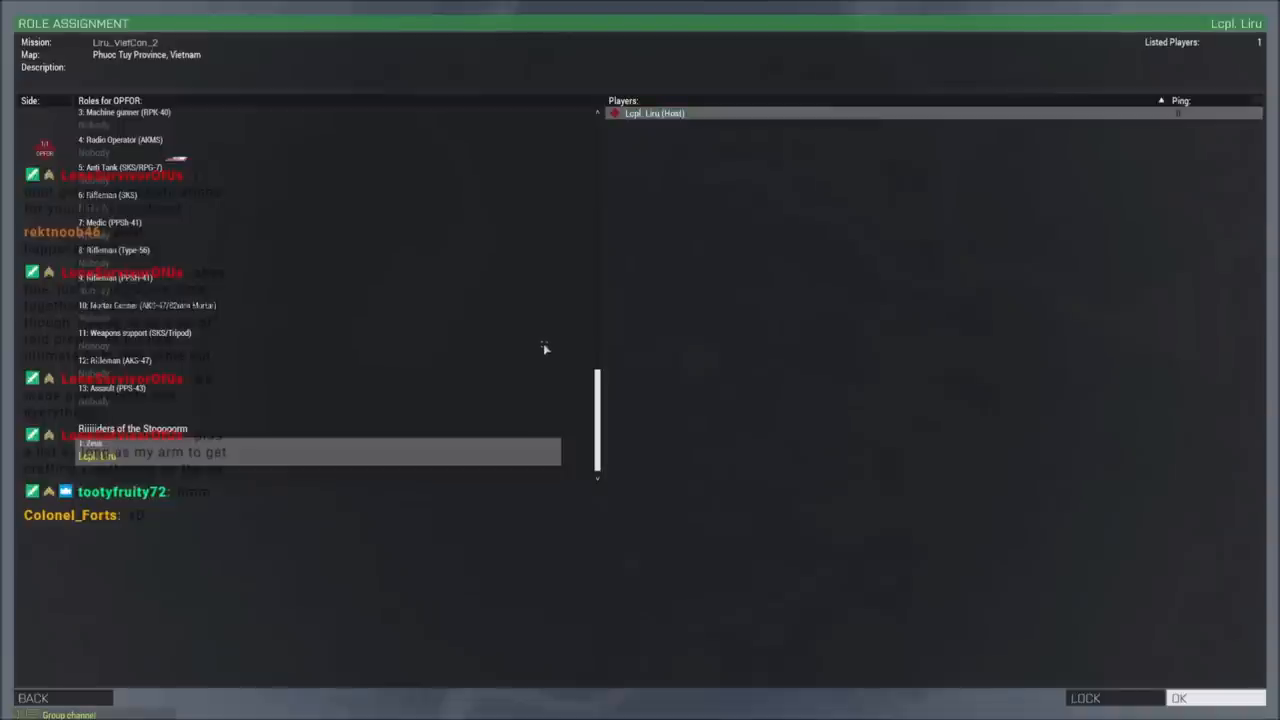
# Exit the Role Assignment lobby to reopen Liru_VietCon_2 in Eden Editor
pyautogui.click(1178, 697)
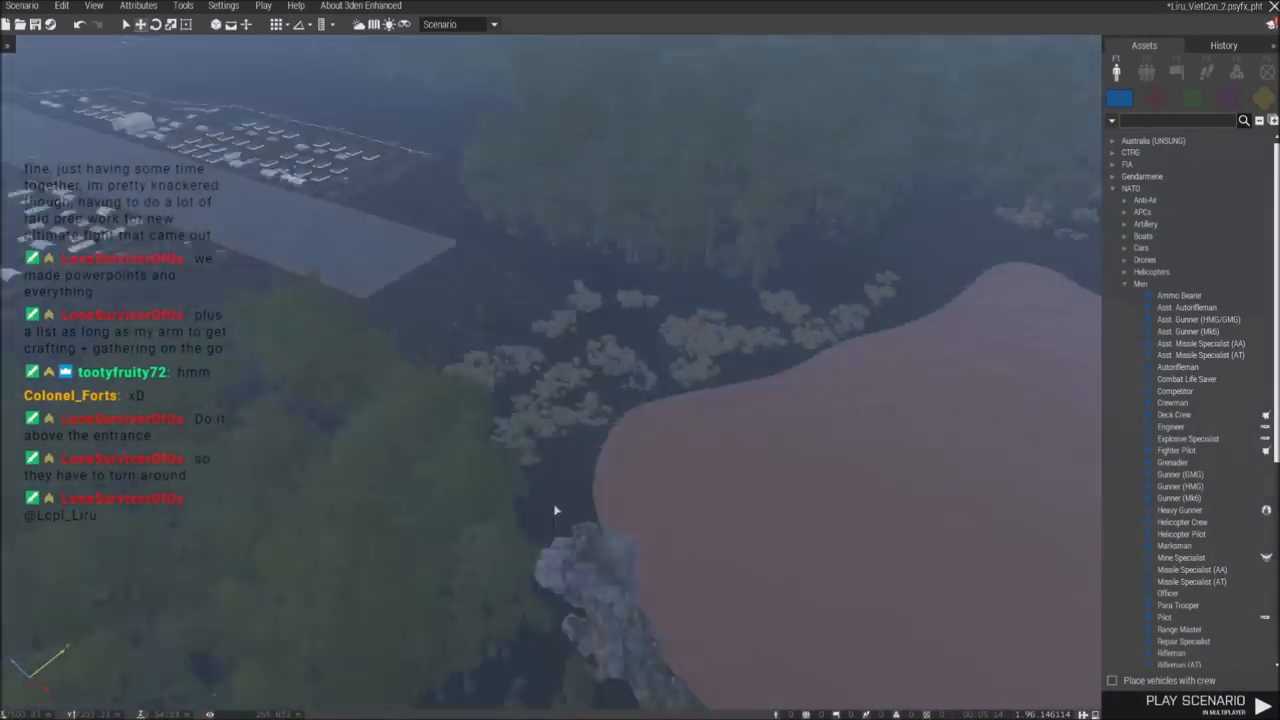
# Fly the editor camera to ground level beside the cave rocks and vehicle
pyautogui.moveTo(556, 510); pyautogui.dragTo(461, 524)
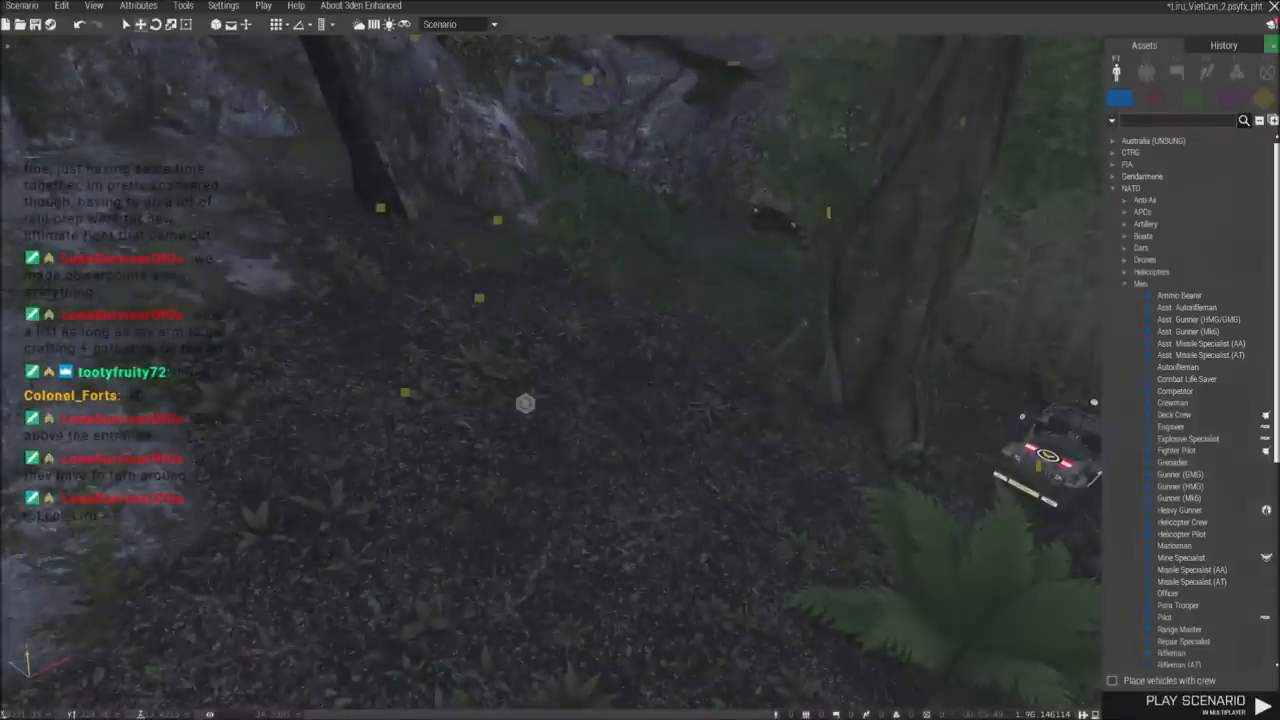
# Search props for 'camo' and place Camouflage Net (Digital) beside the cave rocks
pyautogui.click(1261, 97)
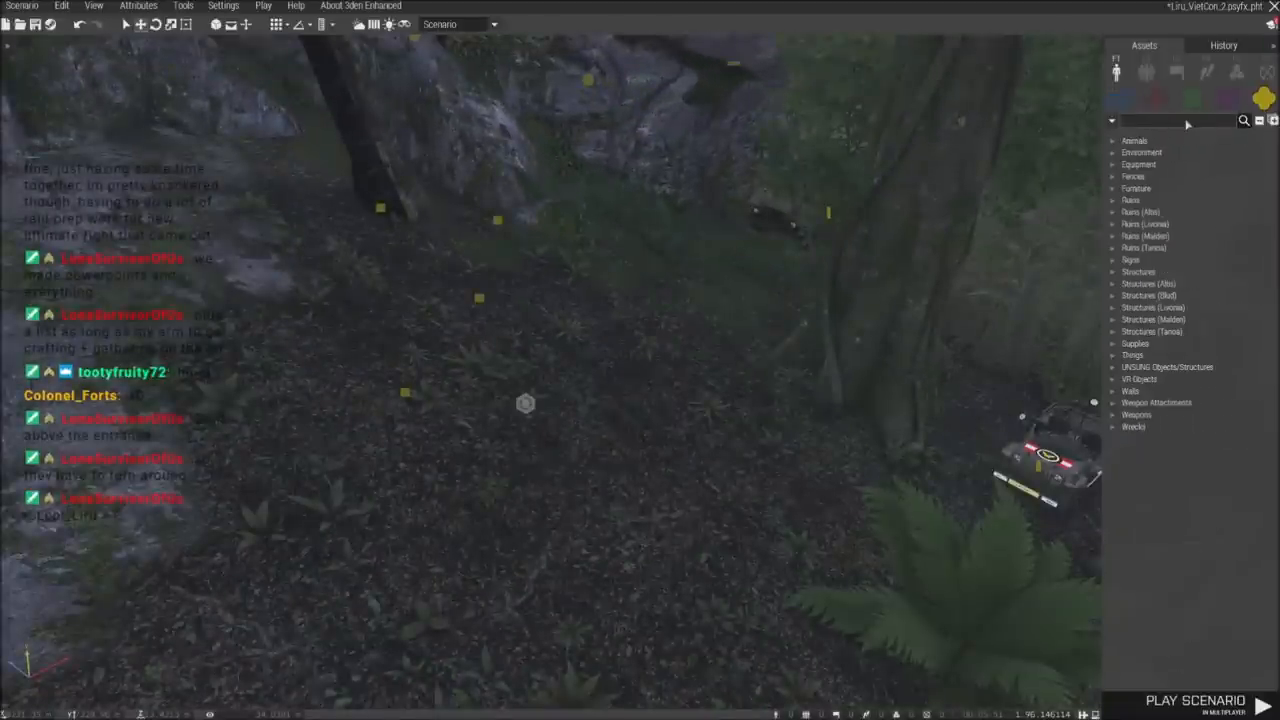
pyautogui.write('camo')
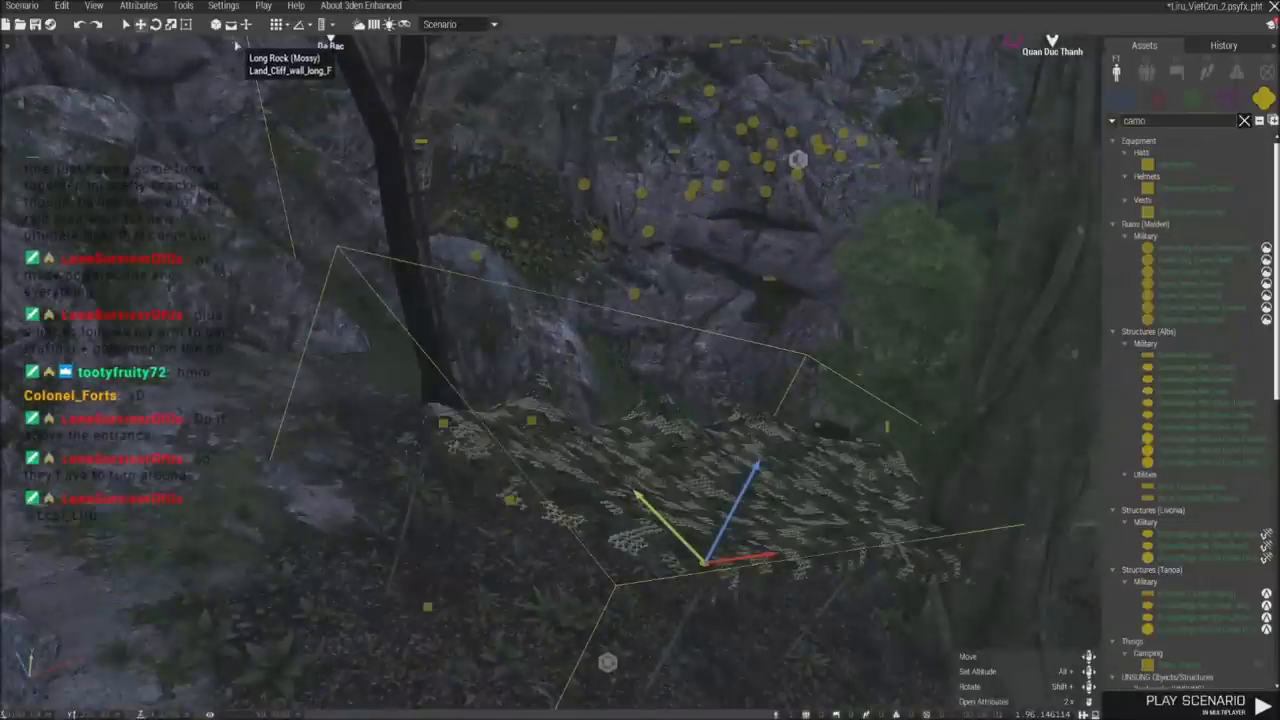
pyautogui.moveTo(243, 24)
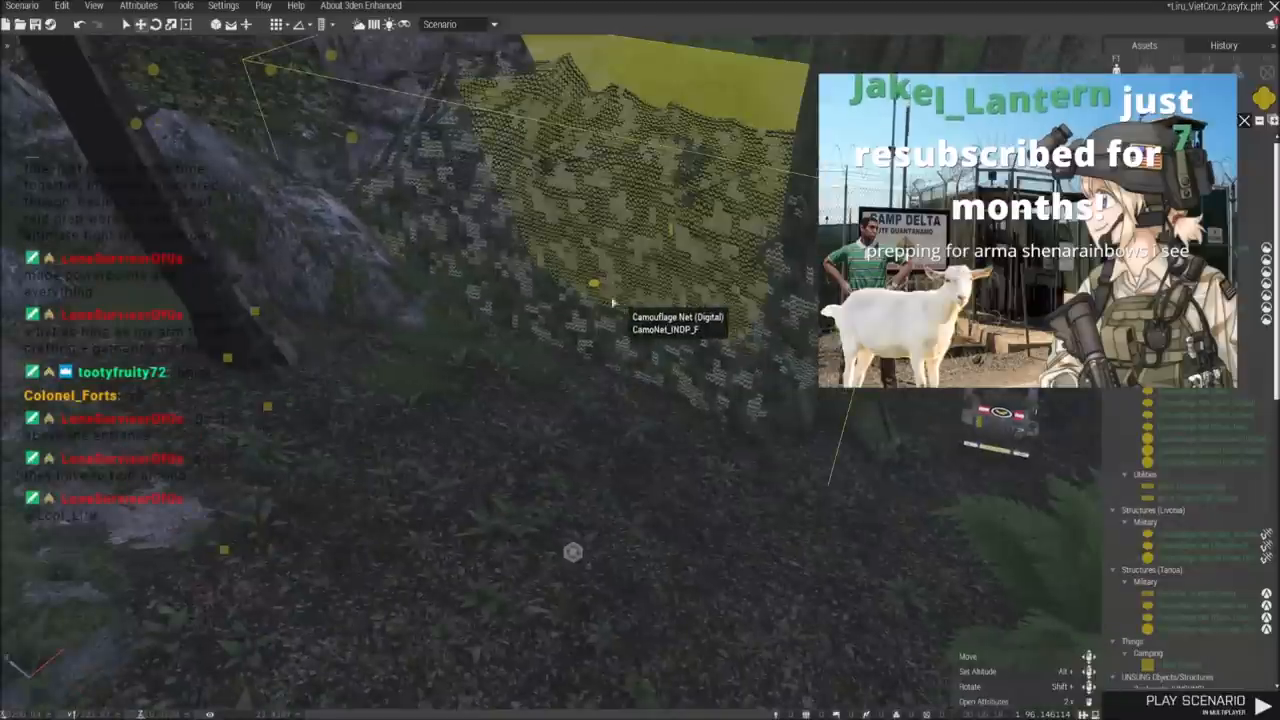
# Disable damage on the camouflage net and start Play in Multiplayer
pyautogui.rightClick(613, 302)
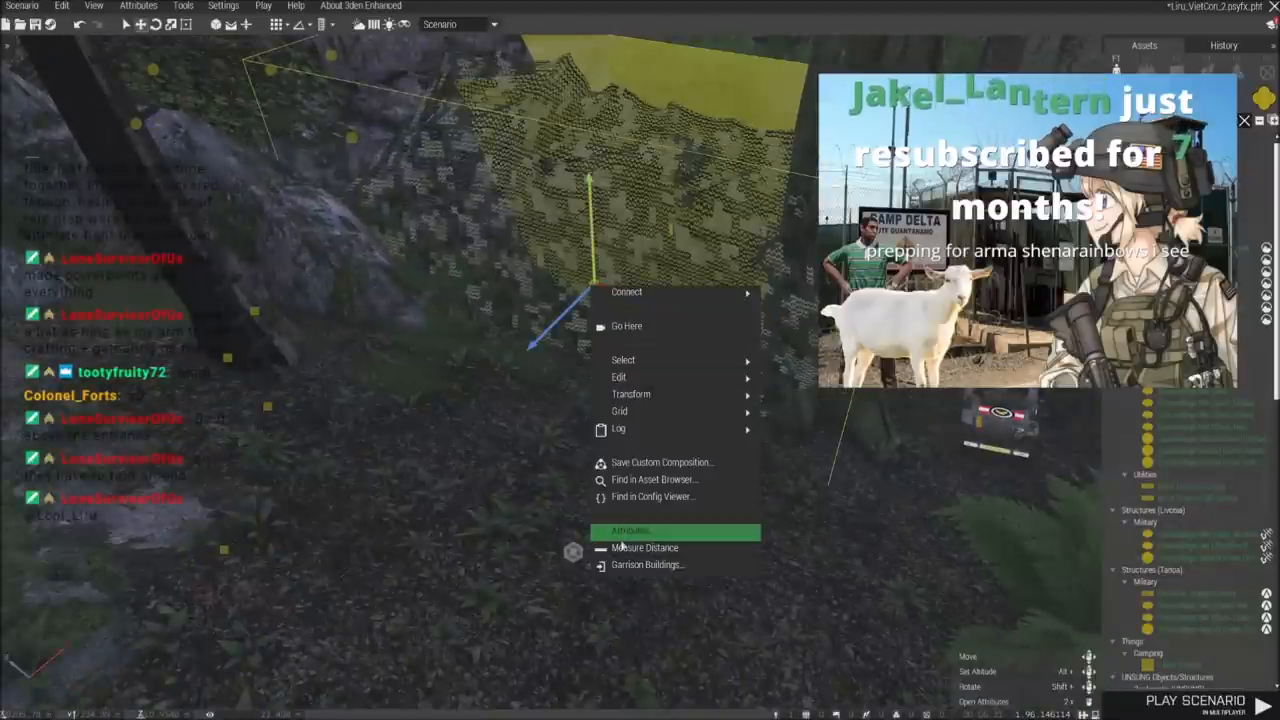
pyautogui.click(630, 530)
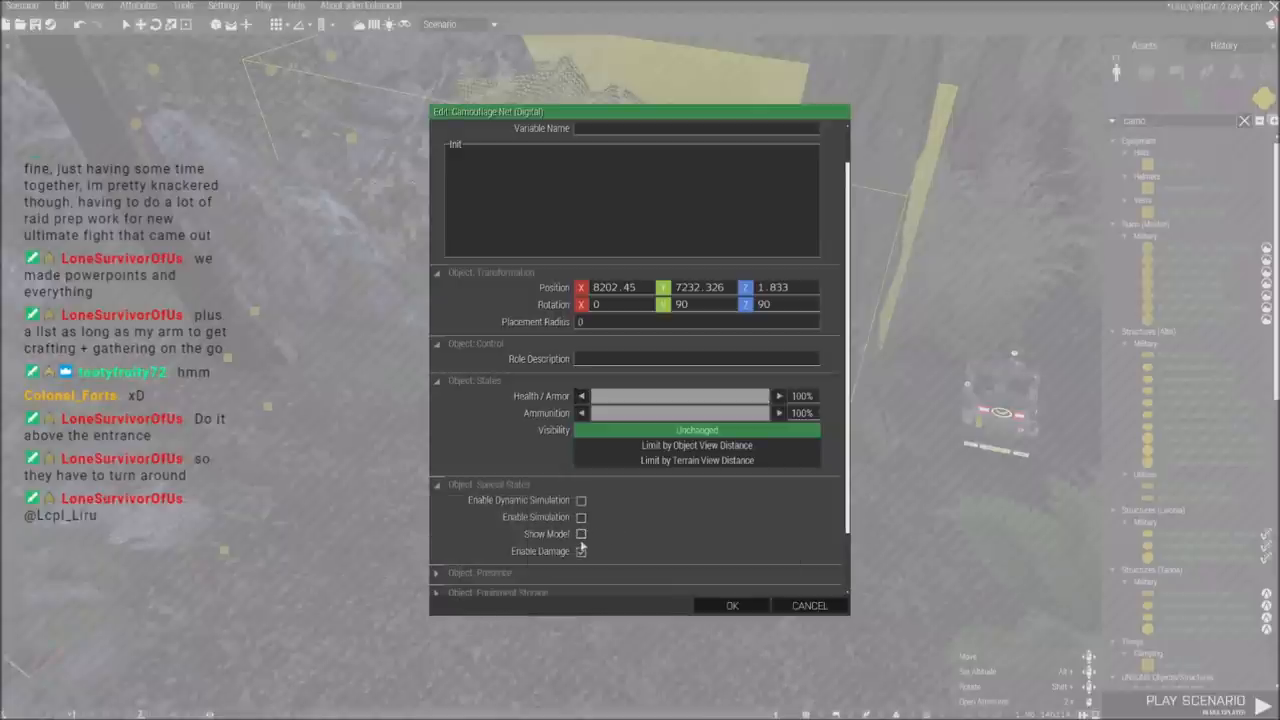
pyautogui.click(581, 533)
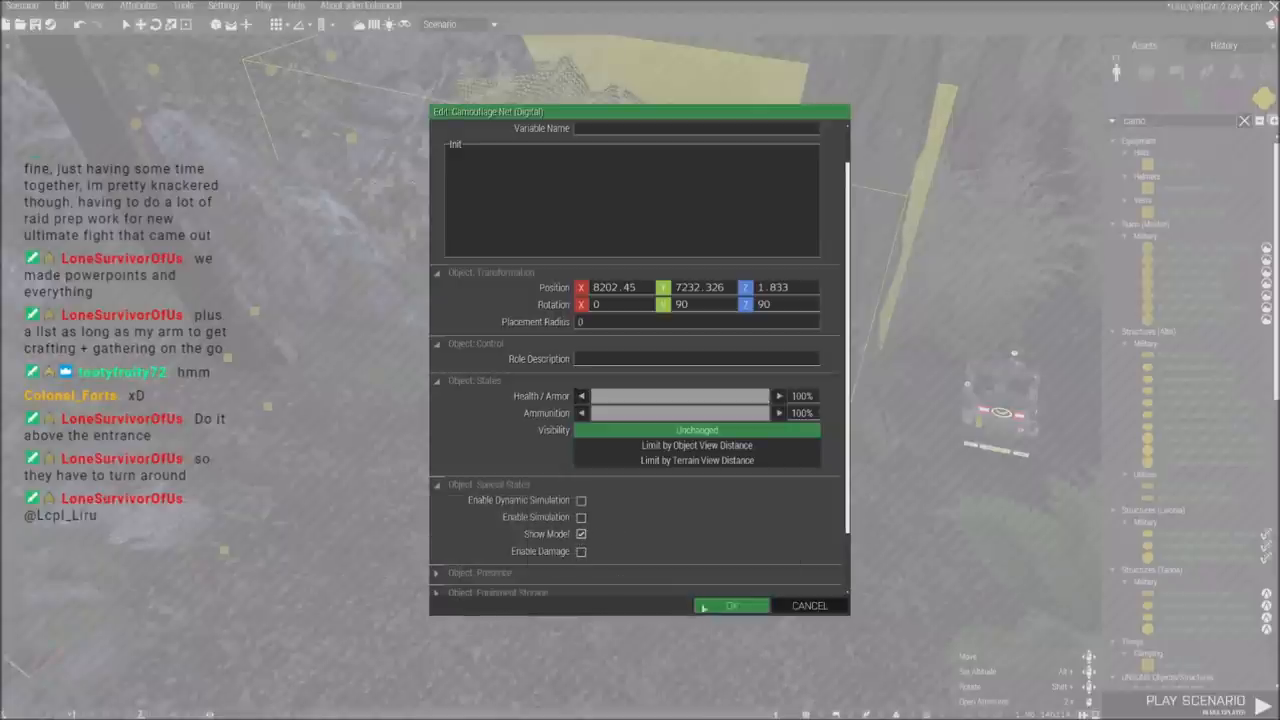
pyautogui.click(732, 605)
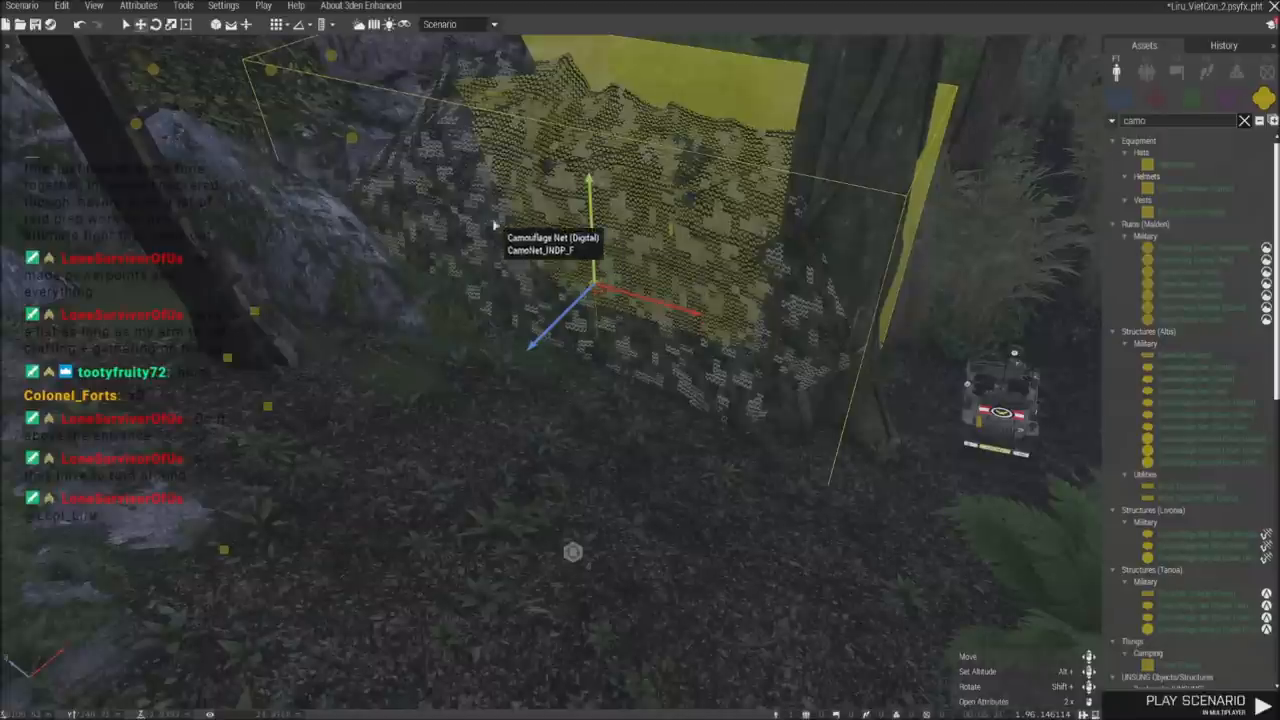
pyautogui.click(263, 6)
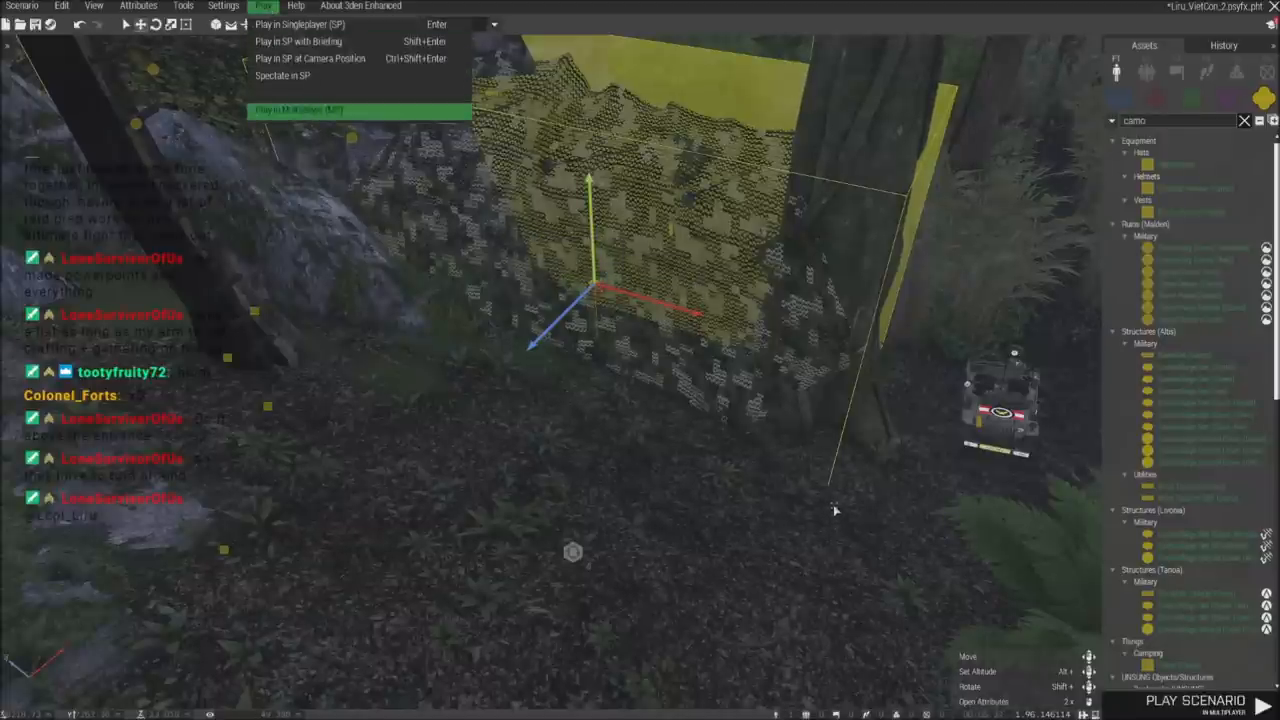
pyautogui.click(298, 110)
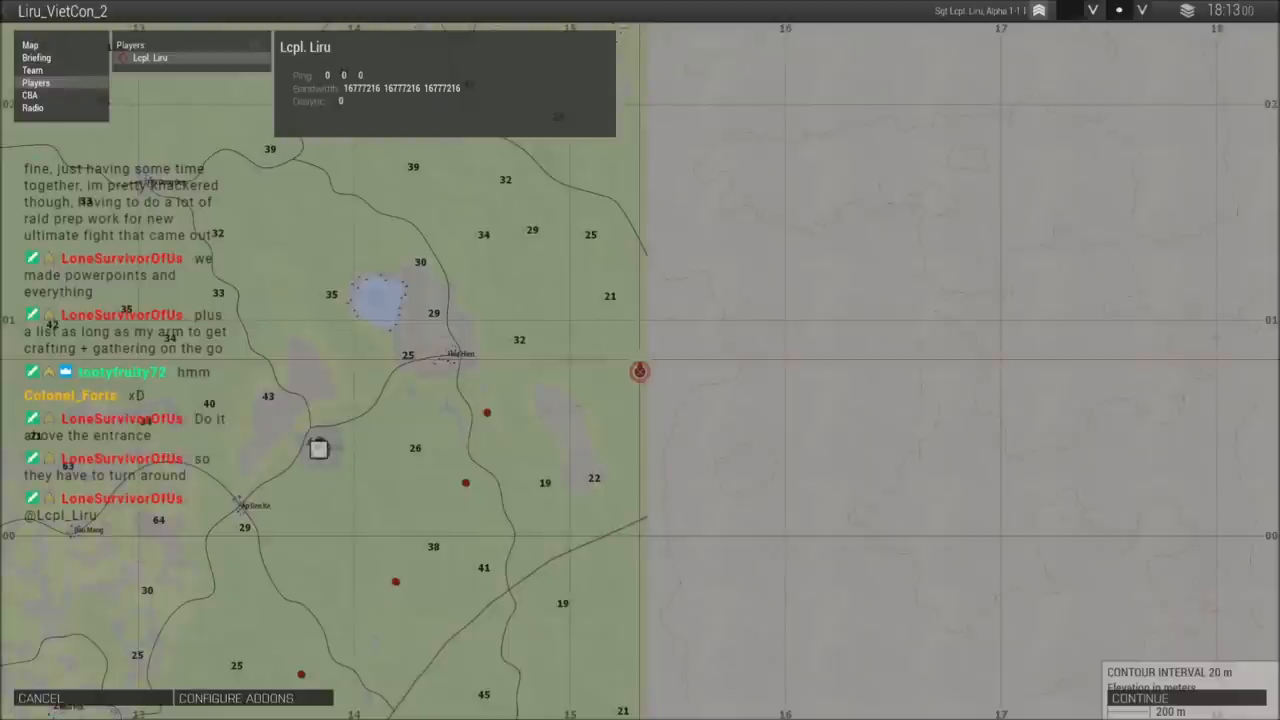
# Close the player list and reach the respawn map with Staging Area selected
pyautogui.scroll(-3)
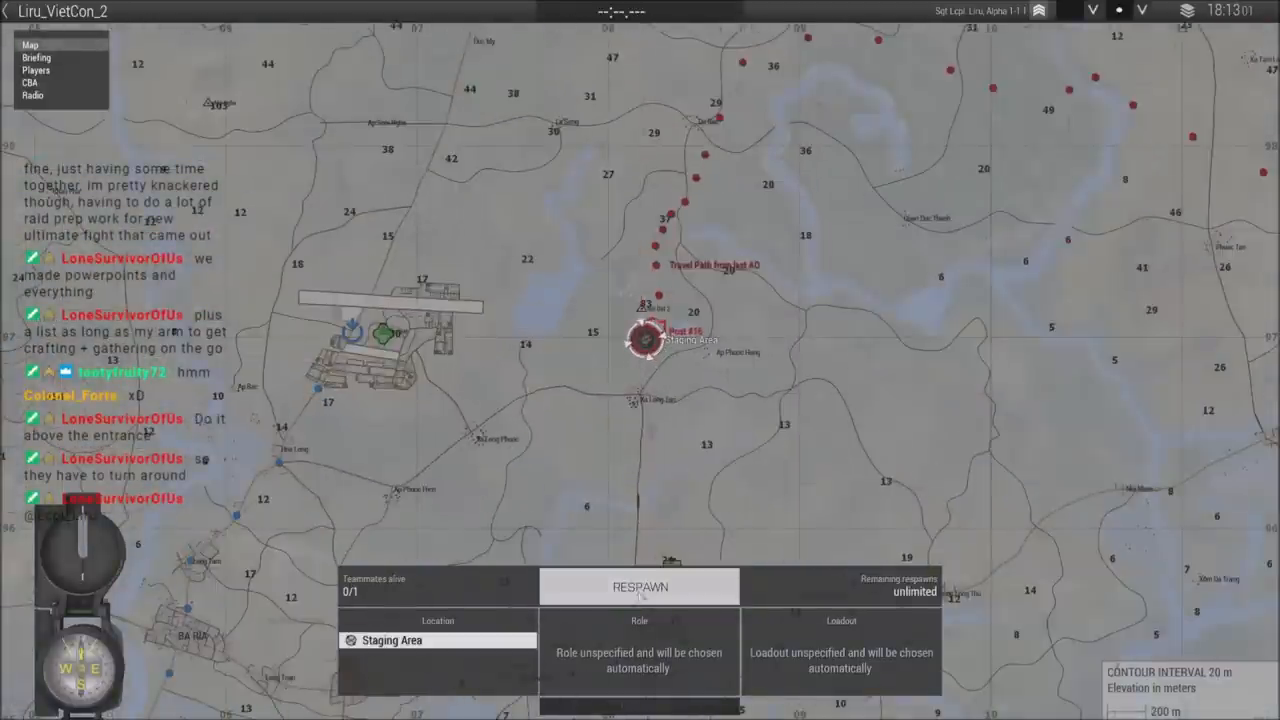
# Respawn at the Staging Area, adjust the video options, then abort the mission
pyautogui.click(639, 586)
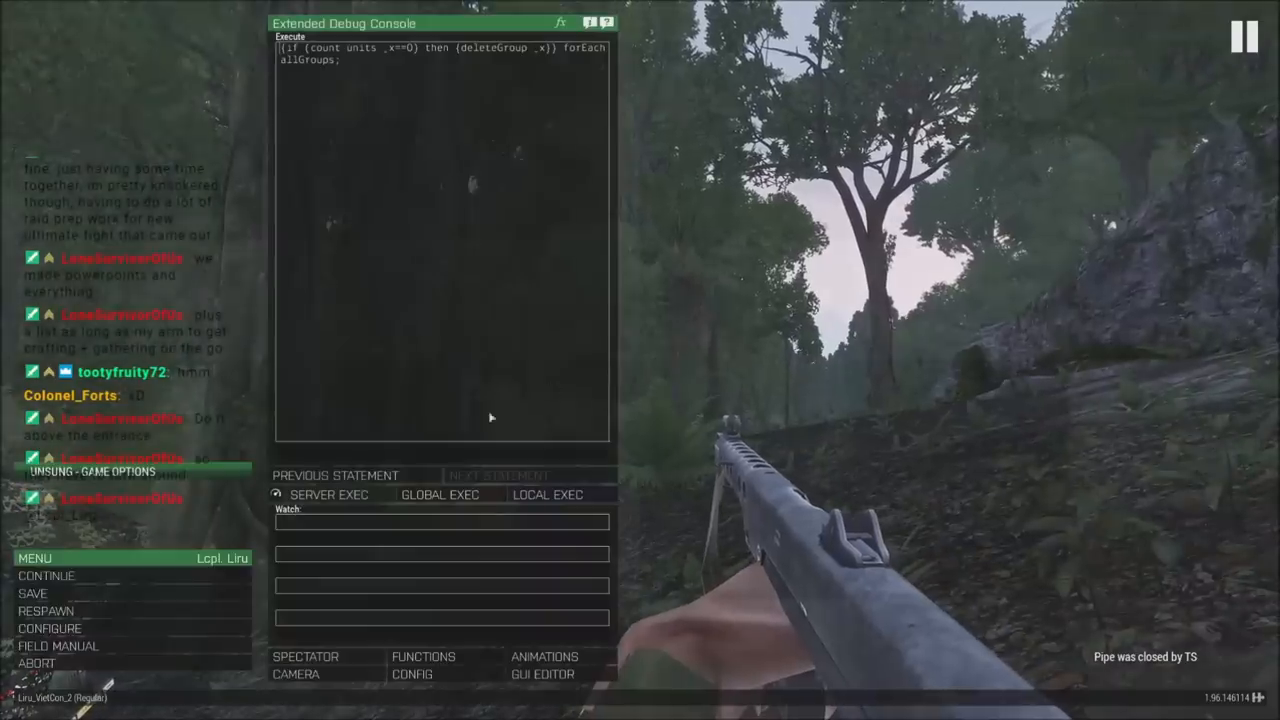
pyautogui.click(37, 663)
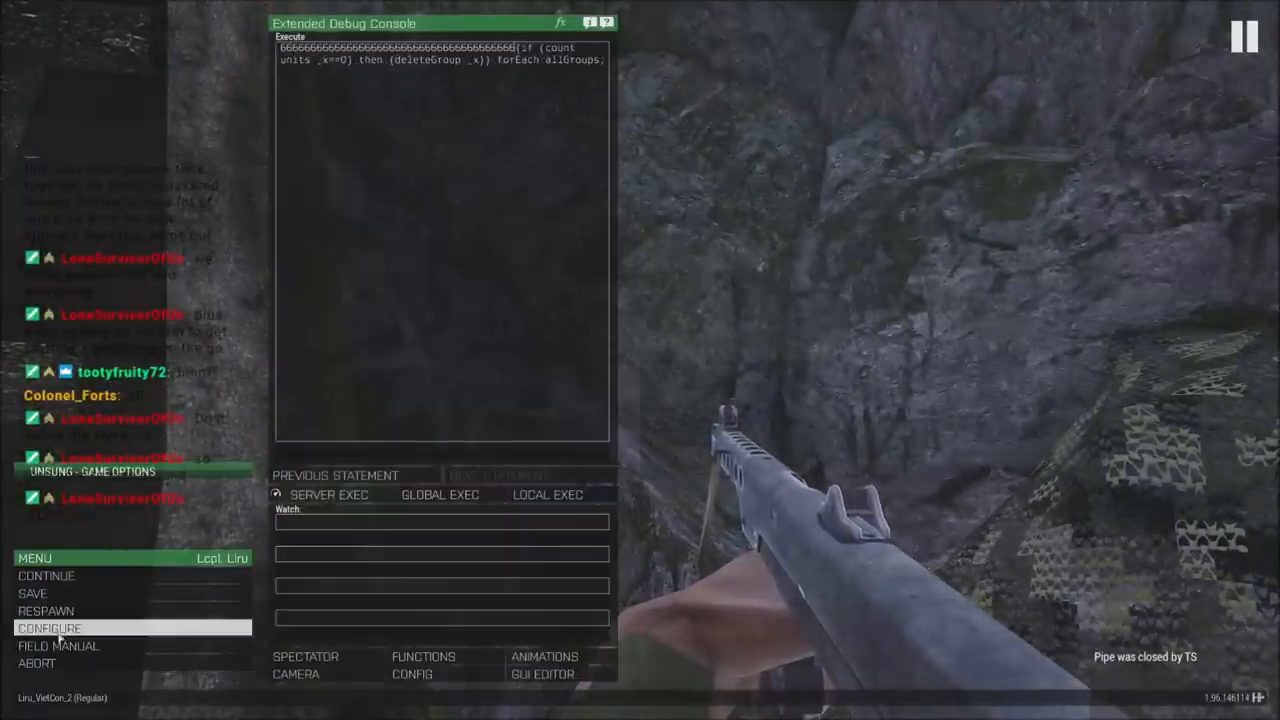
pyautogui.click(49, 628)
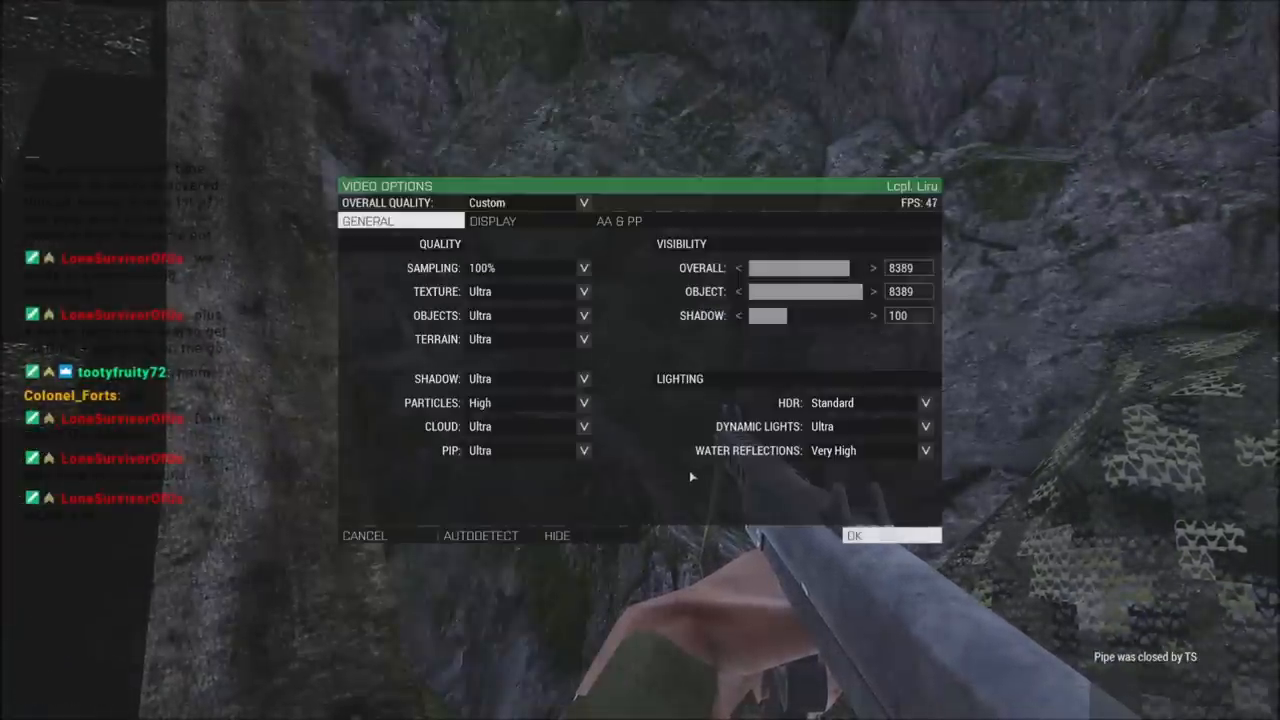
pyautogui.click(854, 535)
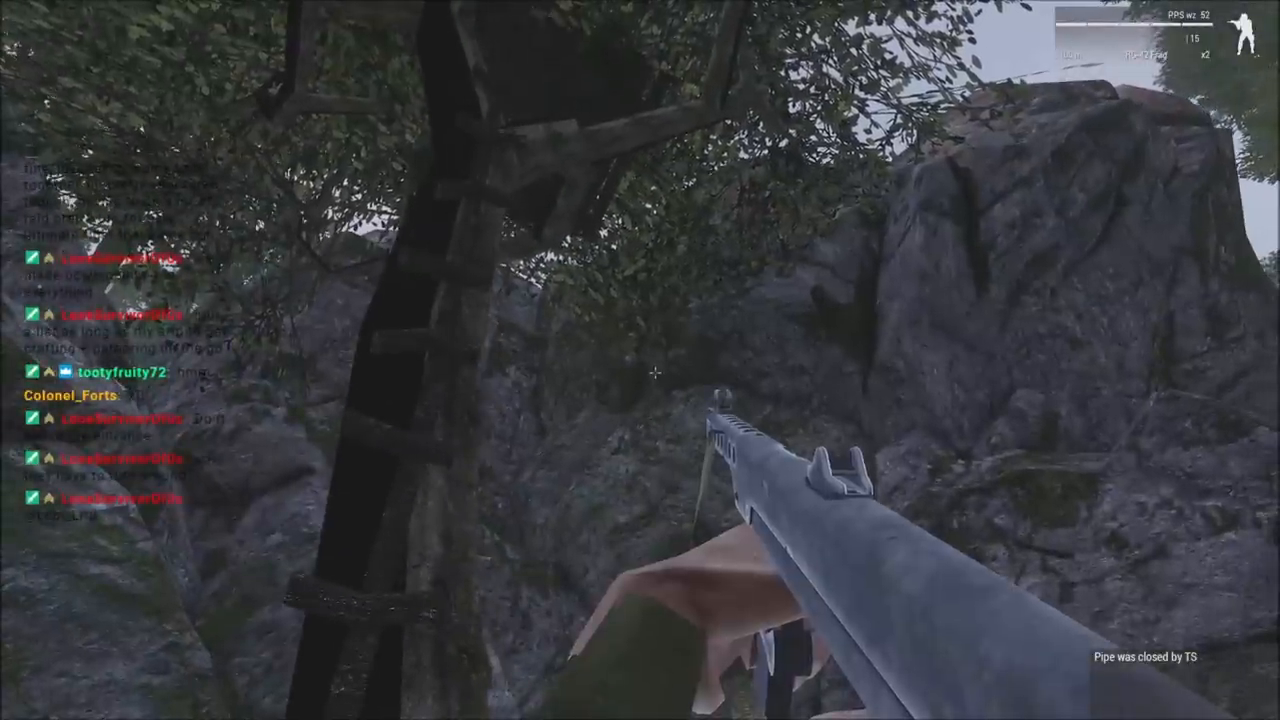
pyautogui.press('m')
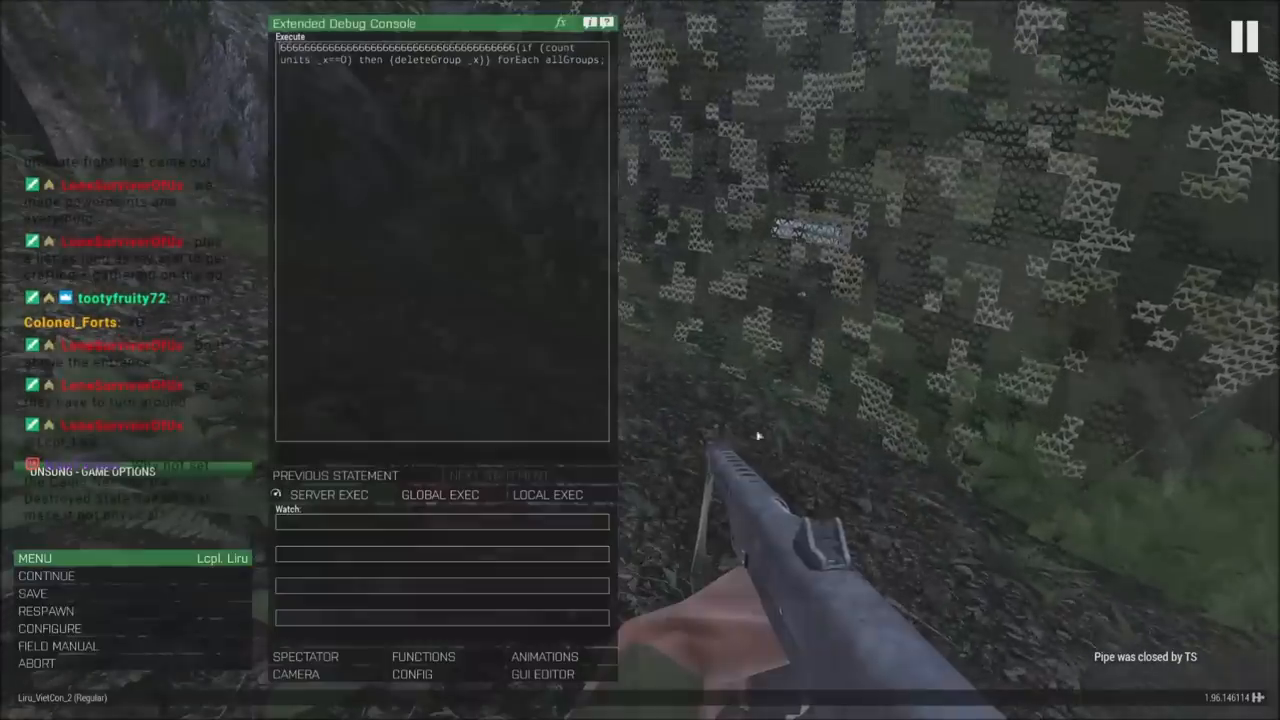
pyautogui.click(37, 663)
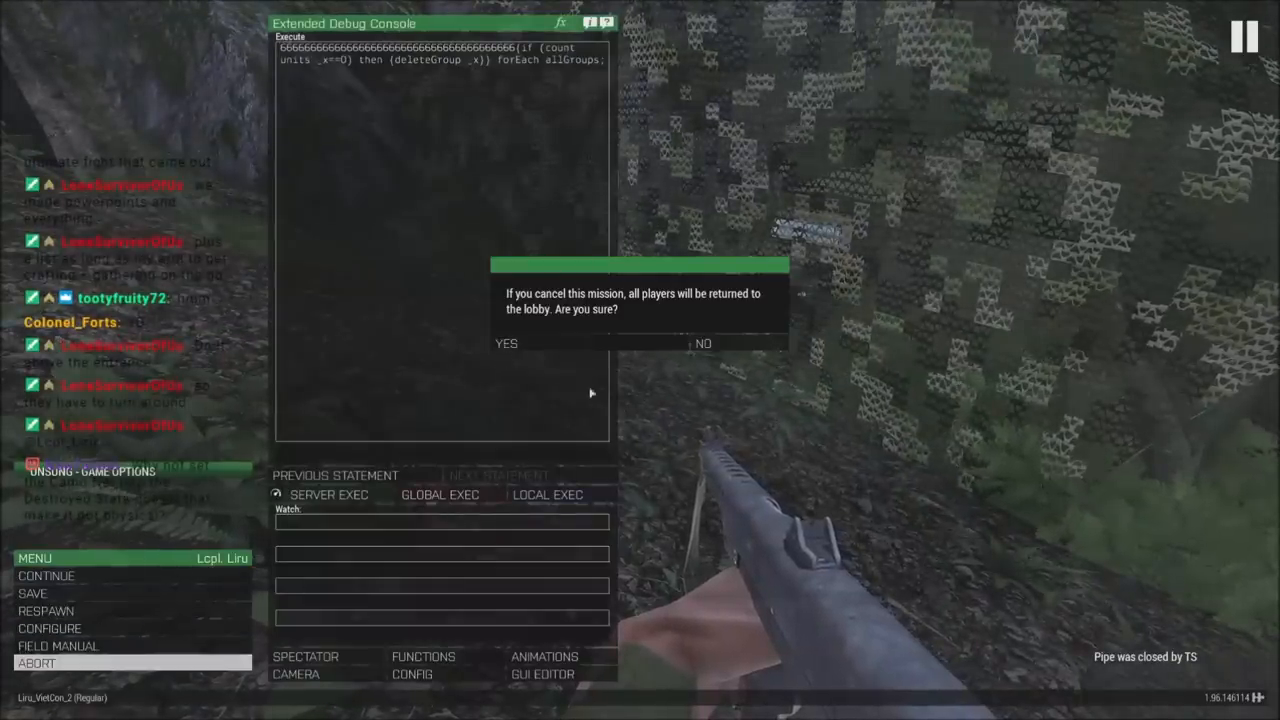
# Confirm cancelling the mission, sending players back to the Role Assignment lobby
pyautogui.click(506, 342)
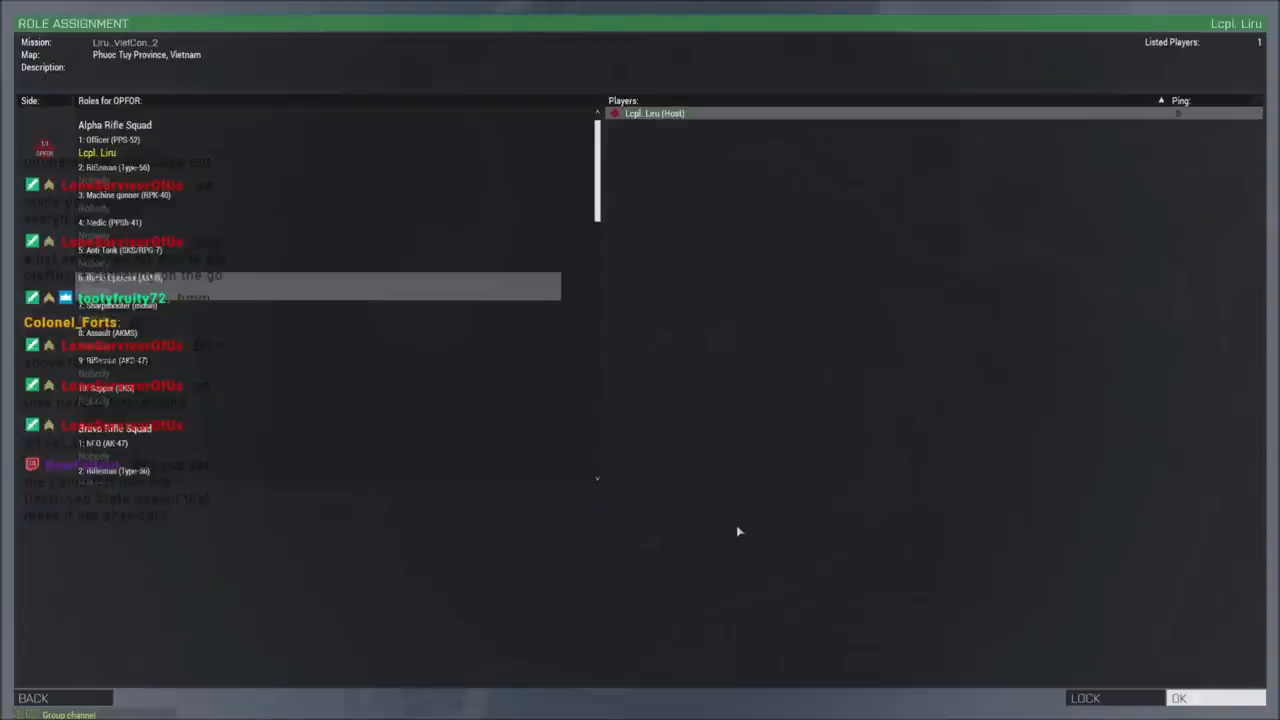
pyautogui.moveTo(738, 528)
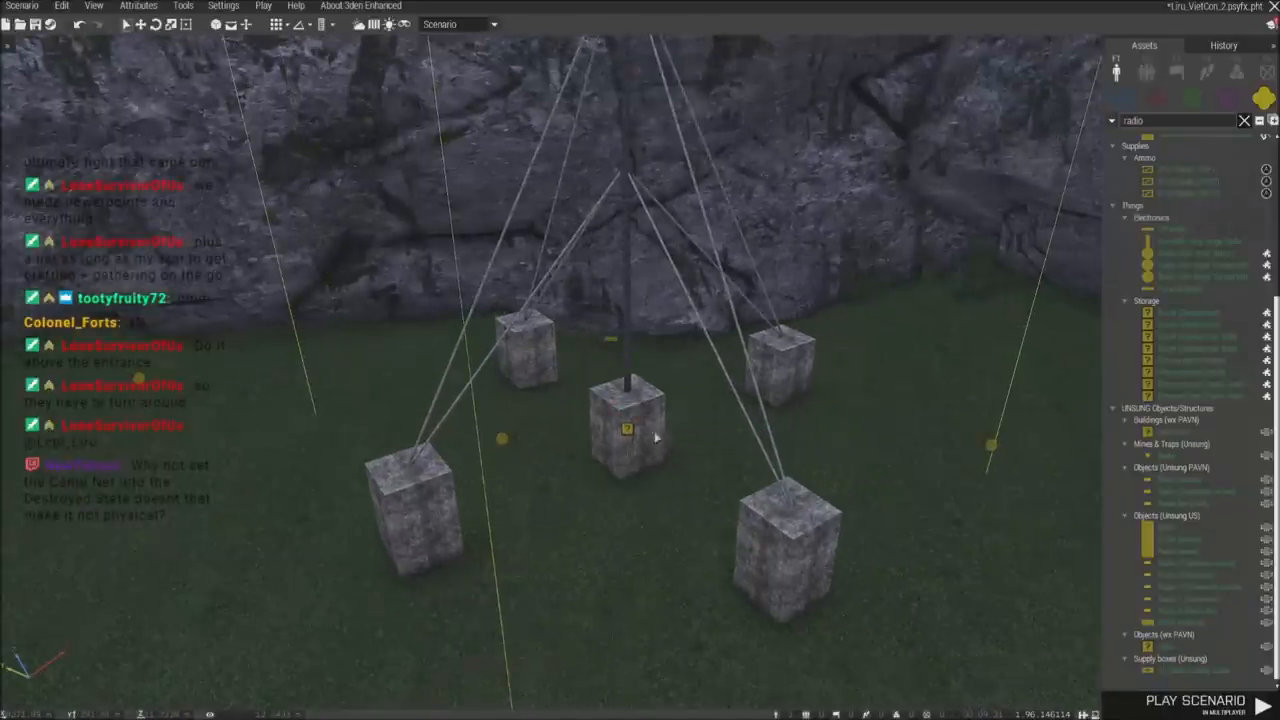
pyautogui.moveTo(625, 430)
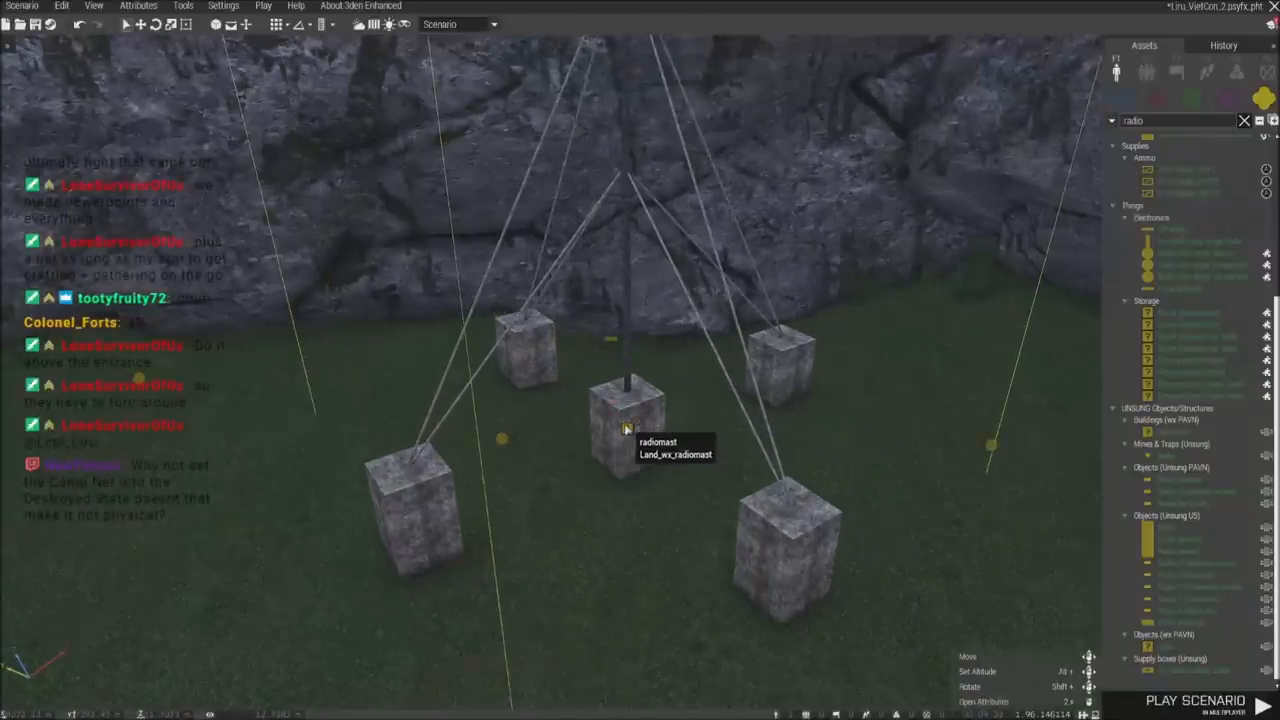
# Clear the 'radio' asset search to restore the full object category list
pyautogui.click(627, 430)
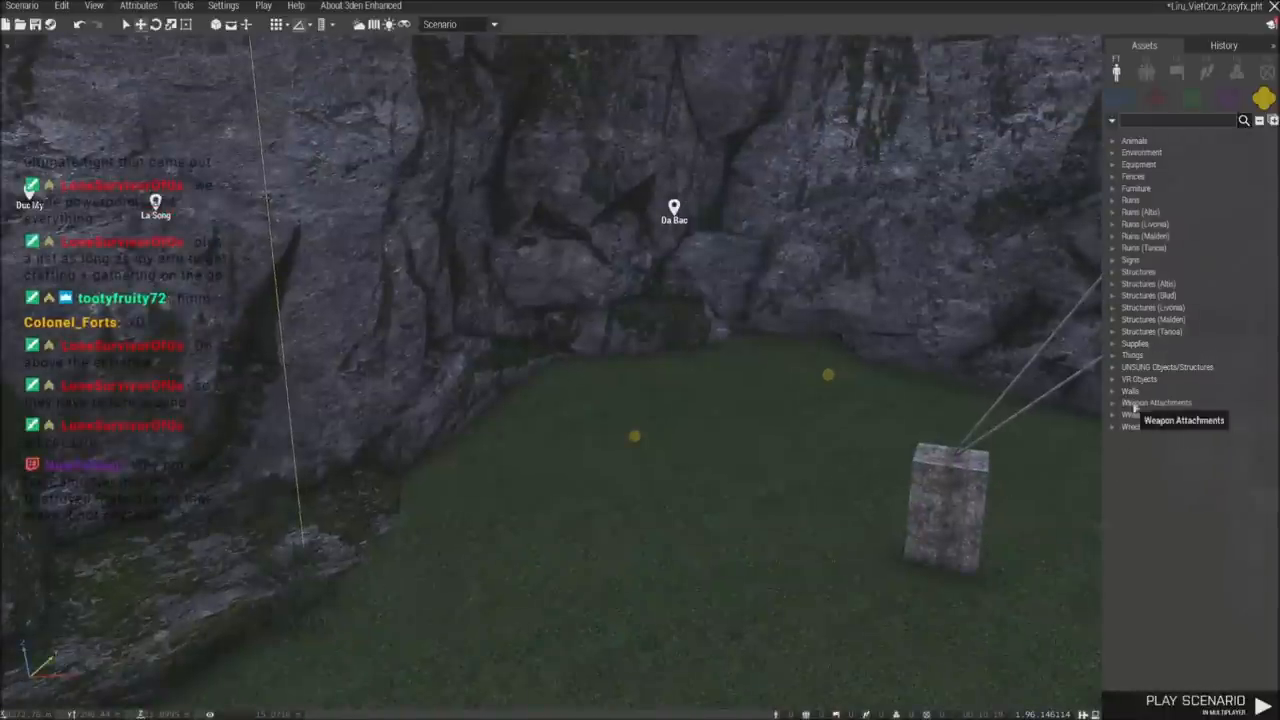
pyautogui.moveTo(1178, 427)
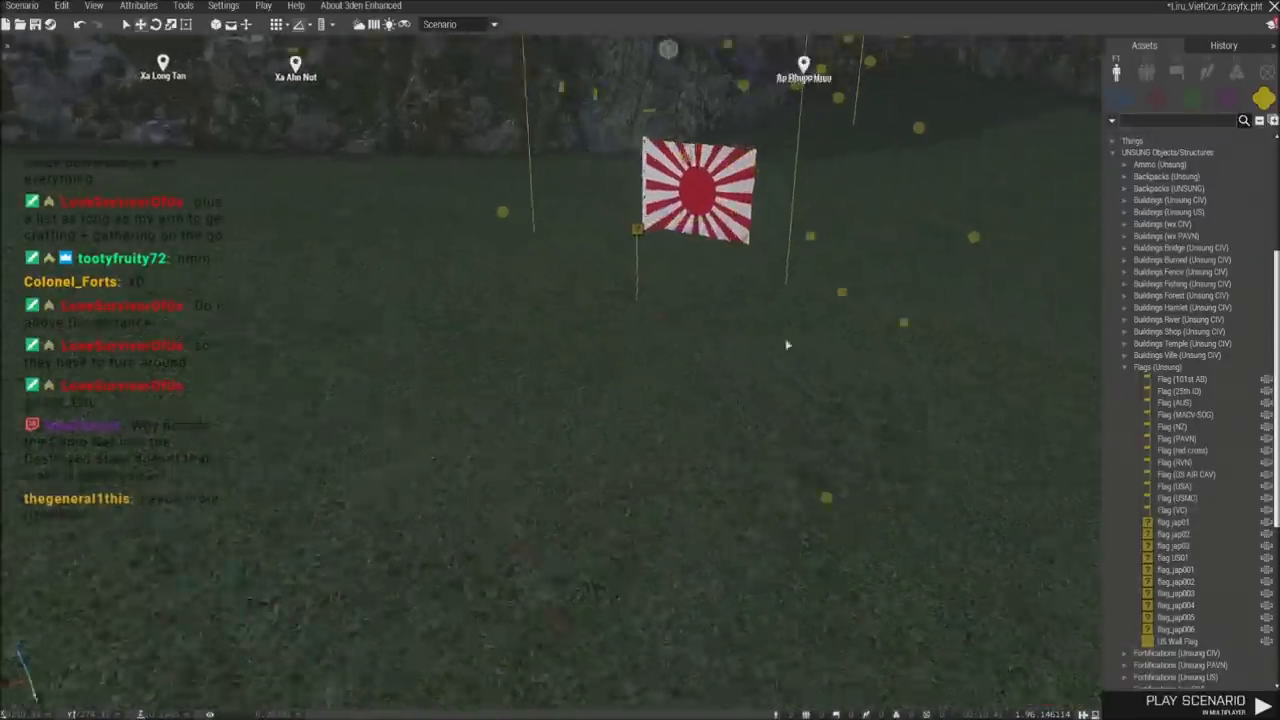
# Place a flag_jap rising-sun flag from Flags (Unsung) on the jungle floor
pyautogui.click(698, 190)
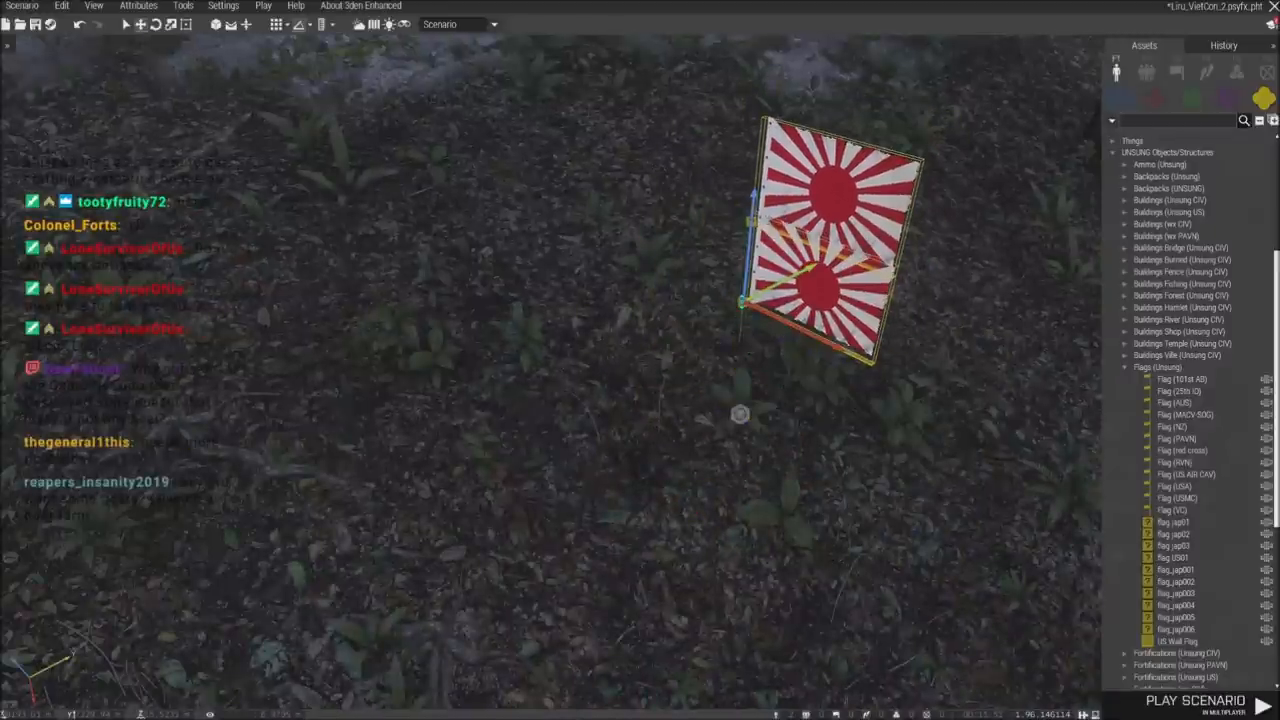
pyautogui.moveTo(245, 24)
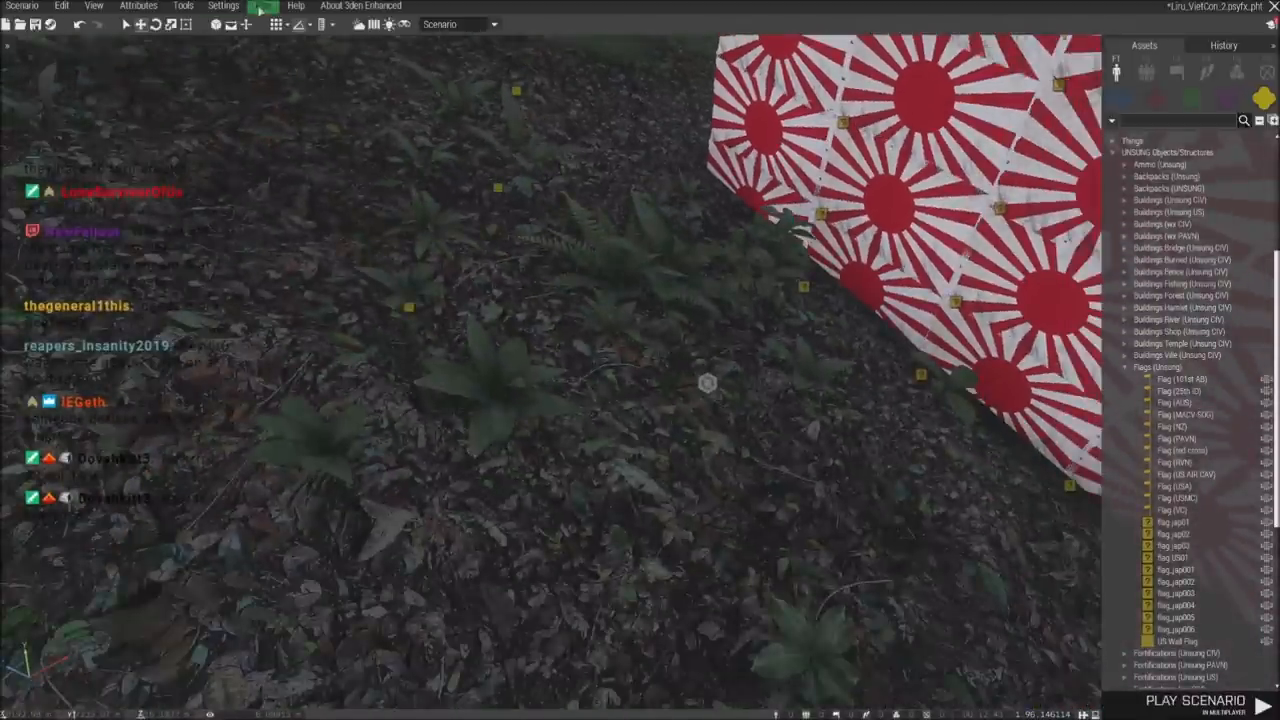
# Launch a multiplayer preview and take an OPFOR slot to reach the Staging Area respawn screen
pyautogui.click(262, 6)
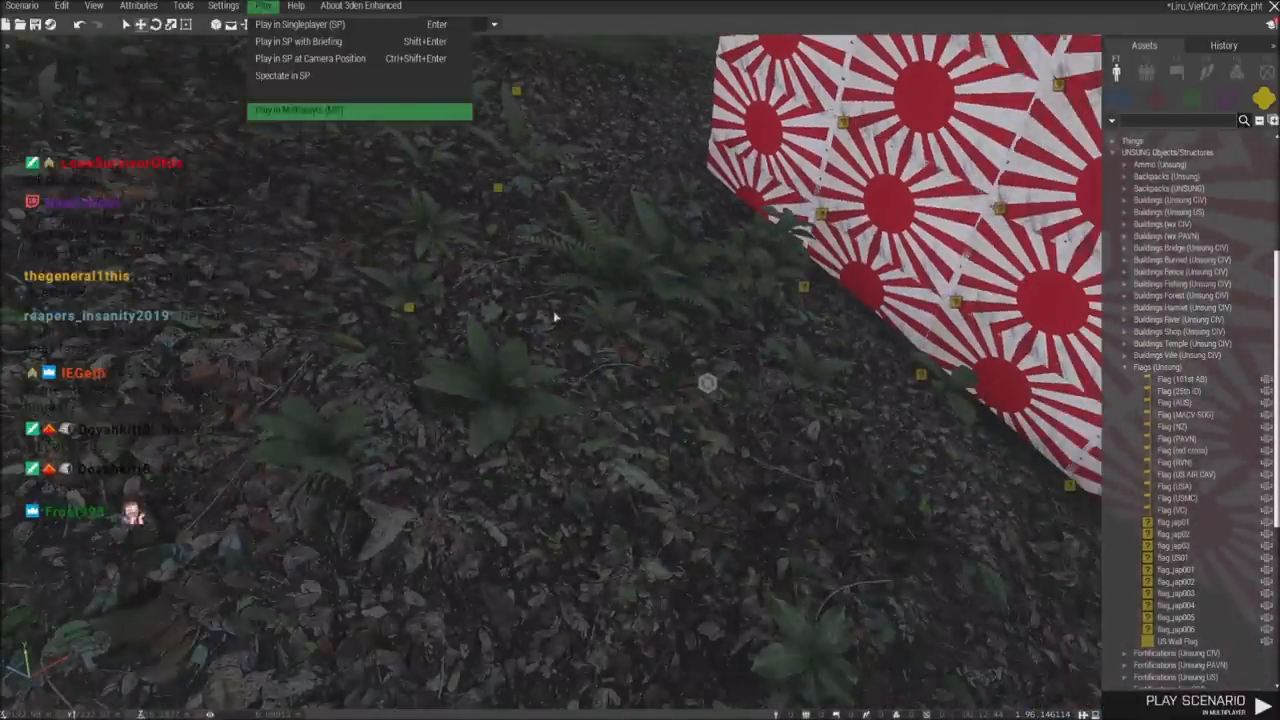
pyautogui.click(296, 110)
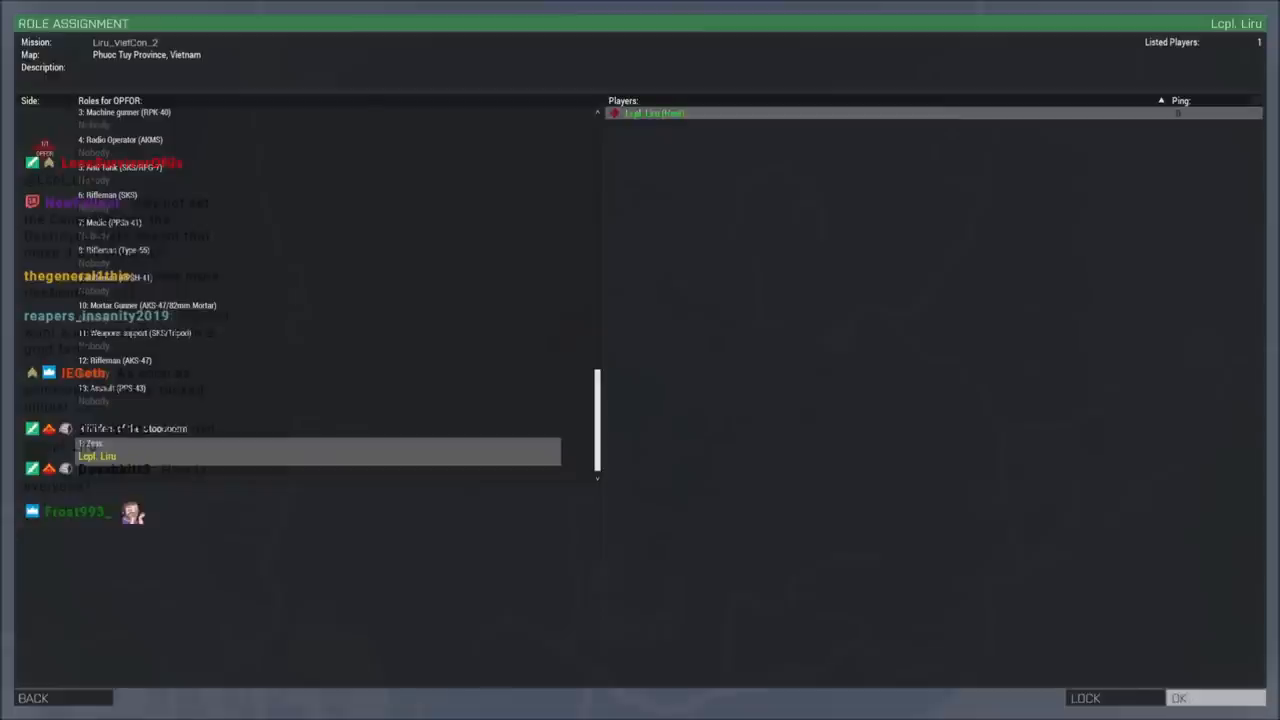
pyautogui.click(1178, 697)
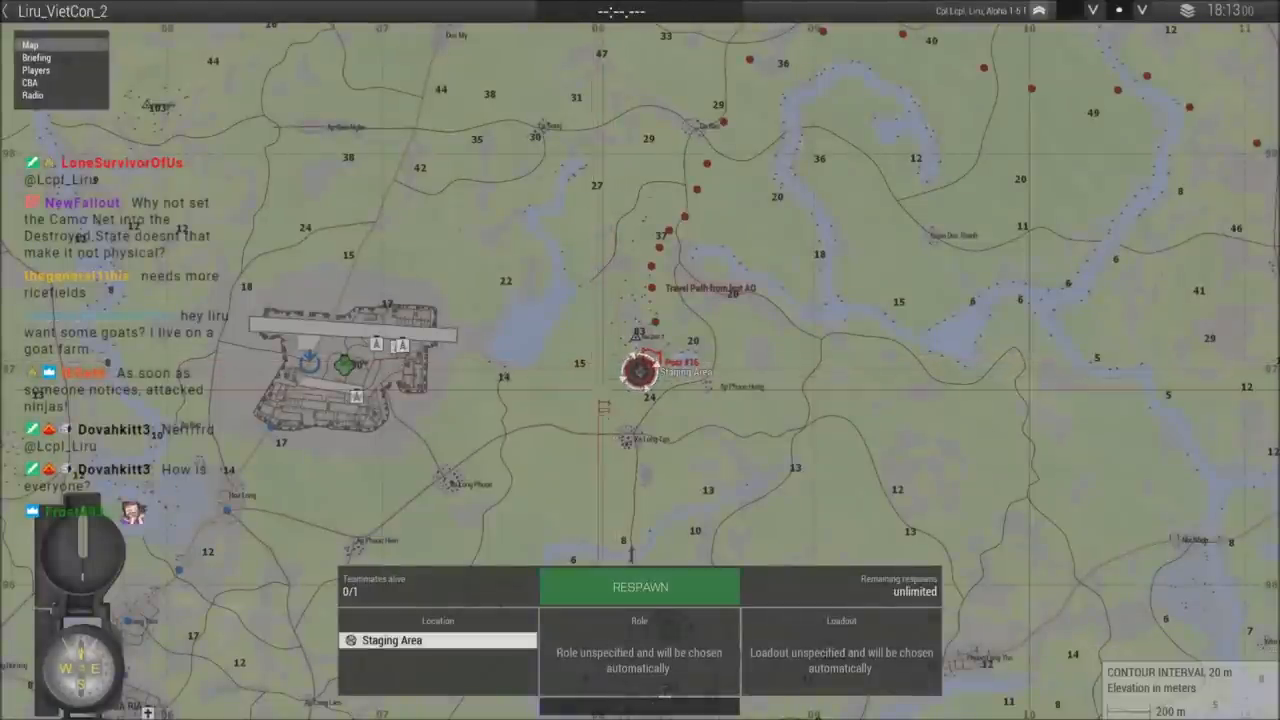
# Abort the running preview back to the Role Assignment lobby
pyautogui.click(639, 587)
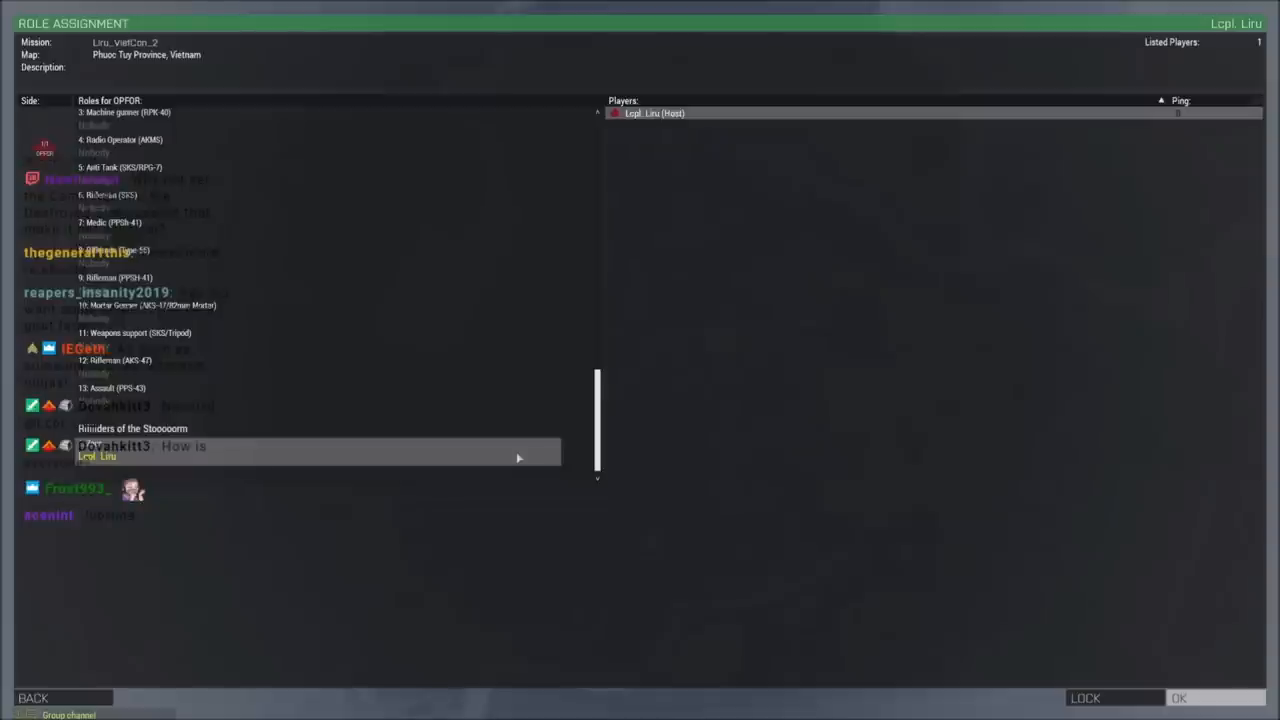
pyautogui.moveTo(503, 458)
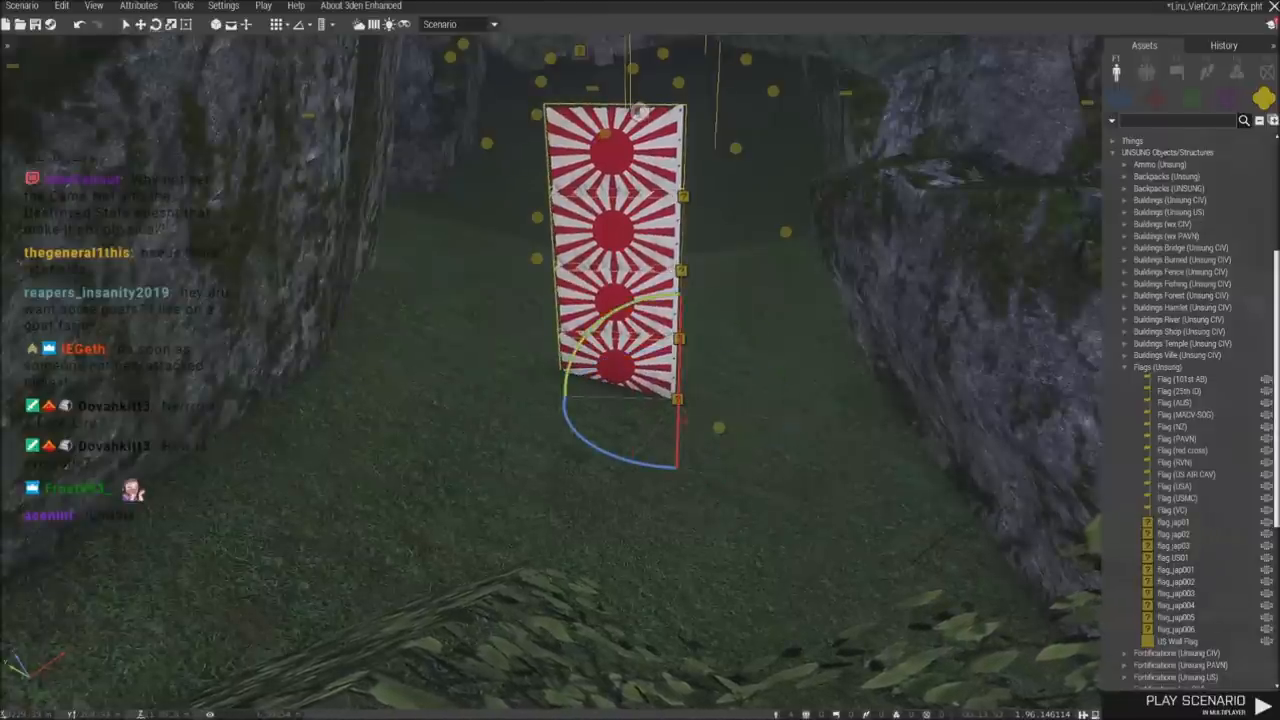
# Place the red yellow-star flag in the clearing and reposition it with the gizmo
pyautogui.moveTo(610, 250); pyautogui.dragTo(840, 260)
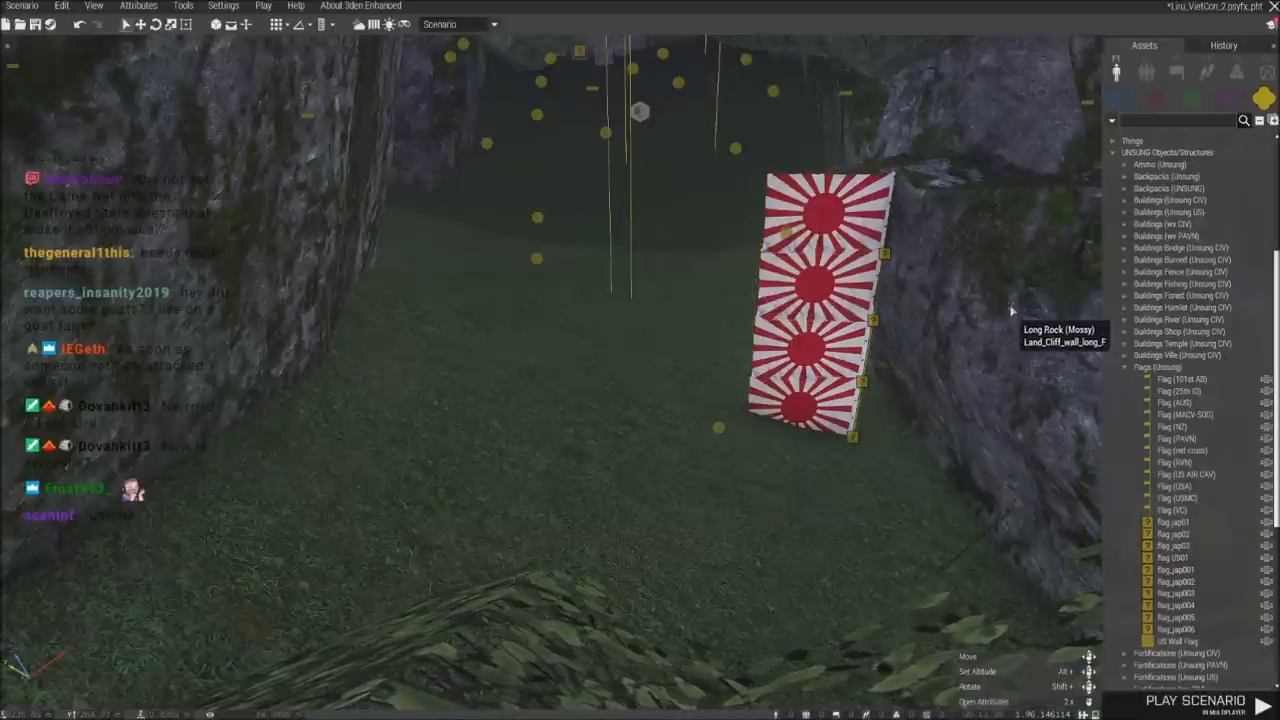
pyautogui.scroll(-3)
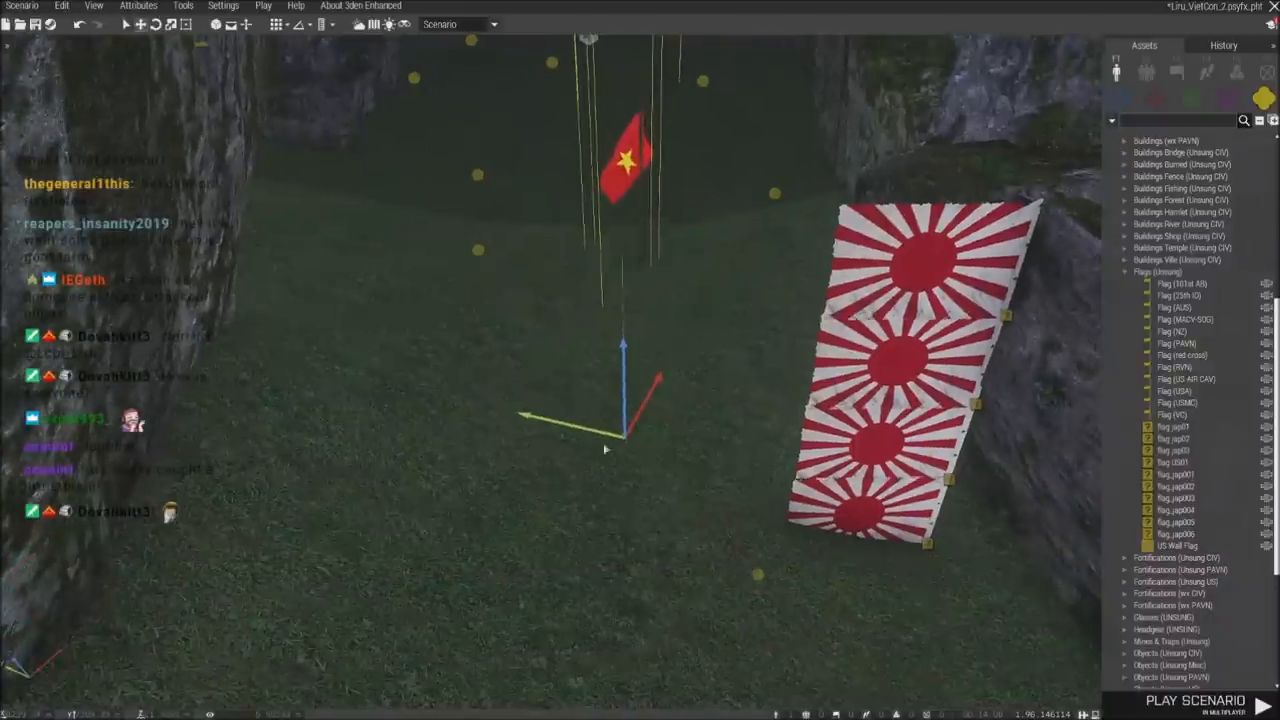
pyautogui.moveTo(622, 430); pyautogui.dragTo(720, 540)
pyautogui.write('wood')
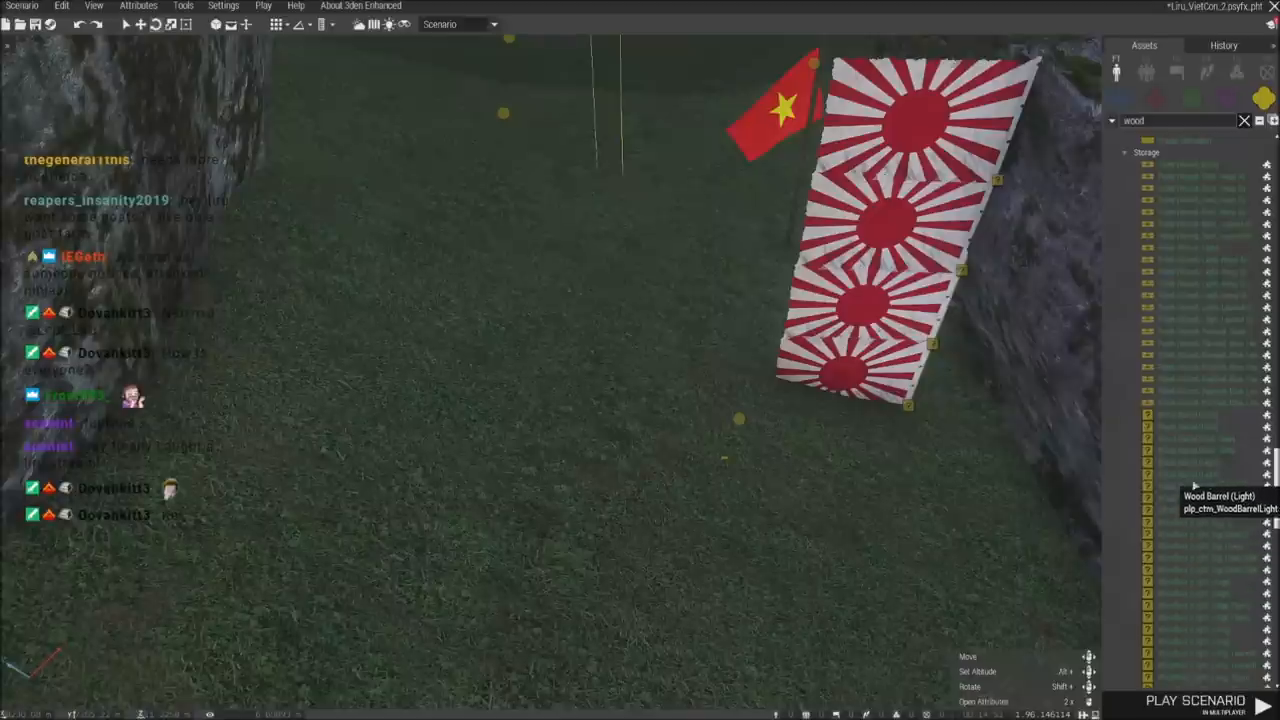
# Browse the 'wood' asset results for the Wooden Crates stack
pyautogui.scroll(-3)
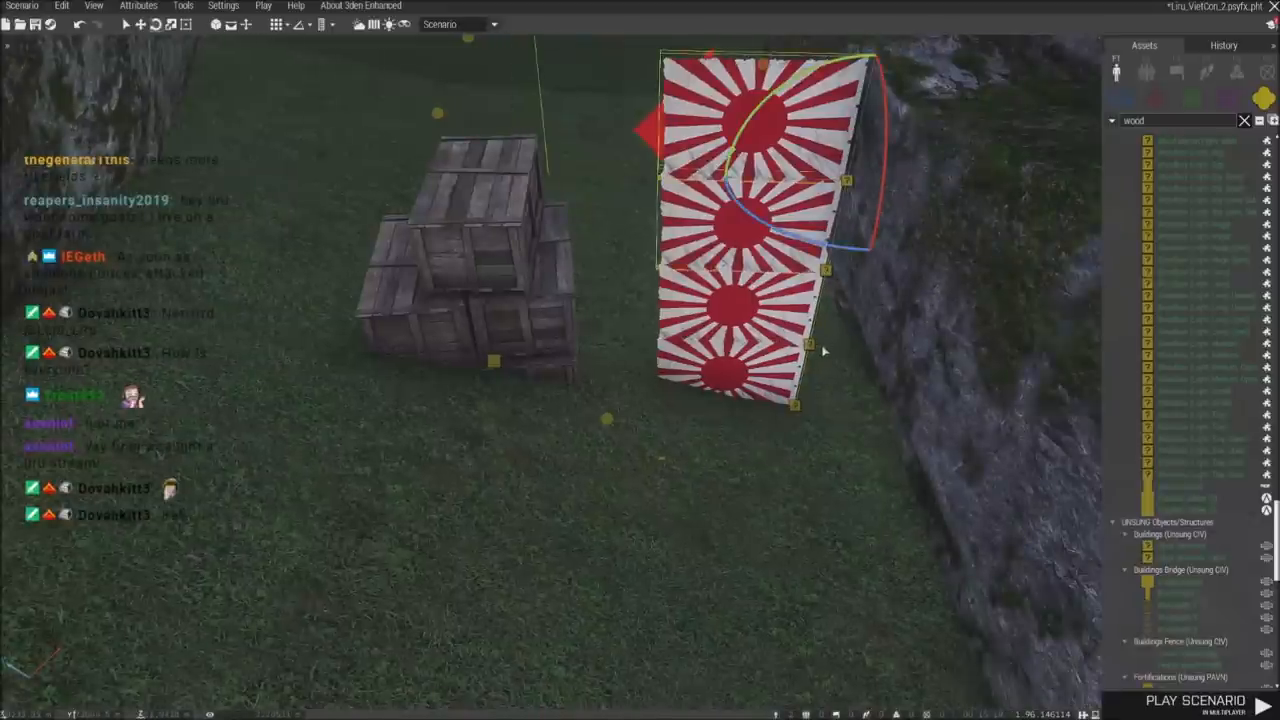
pyautogui.moveTo(820, 350)
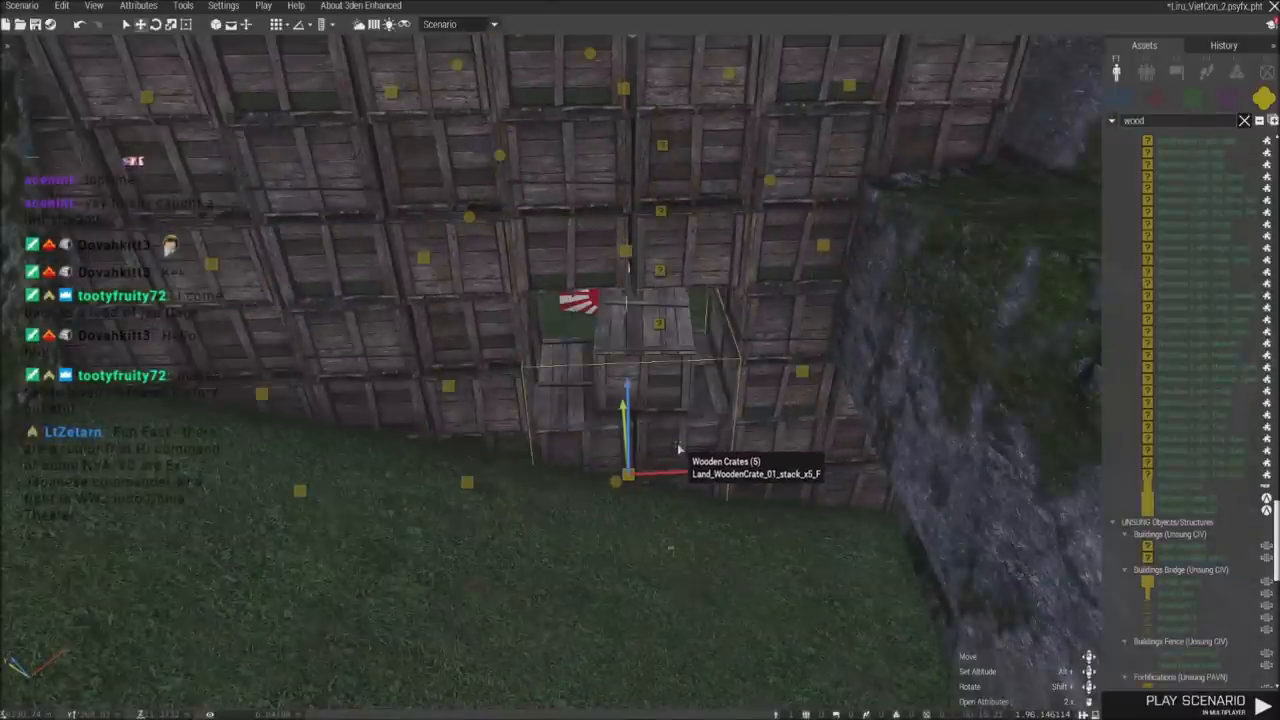
pyautogui.moveTo(670, 450)
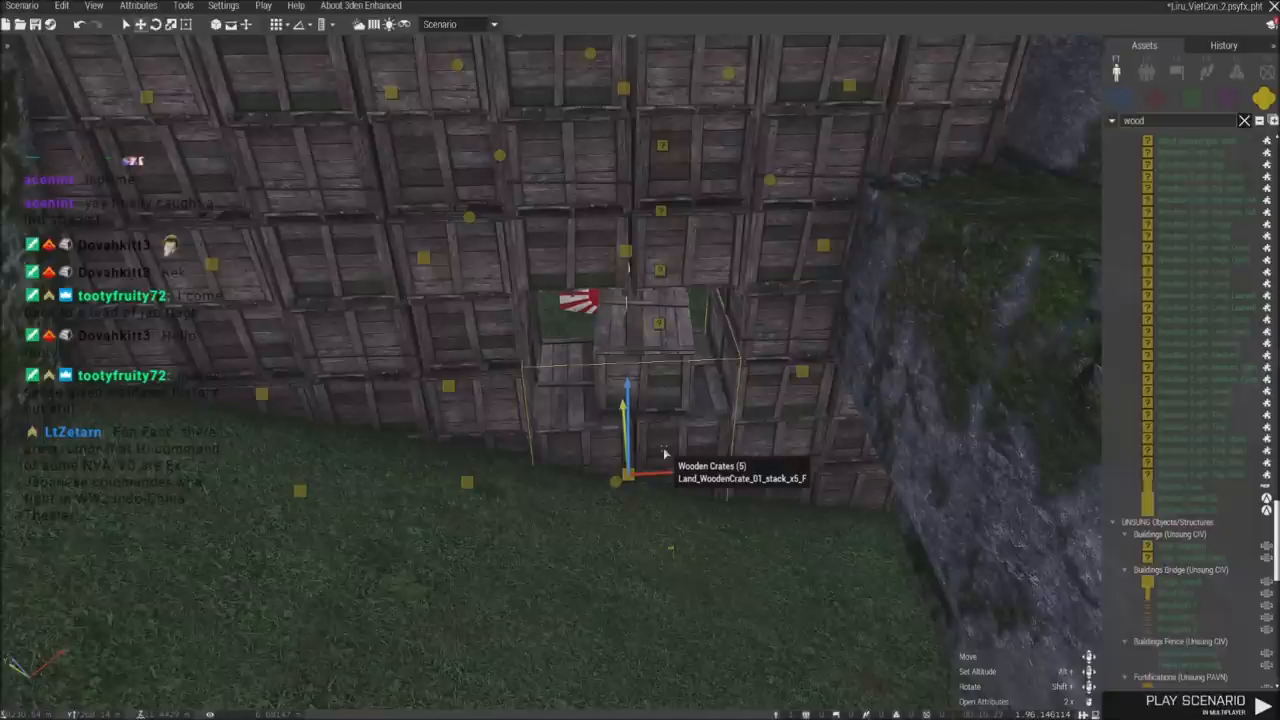
pyautogui.moveTo(658, 468)
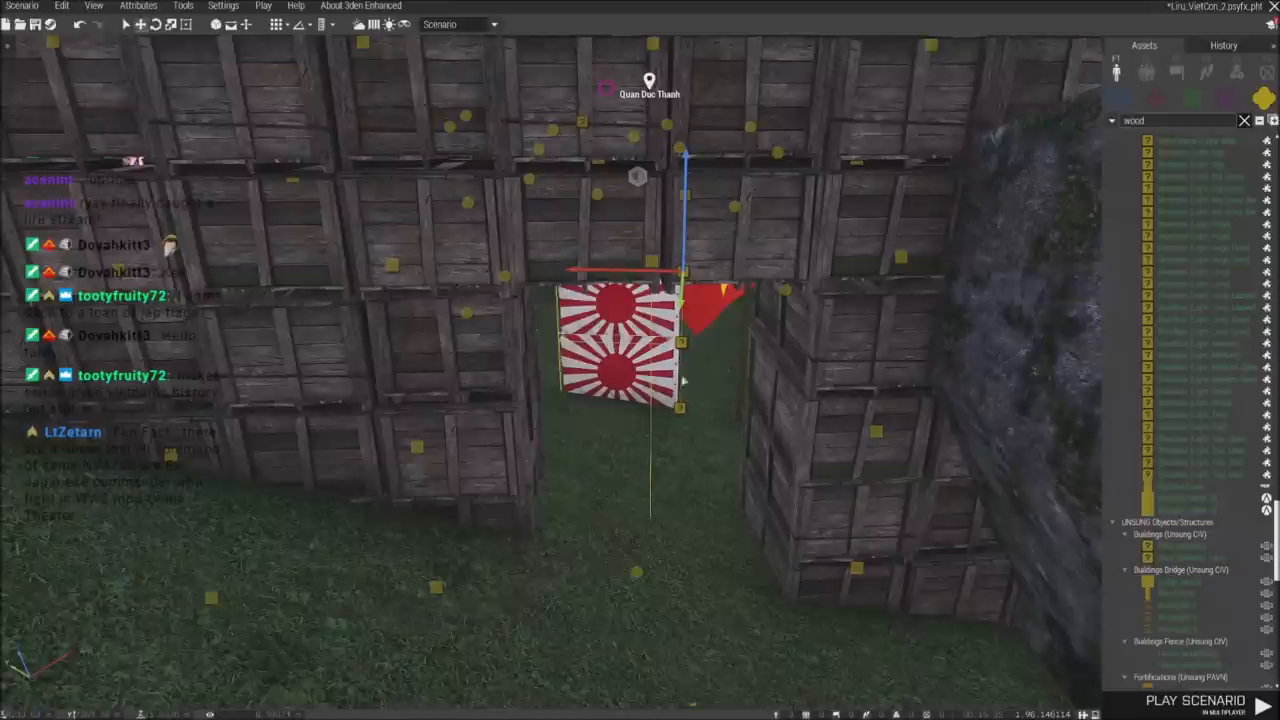
pyautogui.moveTo(715, 350)
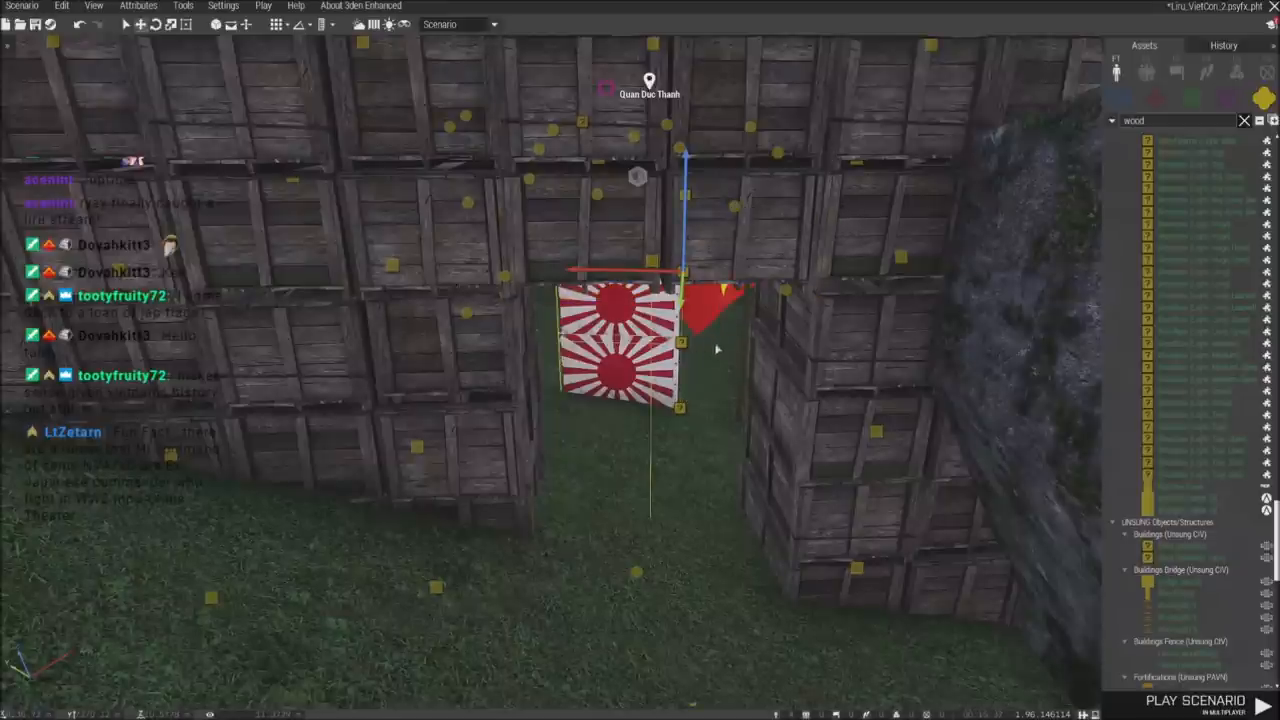
pyautogui.moveTo(708, 350)
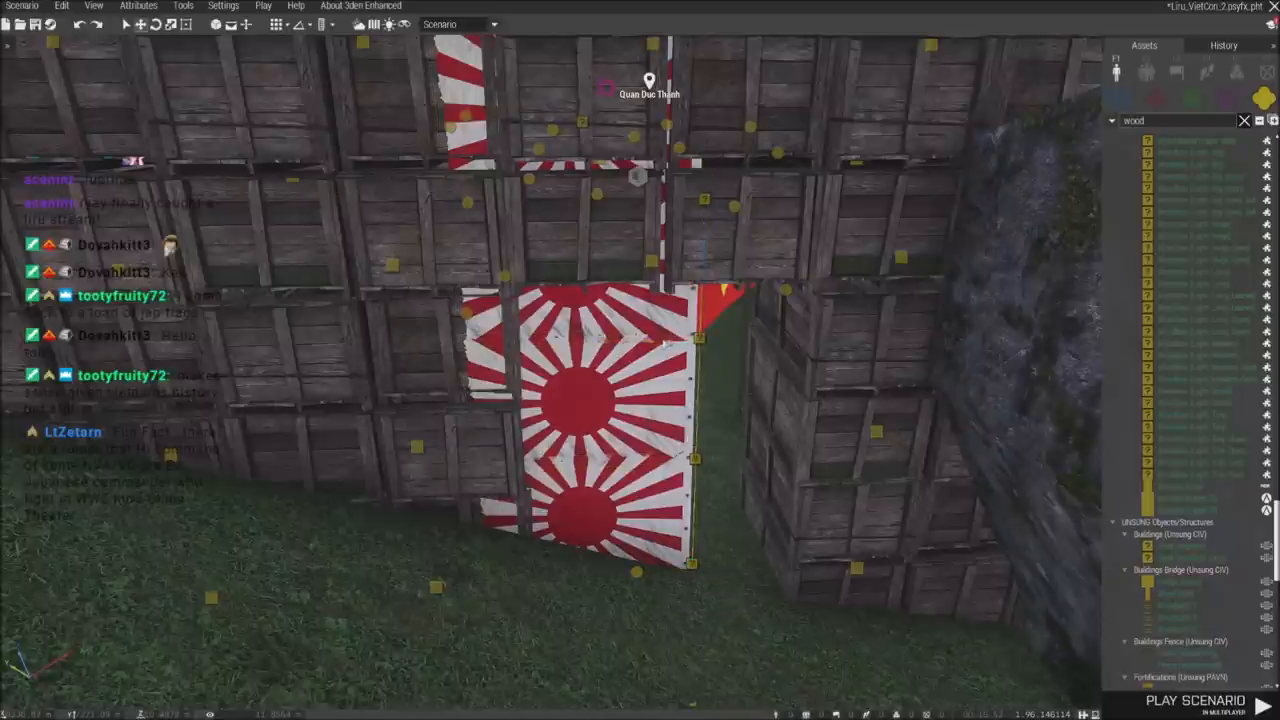
# Select the rising-sun flag panel between the crate stacks
pyautogui.click(680, 290)
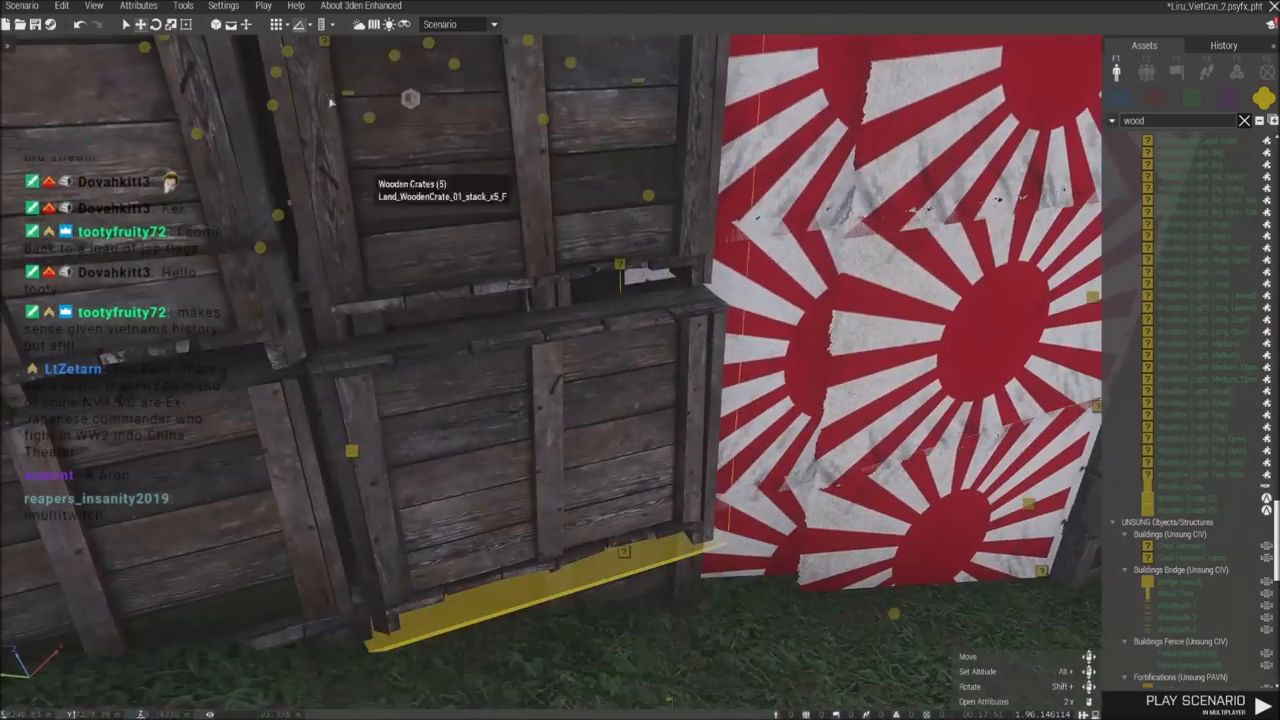
# Play in Multiplayer and reach the Role Assignment lobby with Lcpl. Liru in Alpha Rifle Squad
pyautogui.click(263, 6)
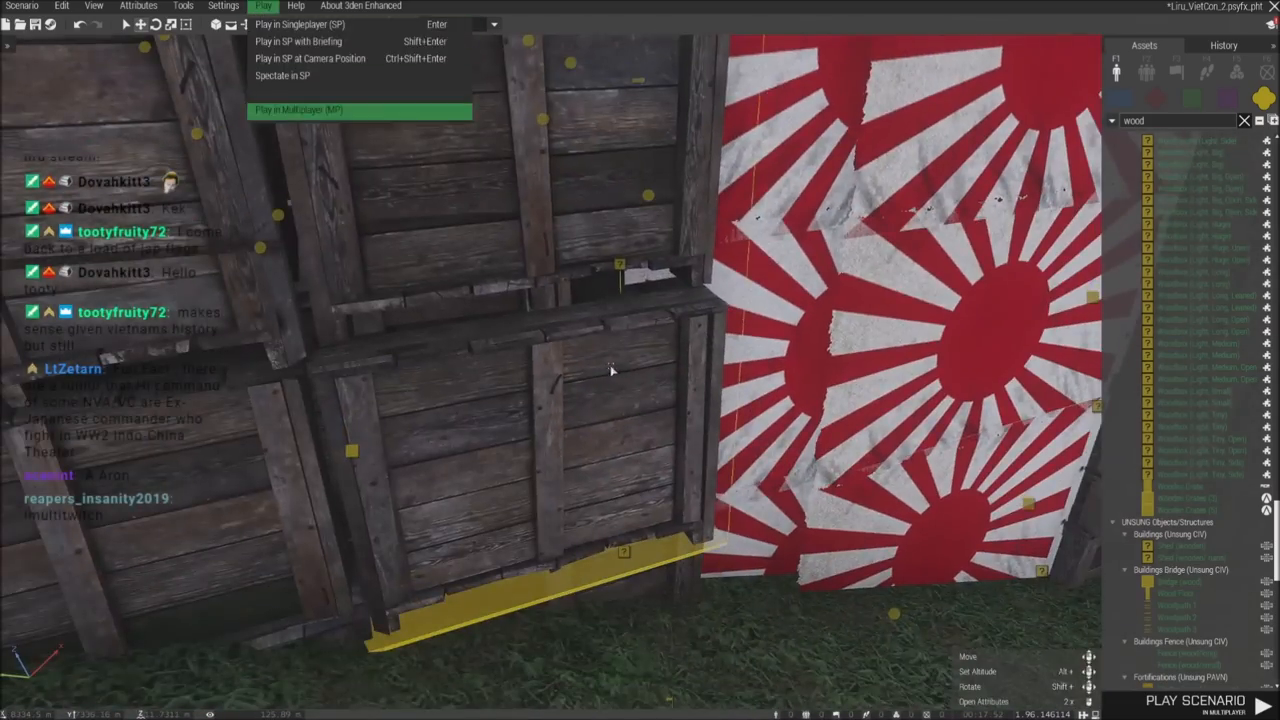
pyautogui.click(297, 110)
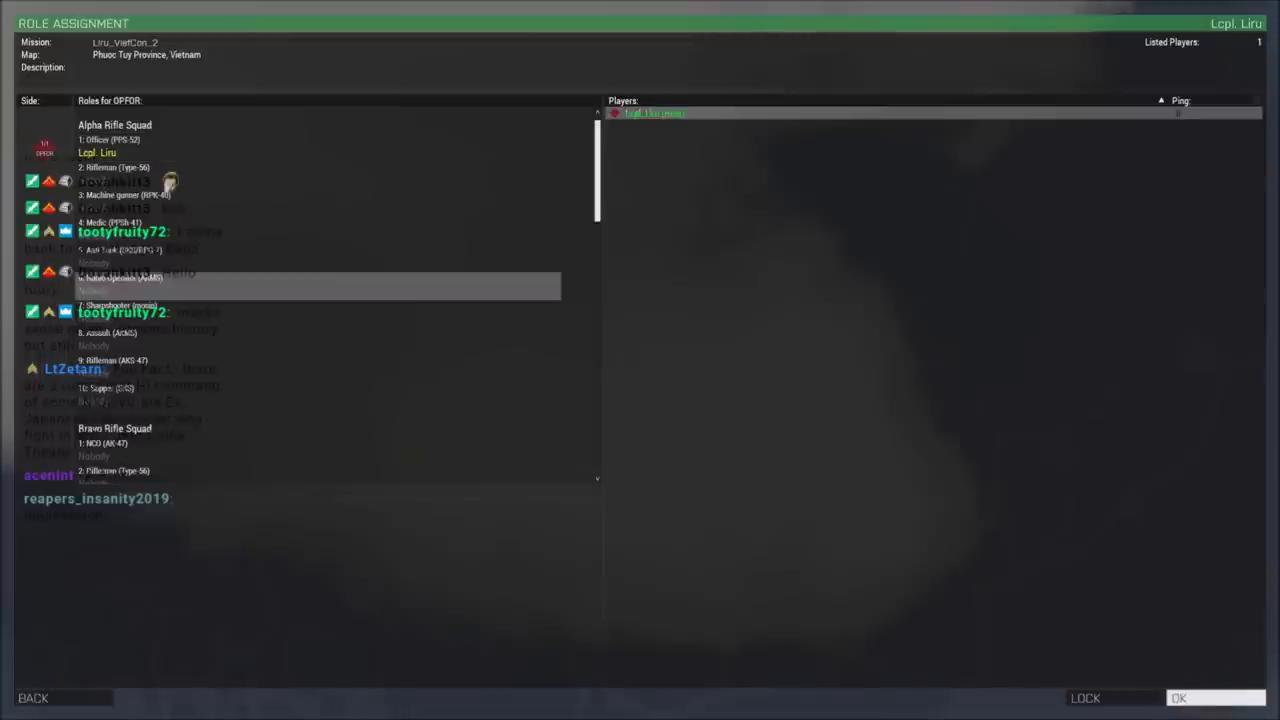
pyautogui.click(1178, 697)
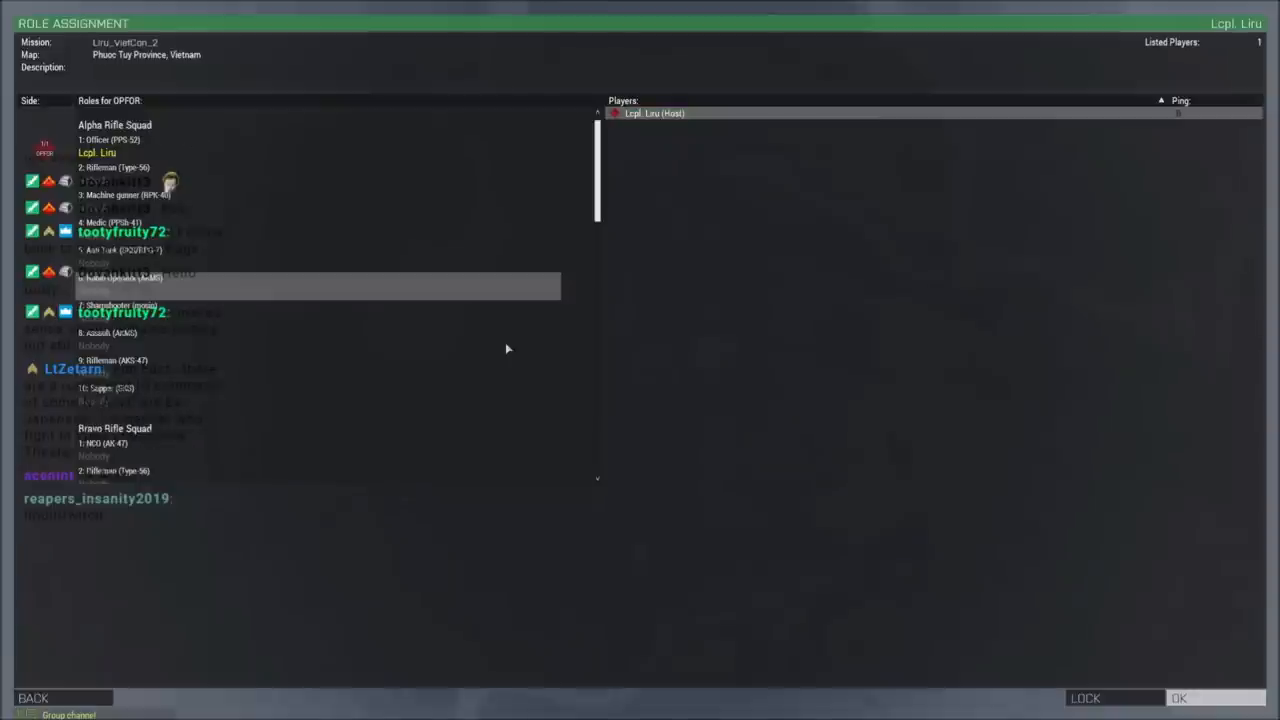
pyautogui.moveTo(530, 635)
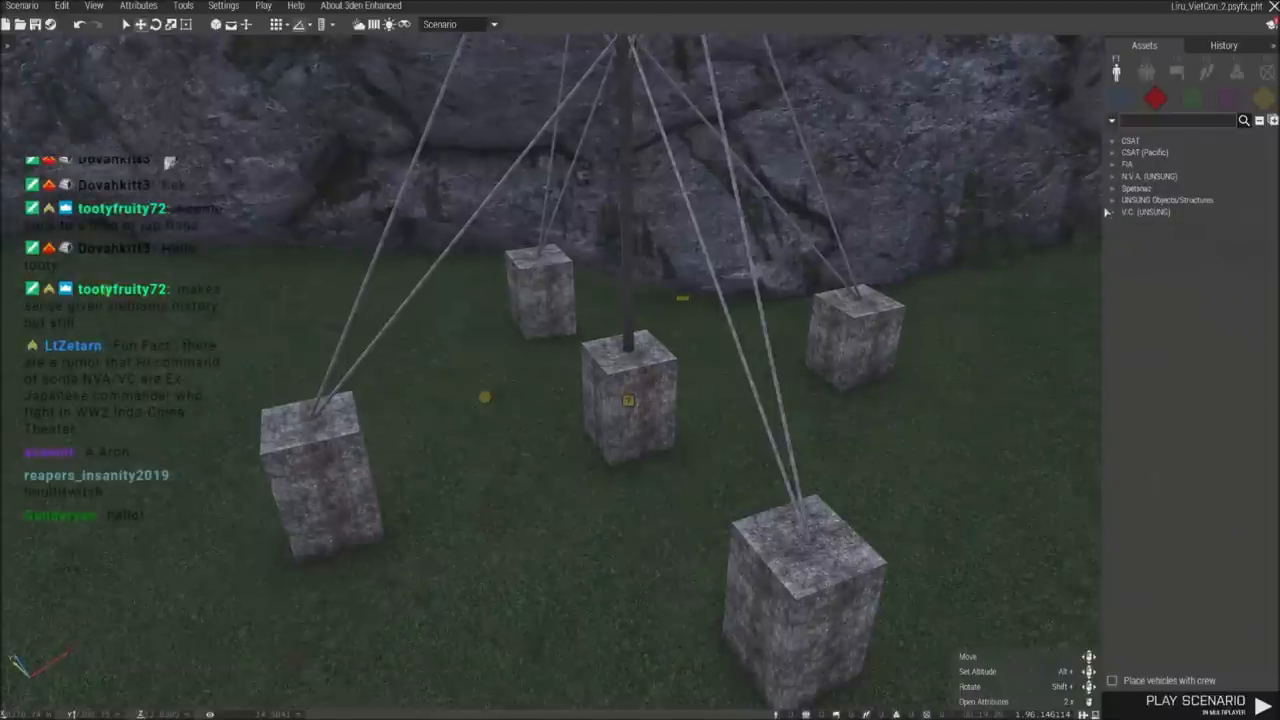
# Place an N.V.A. Anti Tank (RPG-7) soldier among the concrete blocks and open his ACE Arsenal
pyautogui.click(1114, 176)
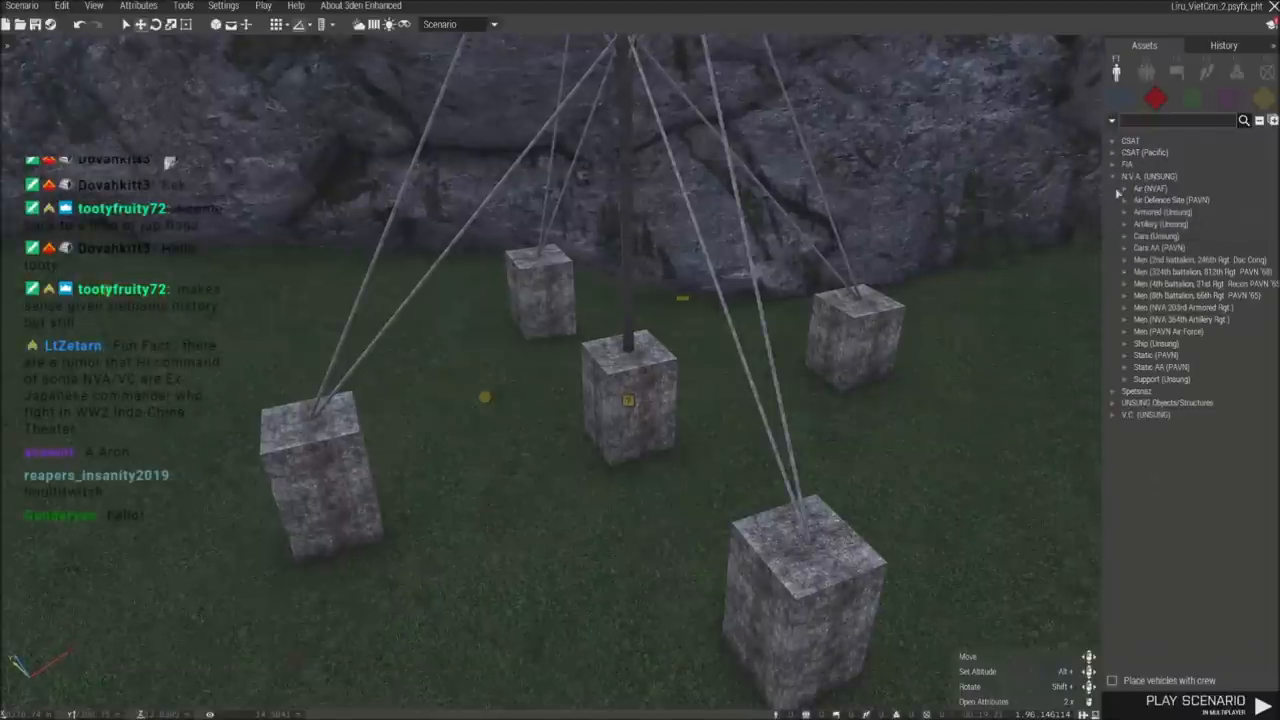
pyautogui.write('name')
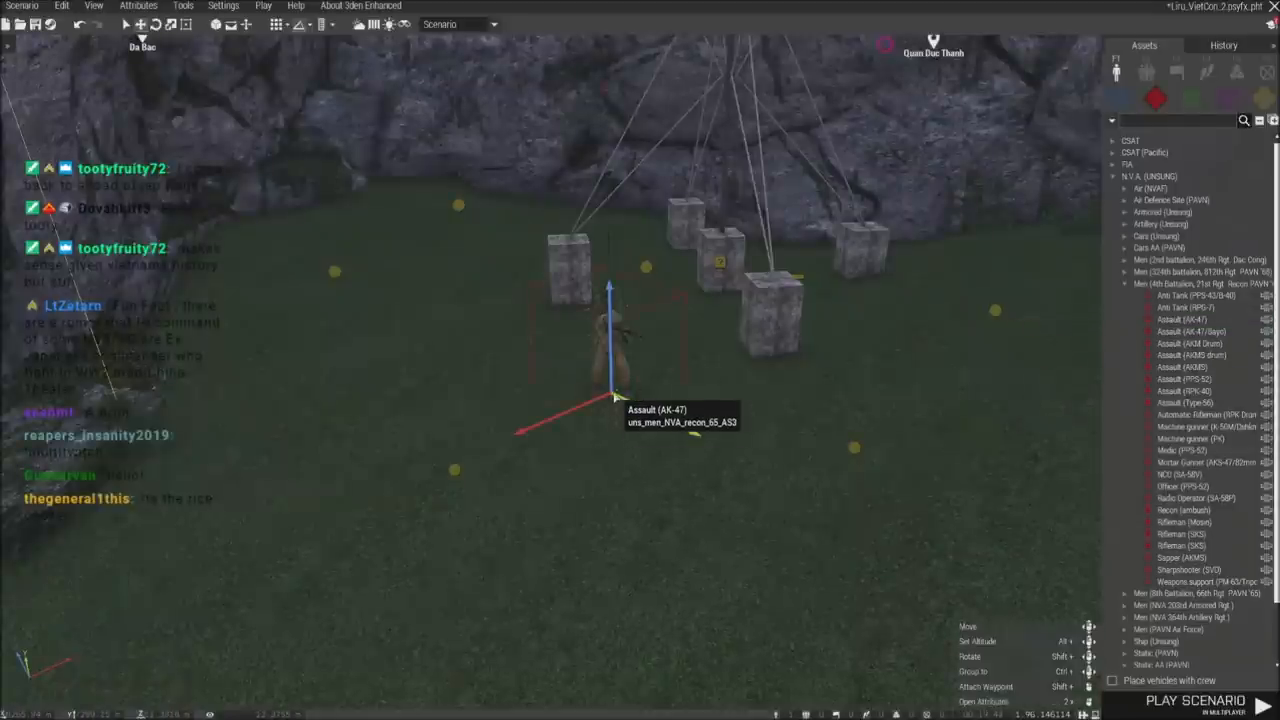
pyautogui.moveTo(610, 390); pyautogui.dragTo(755, 440)
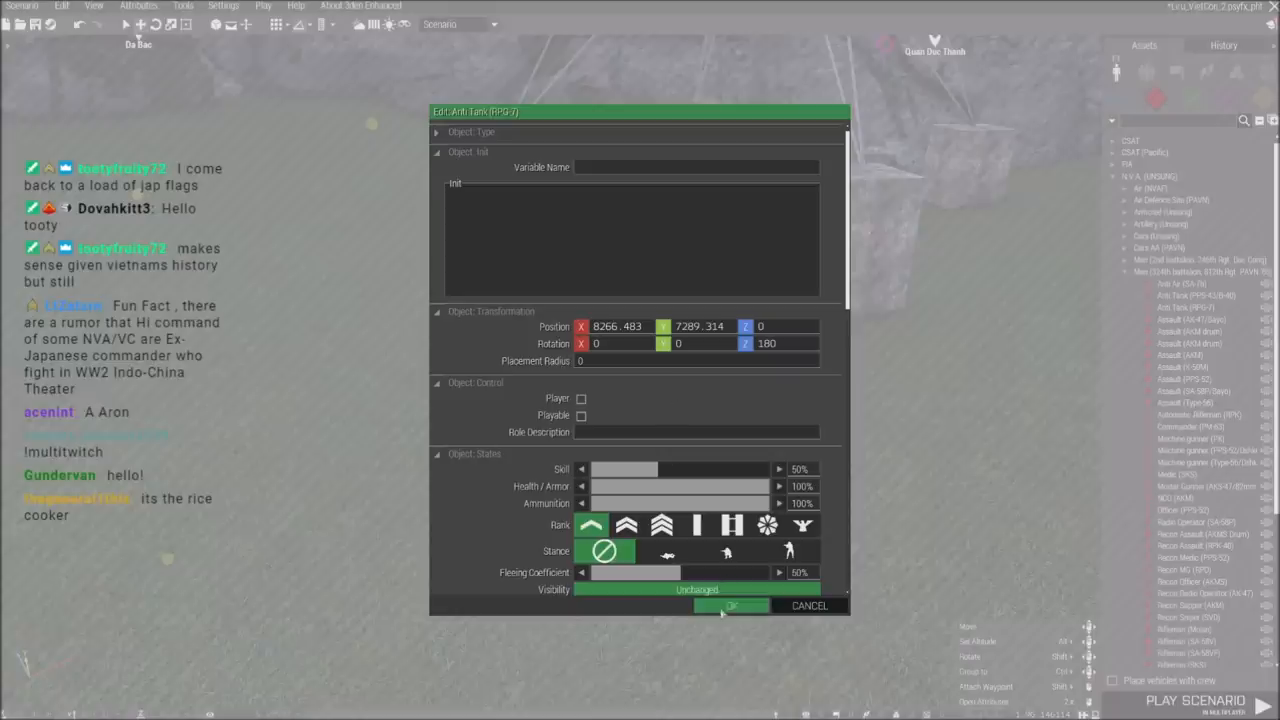
pyautogui.click(730, 605)
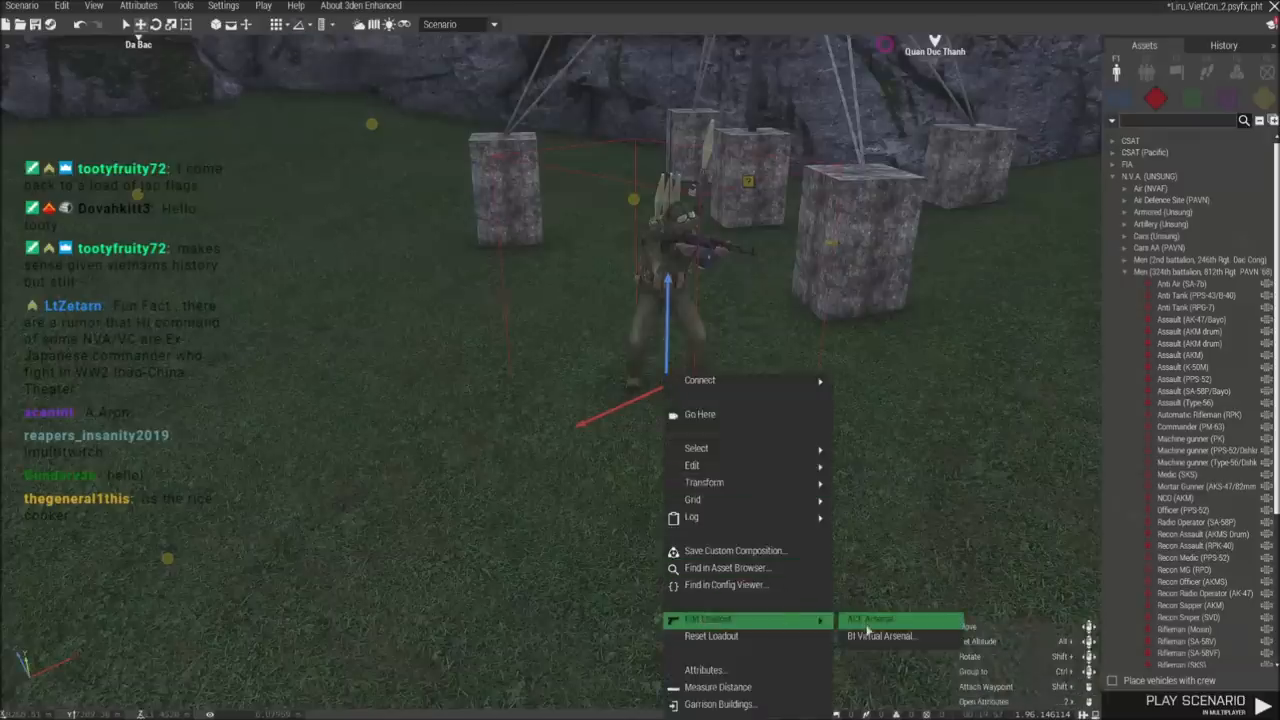
pyautogui.click(869, 619)
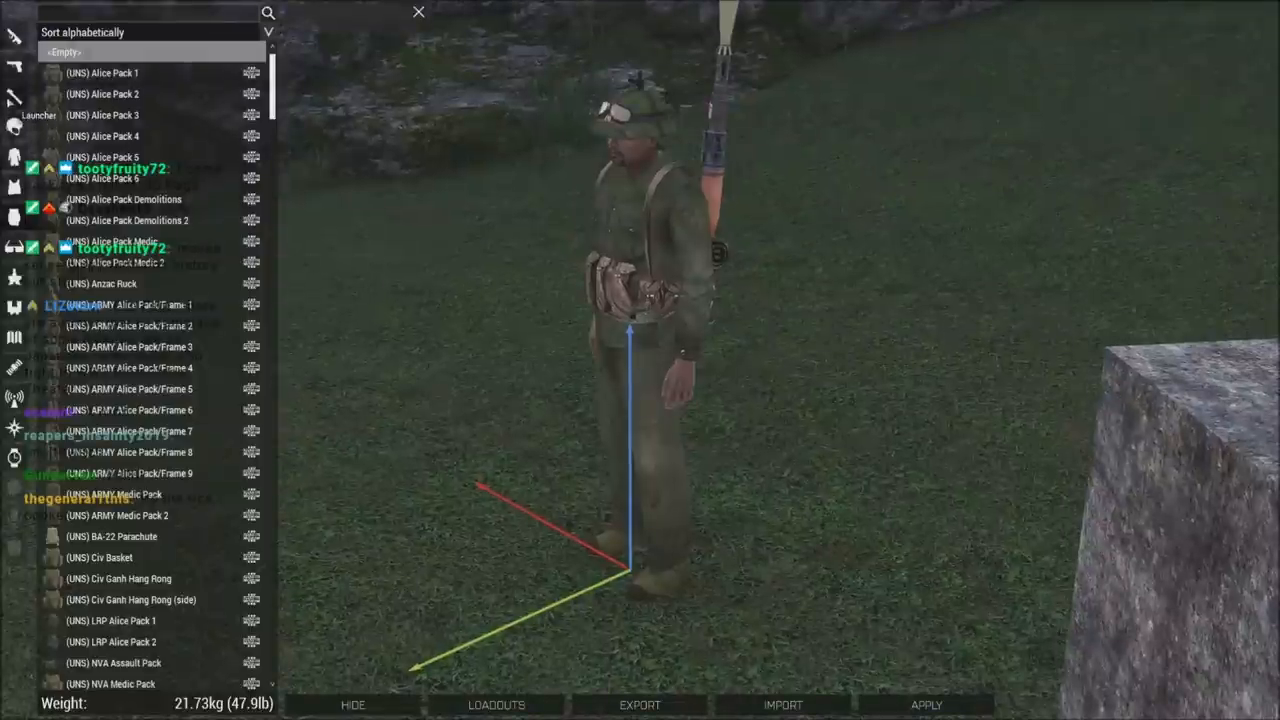
# Remove the soldier's launcher in the arsenal and close it
pyautogui.click(14, 92)
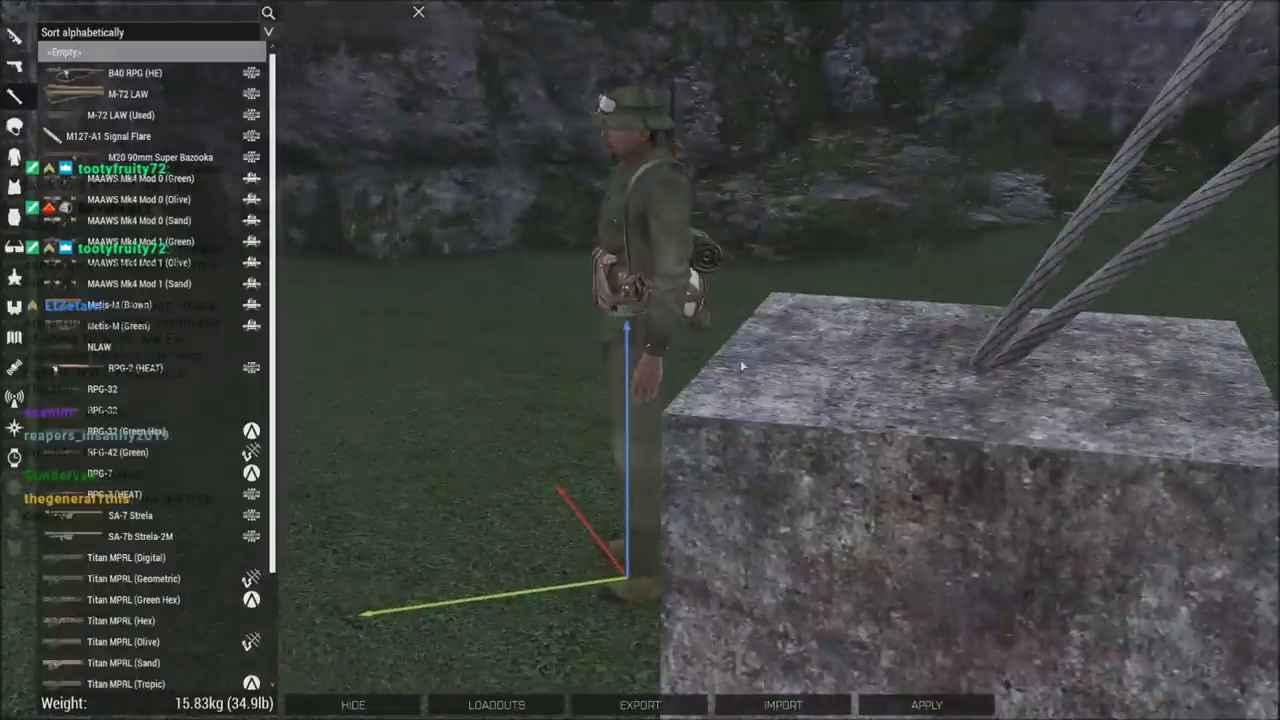
pyautogui.moveTo(673, 336)
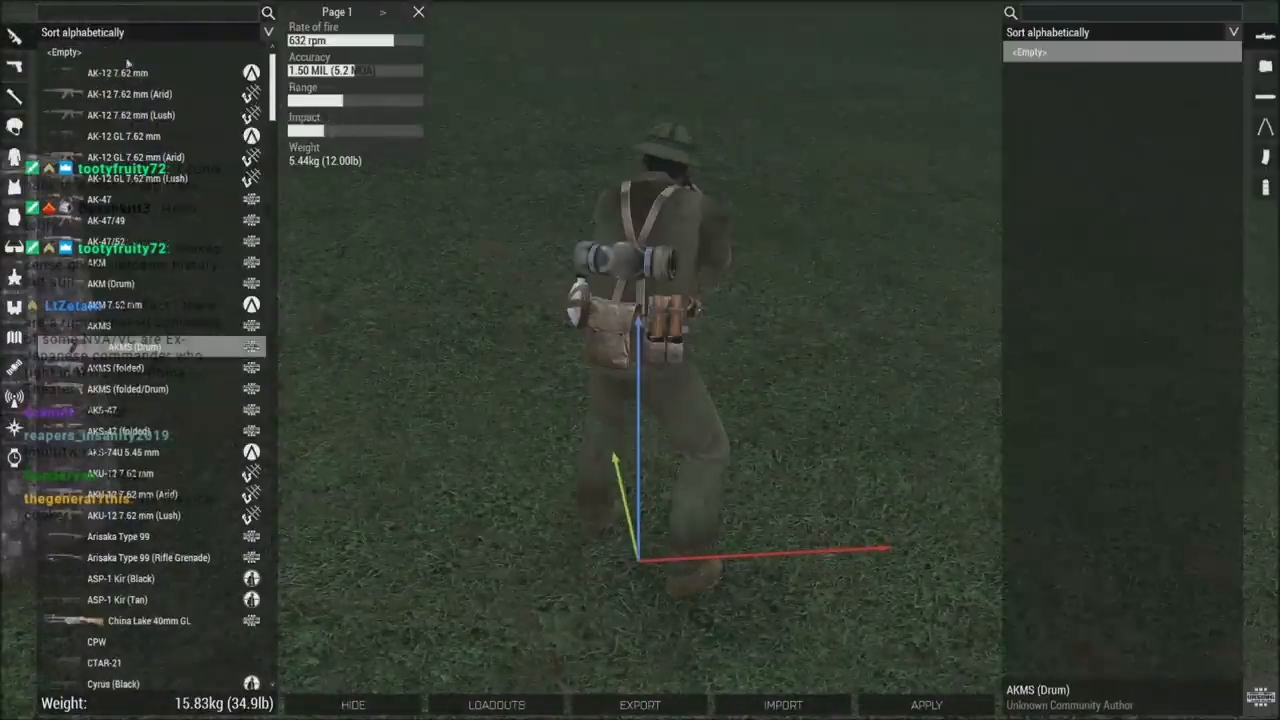
pyautogui.click(783, 704)
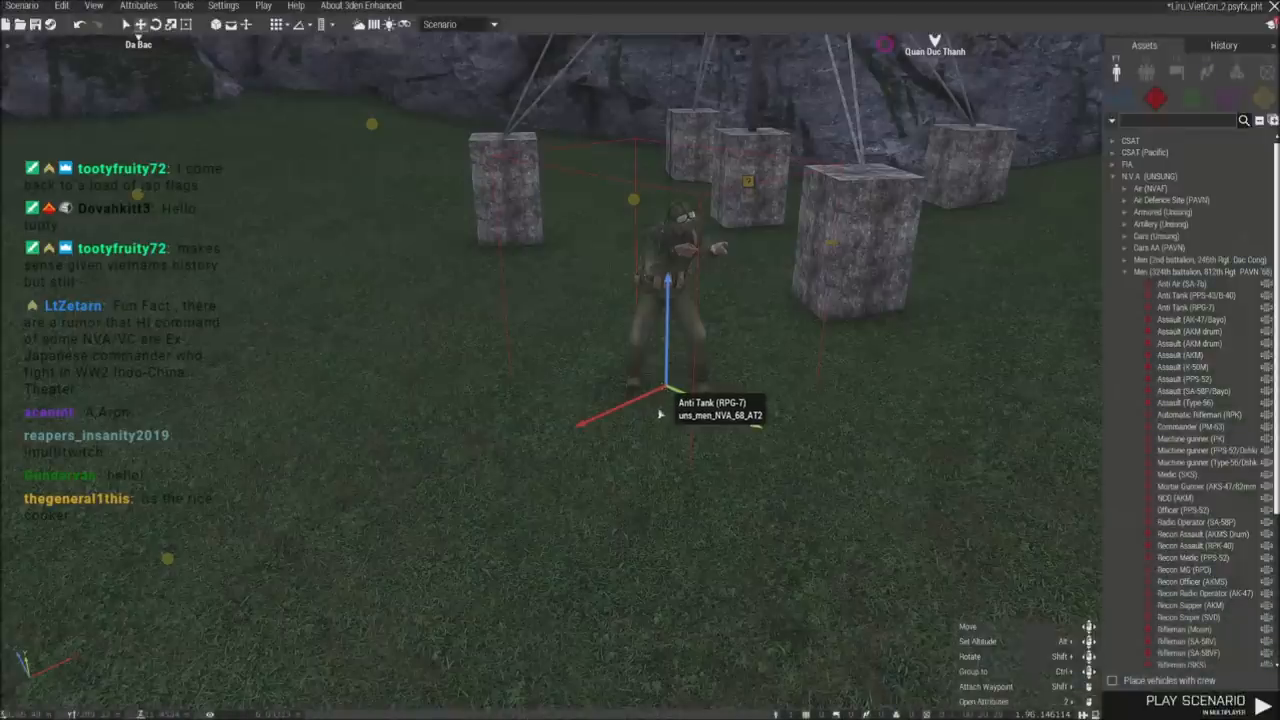
pyautogui.doubleClick(670, 300)
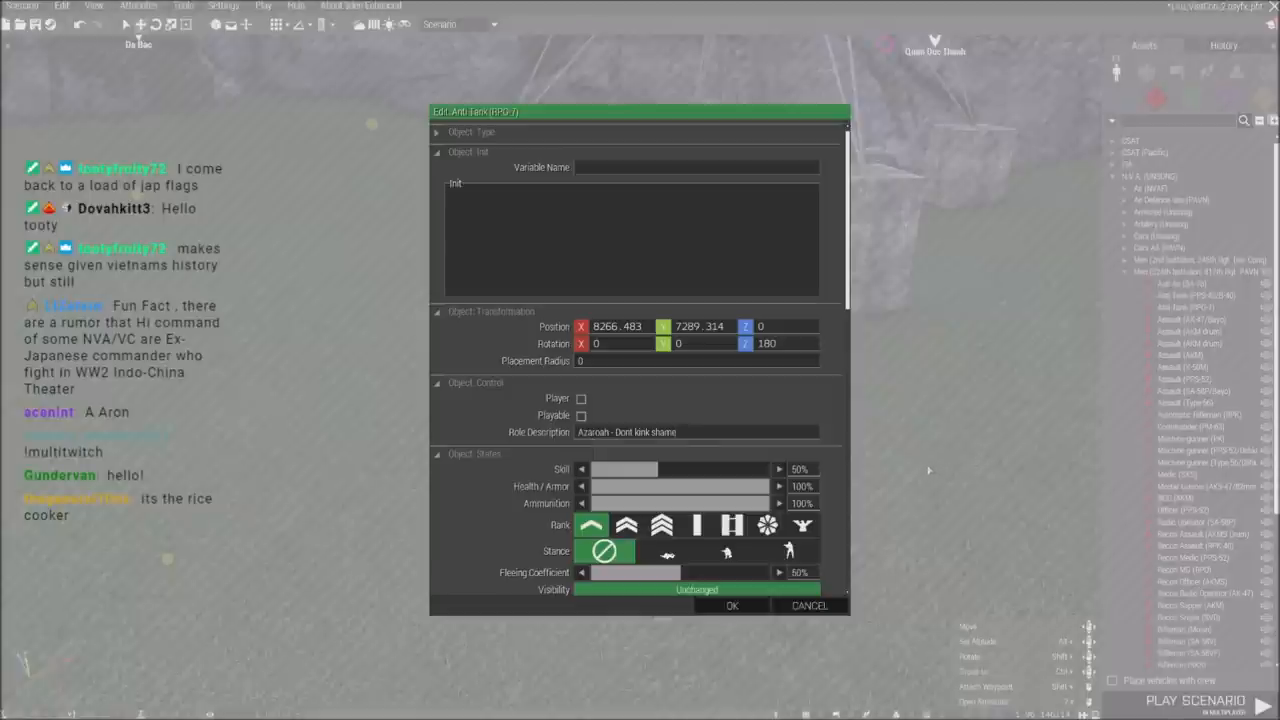
pyautogui.write('66666')
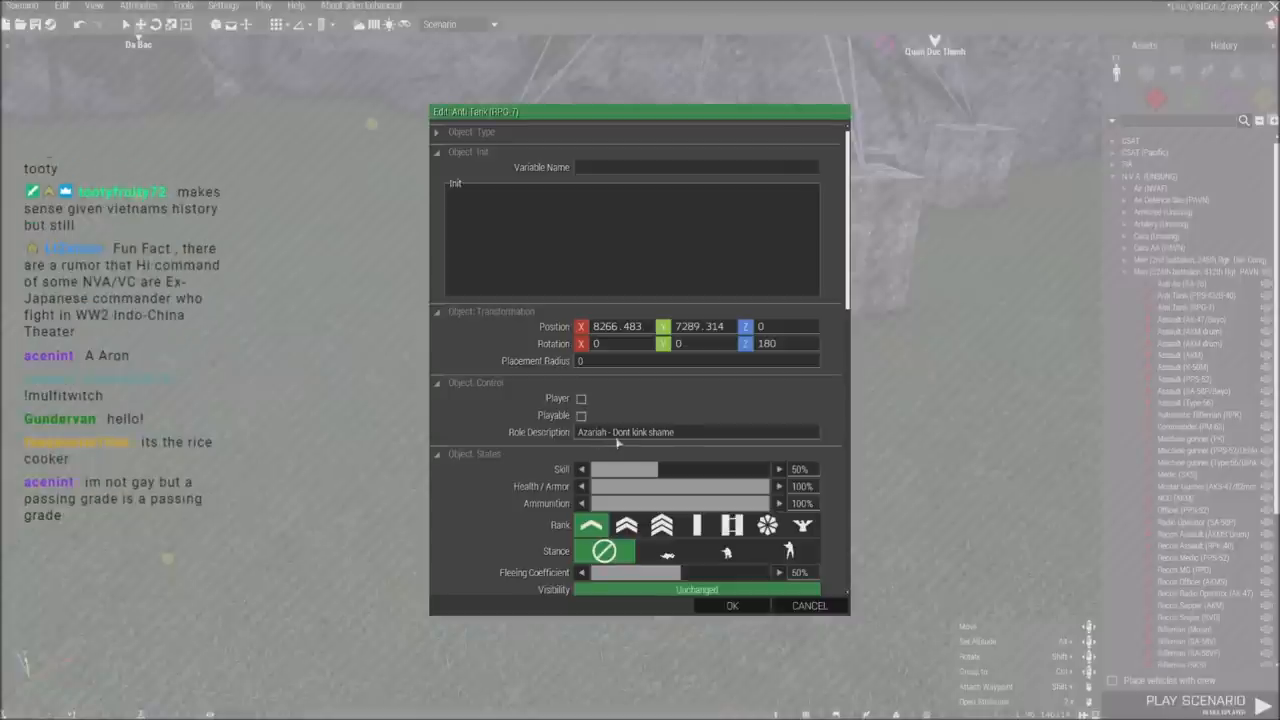
pyautogui.moveTo(591, 524)
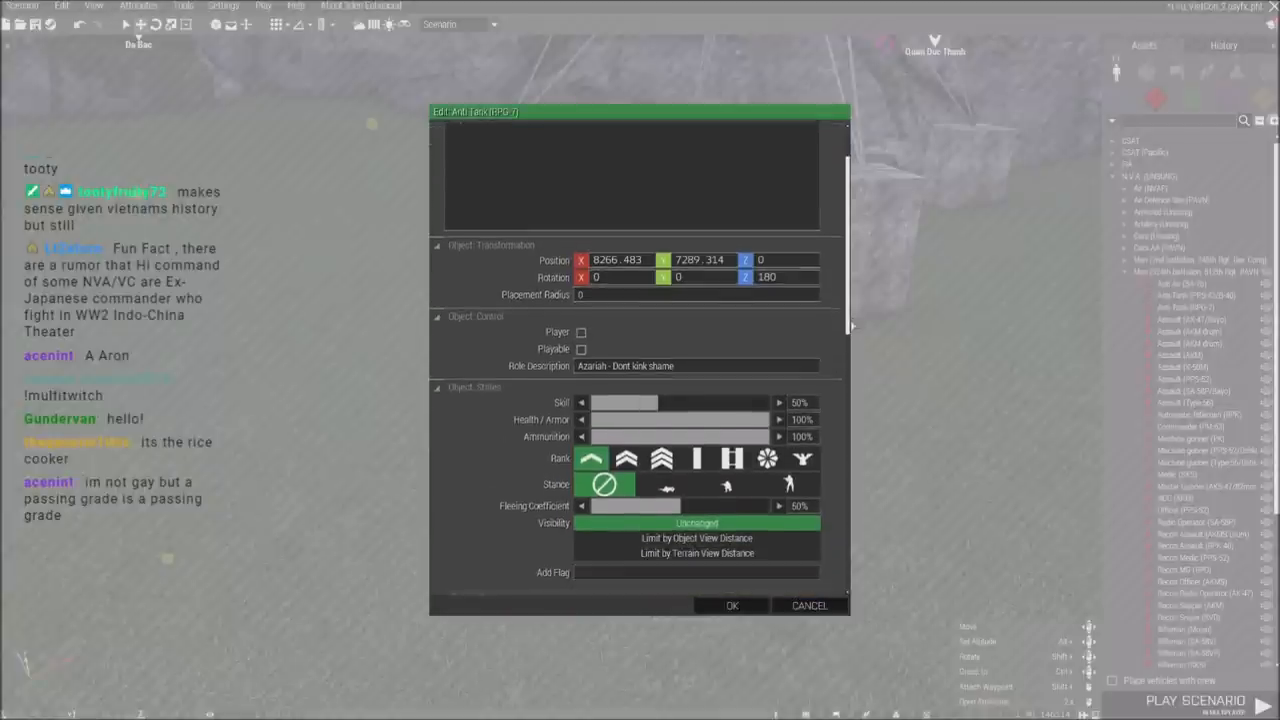
pyautogui.click(732, 605)
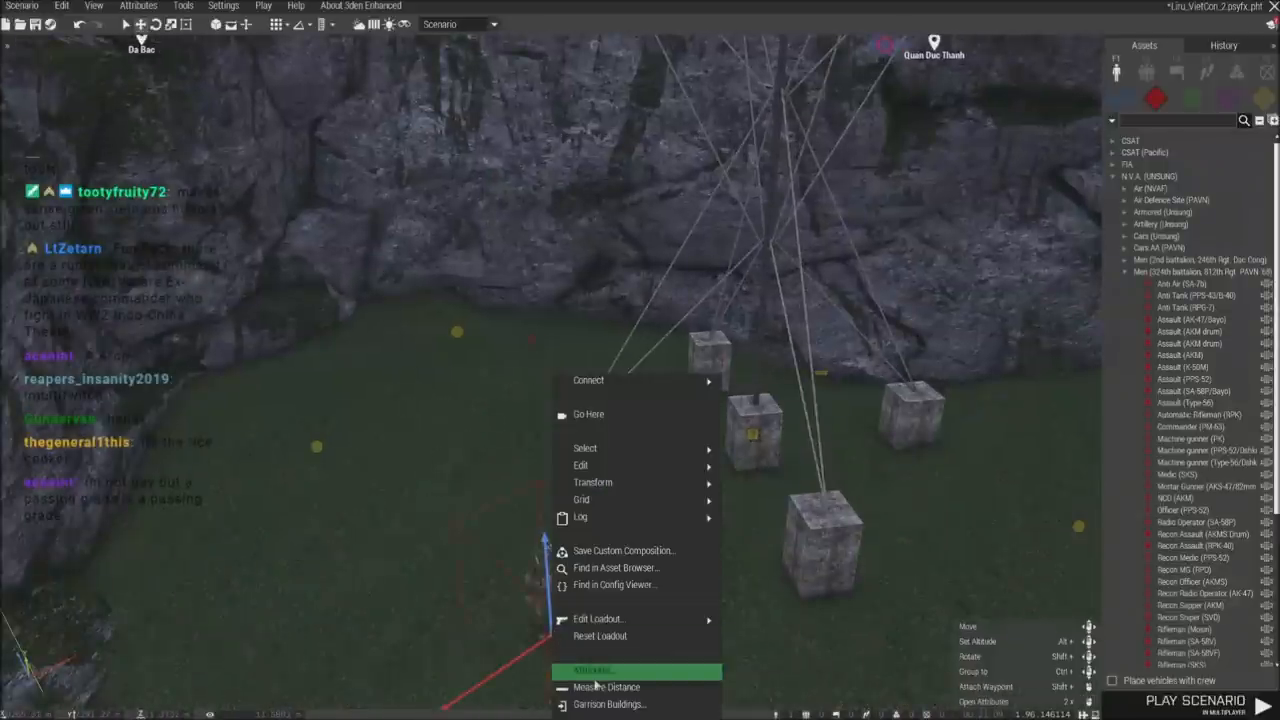
# Reopen the anti-tank soldier's Attributes and choose his animation
pyautogui.click(593, 670)
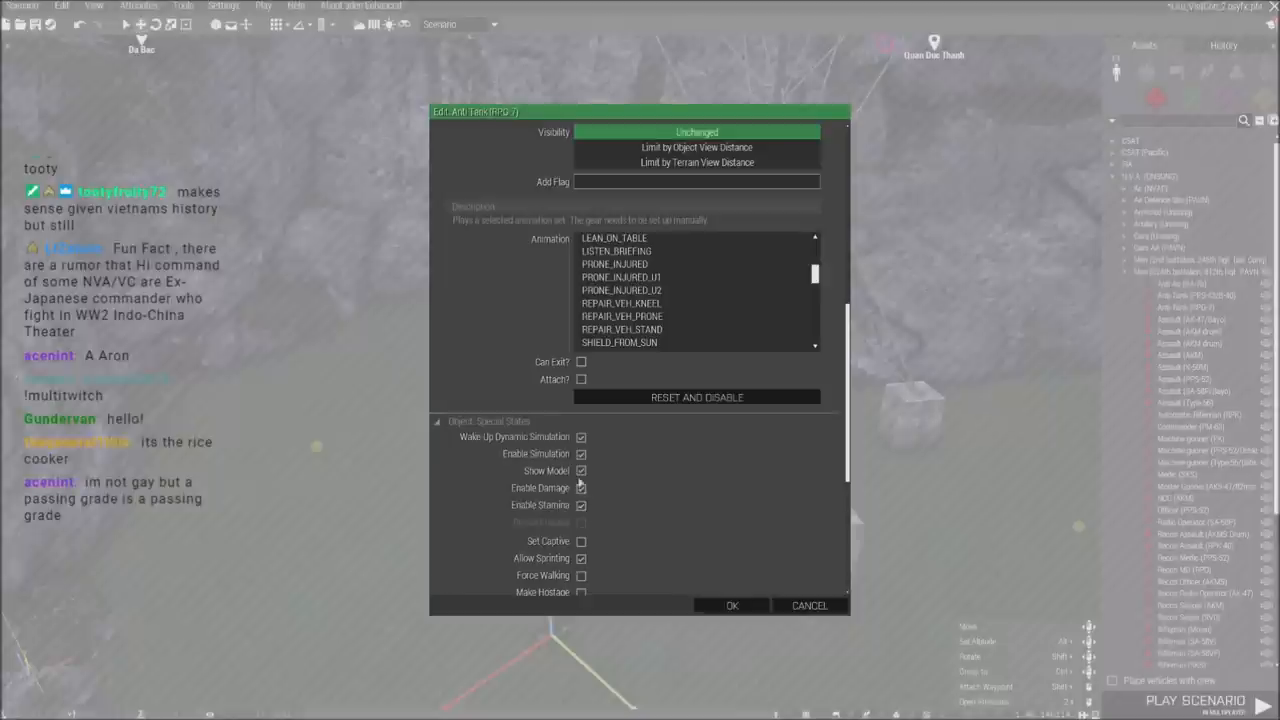
pyautogui.click(581, 488)
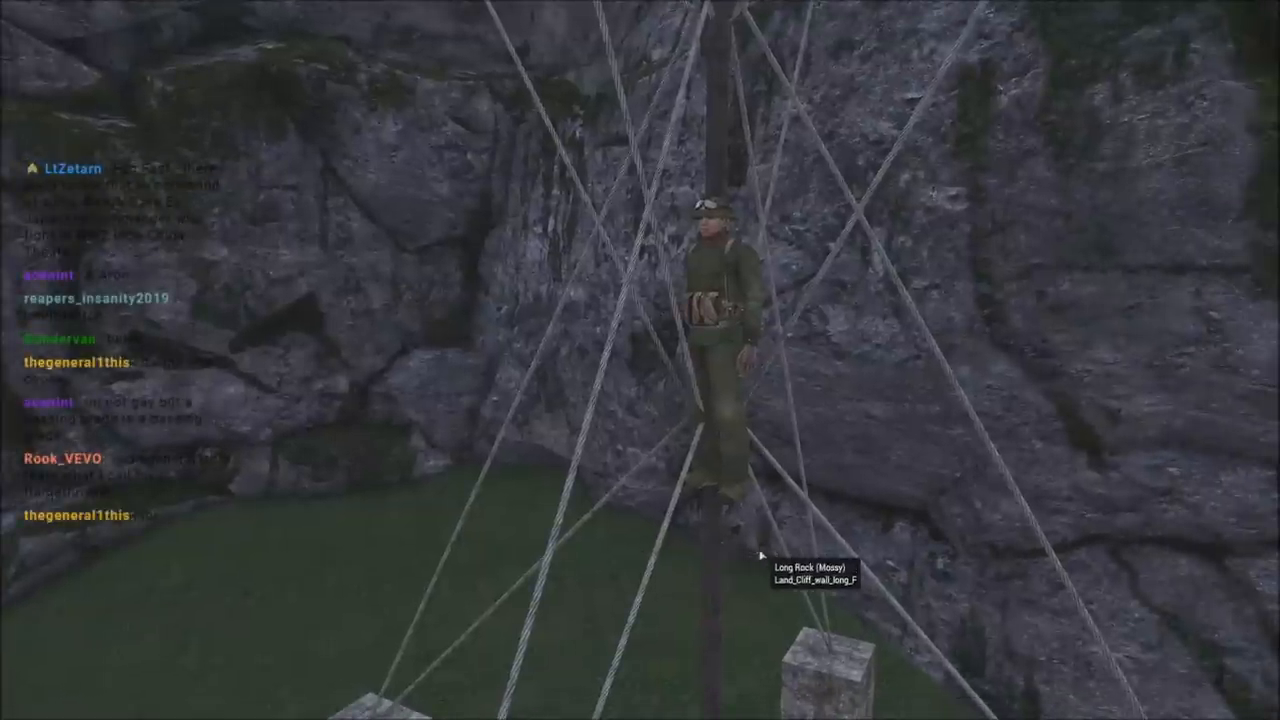
pyautogui.moveTo(757, 602)
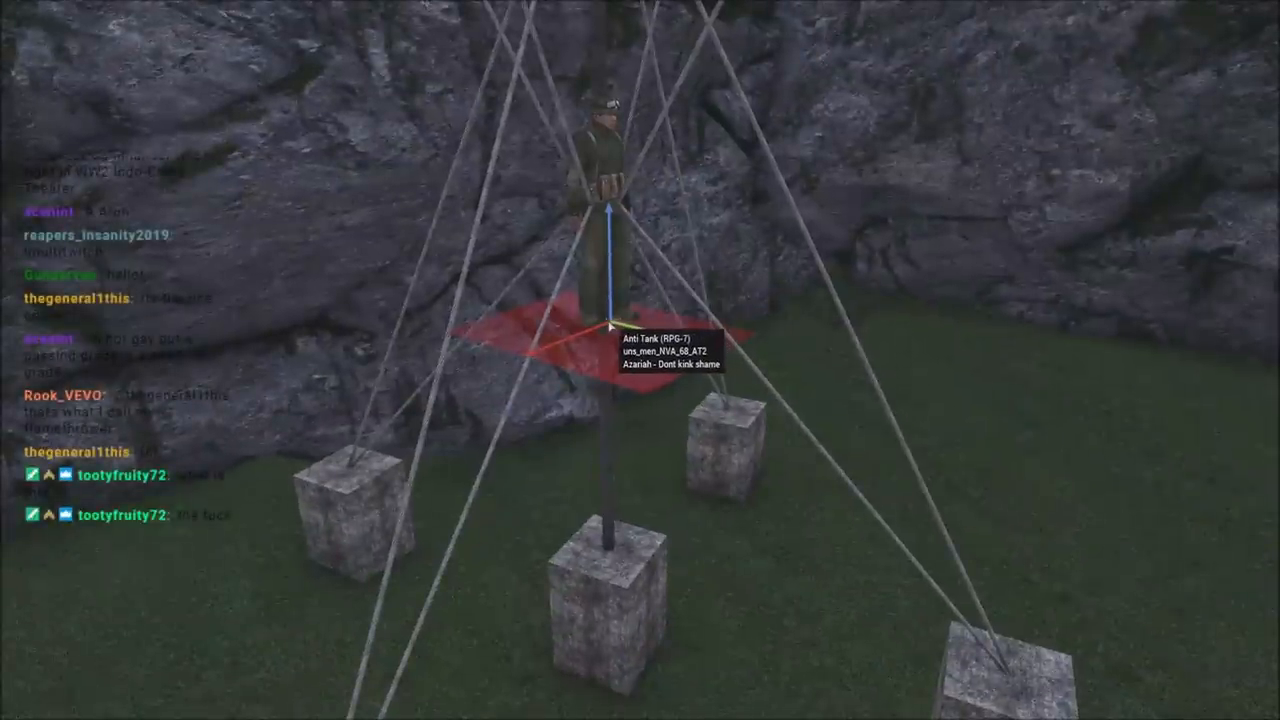
# Set the animation attribute for the soldier on the roped pole
pyautogui.rightClick(610, 328)
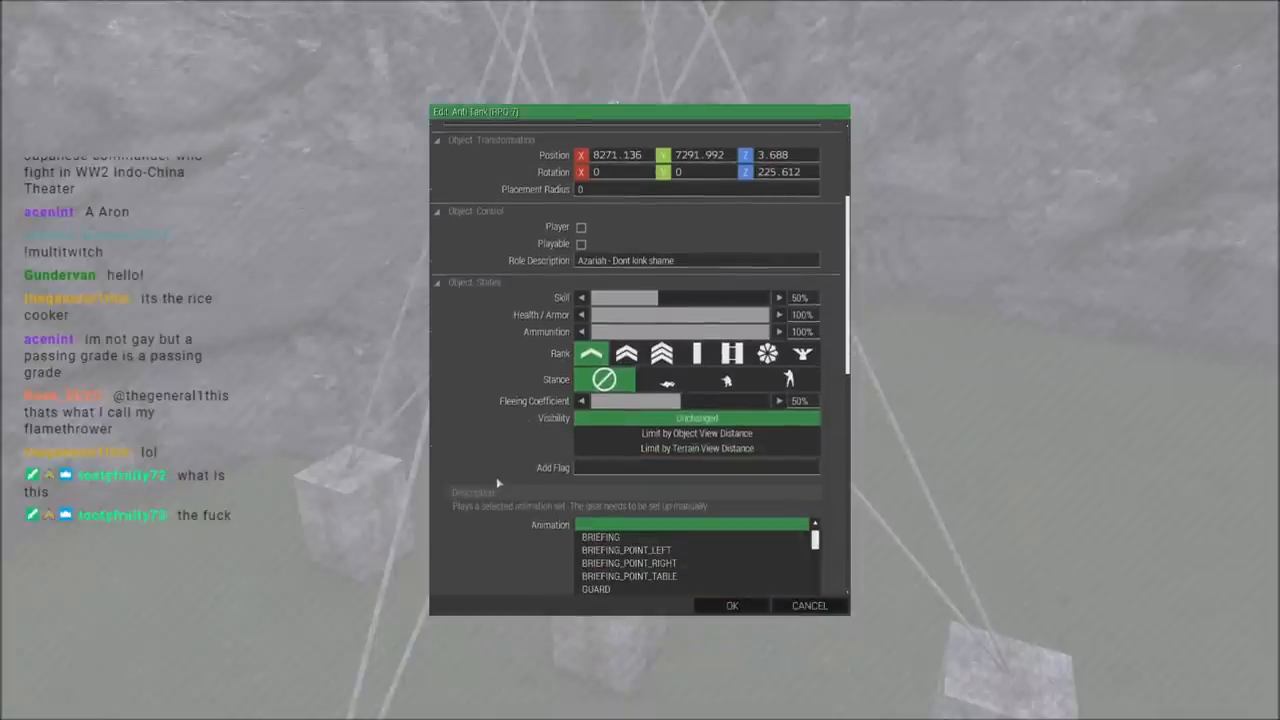
pyautogui.click(731, 605)
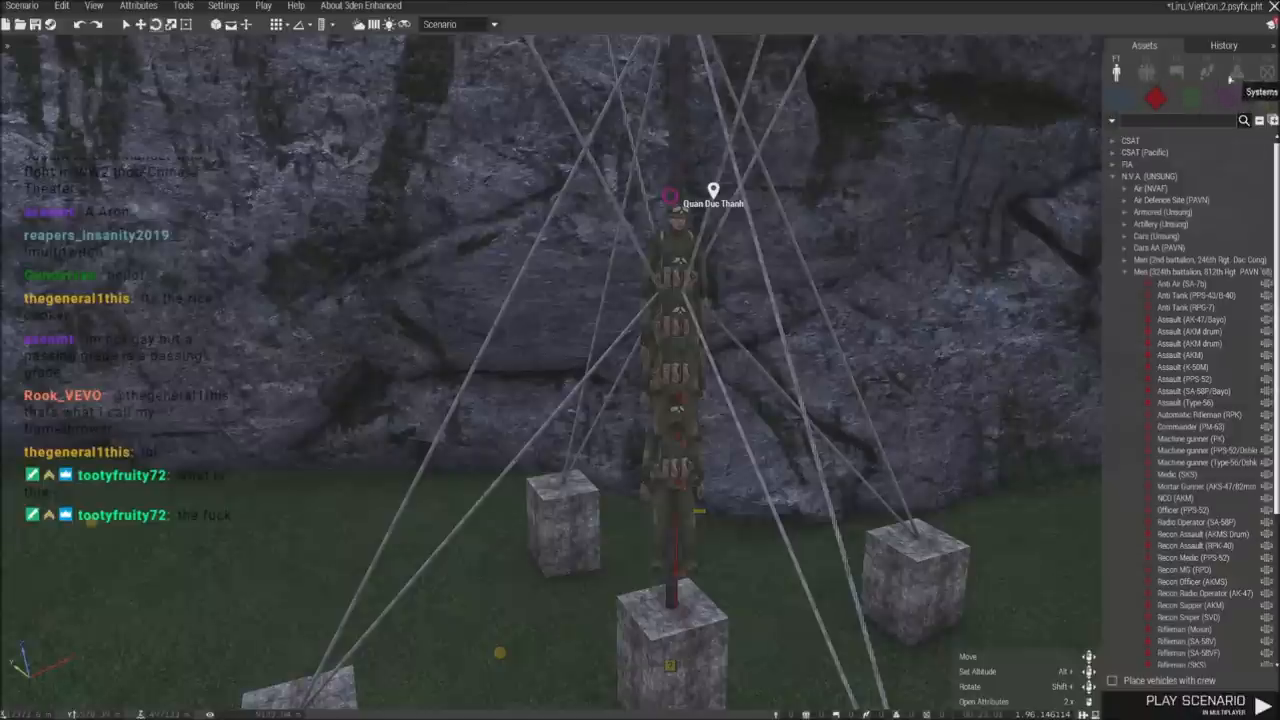
# Copy a stacked anti-tank soldier sideways to form the cross's two arms across the pole
pyautogui.click(302, 23)
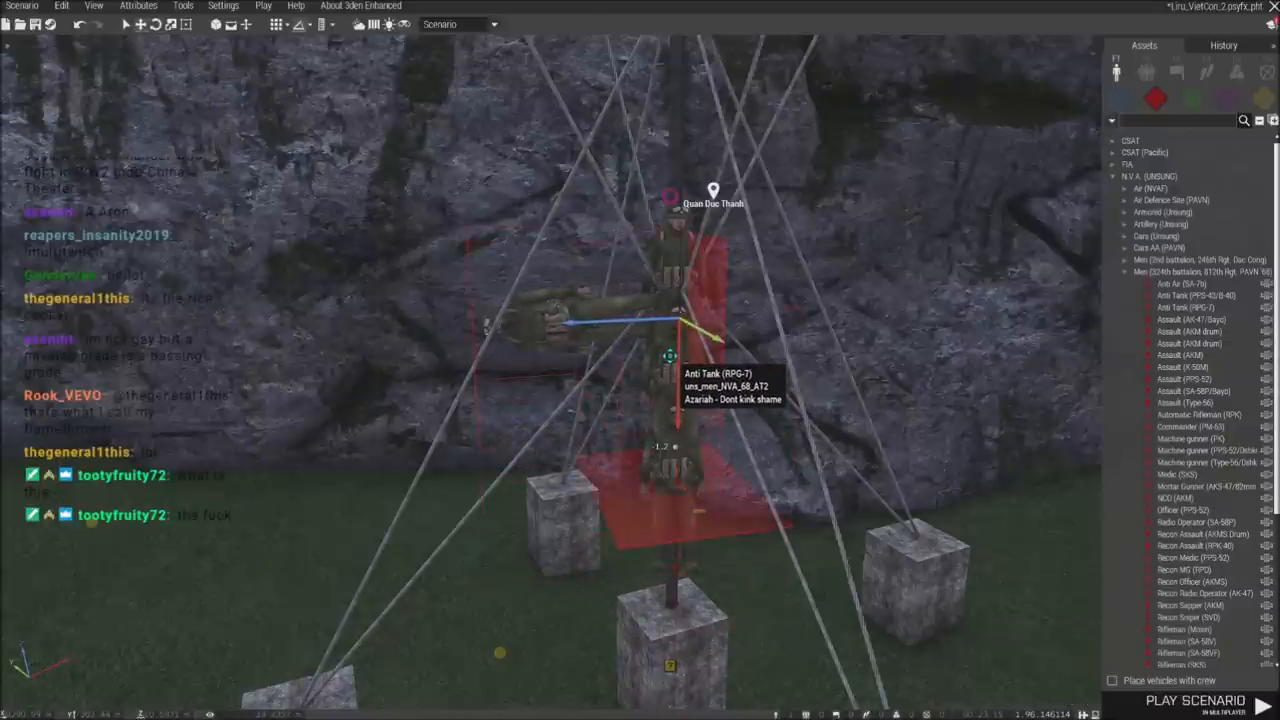
pyautogui.rightClick(670, 330)
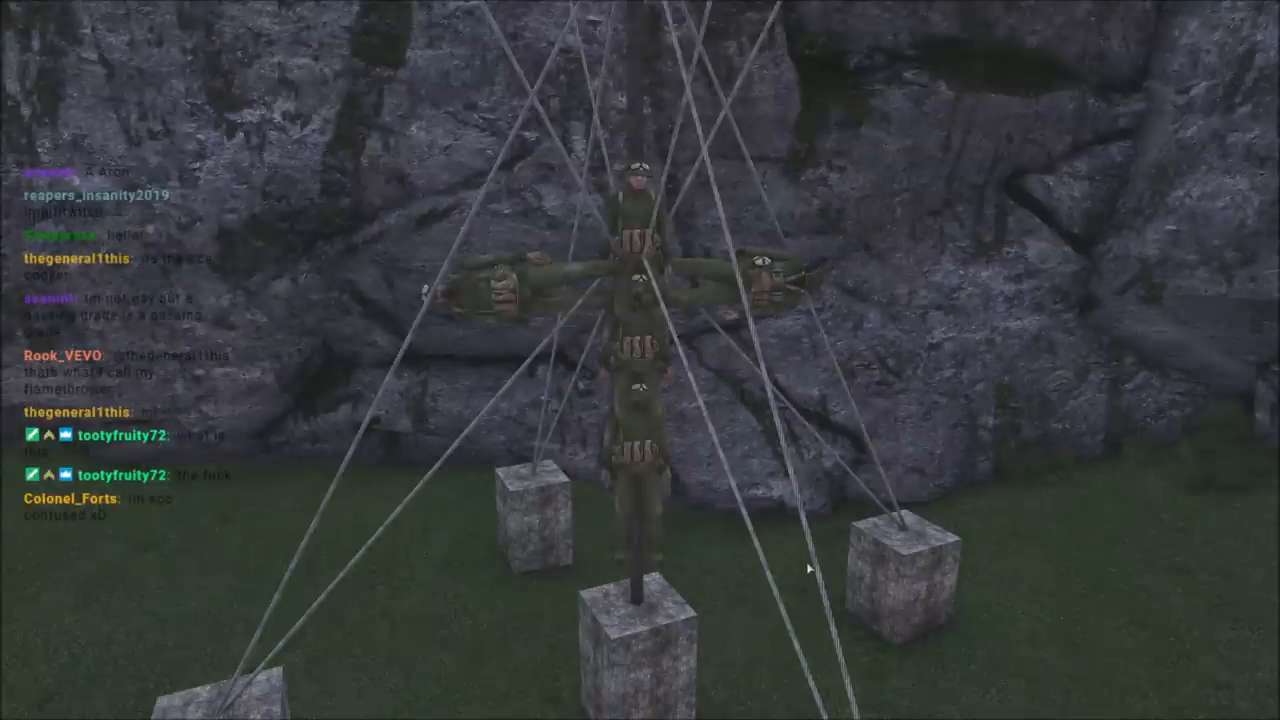
pyautogui.moveTo(807, 573)
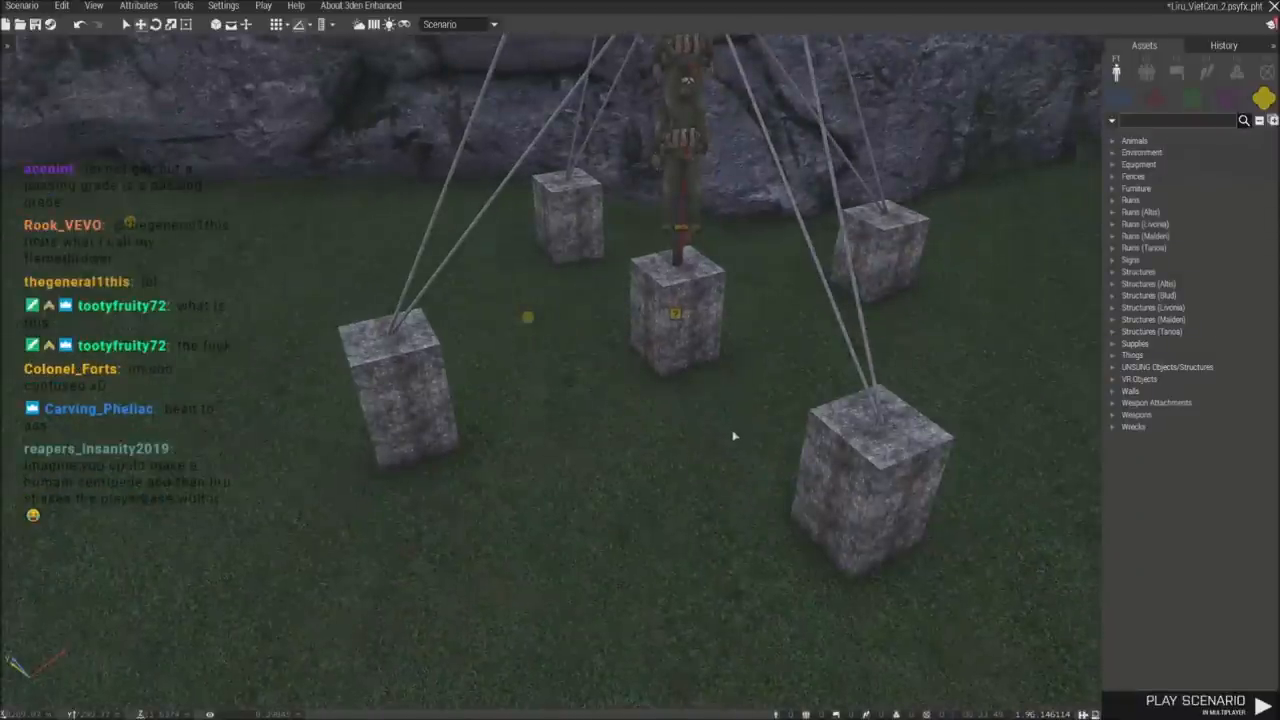
pyautogui.moveTo(1105, 351)
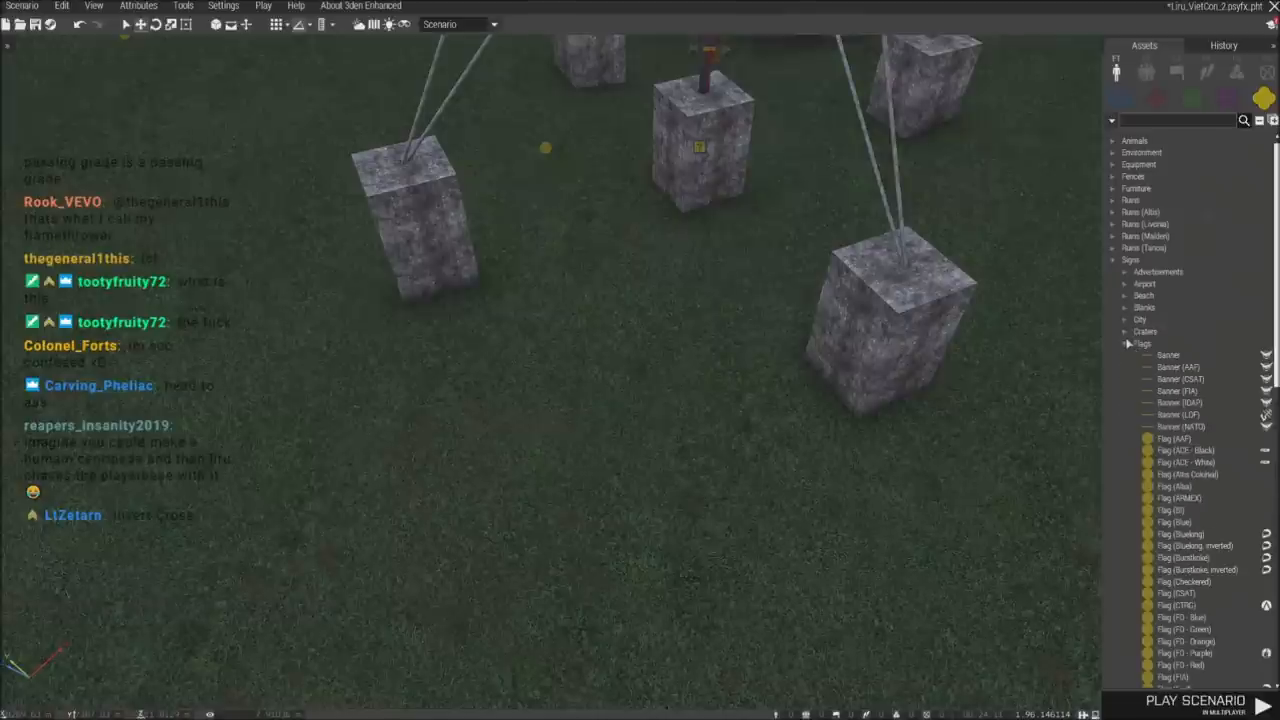
# Expand the Signs > Blanks category in the props library to find the User Texture board
pyautogui.click(1127, 331)
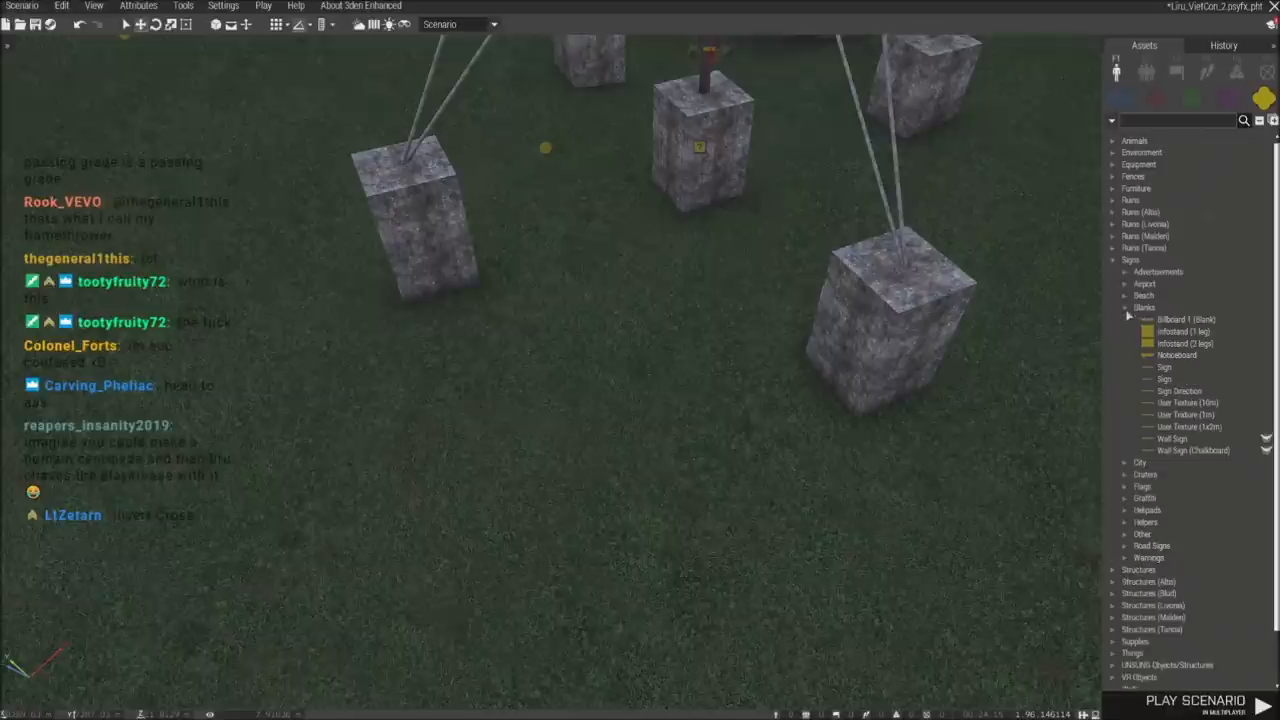
pyautogui.moveTo(1177, 355)
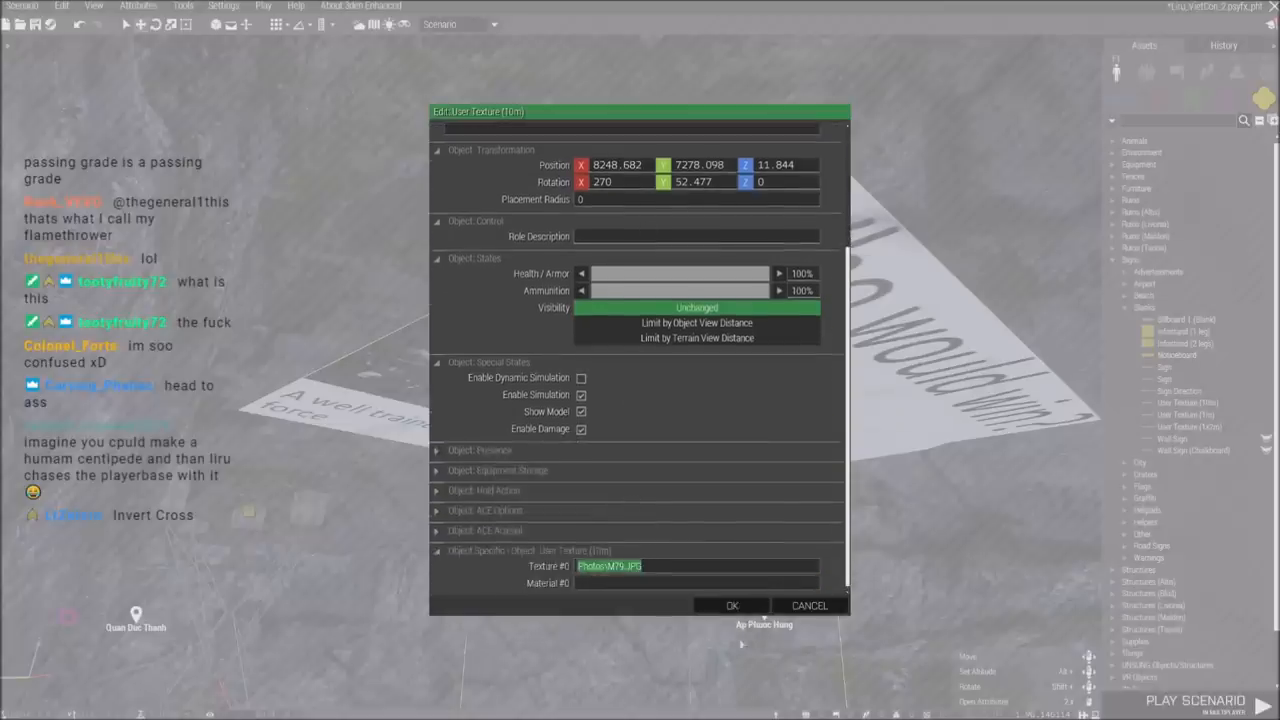
# Set the sign's Texture #0 to the custom image path
pyautogui.click(731, 605)
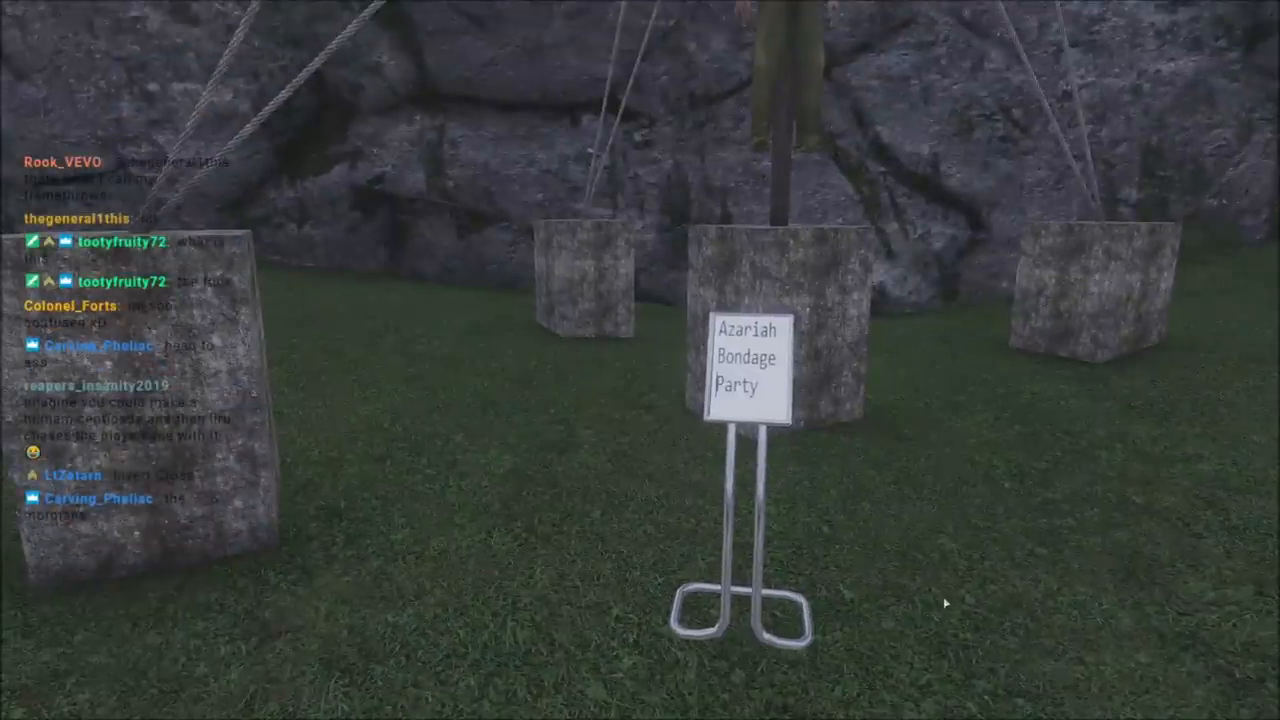
pyautogui.moveTo(948, 603)
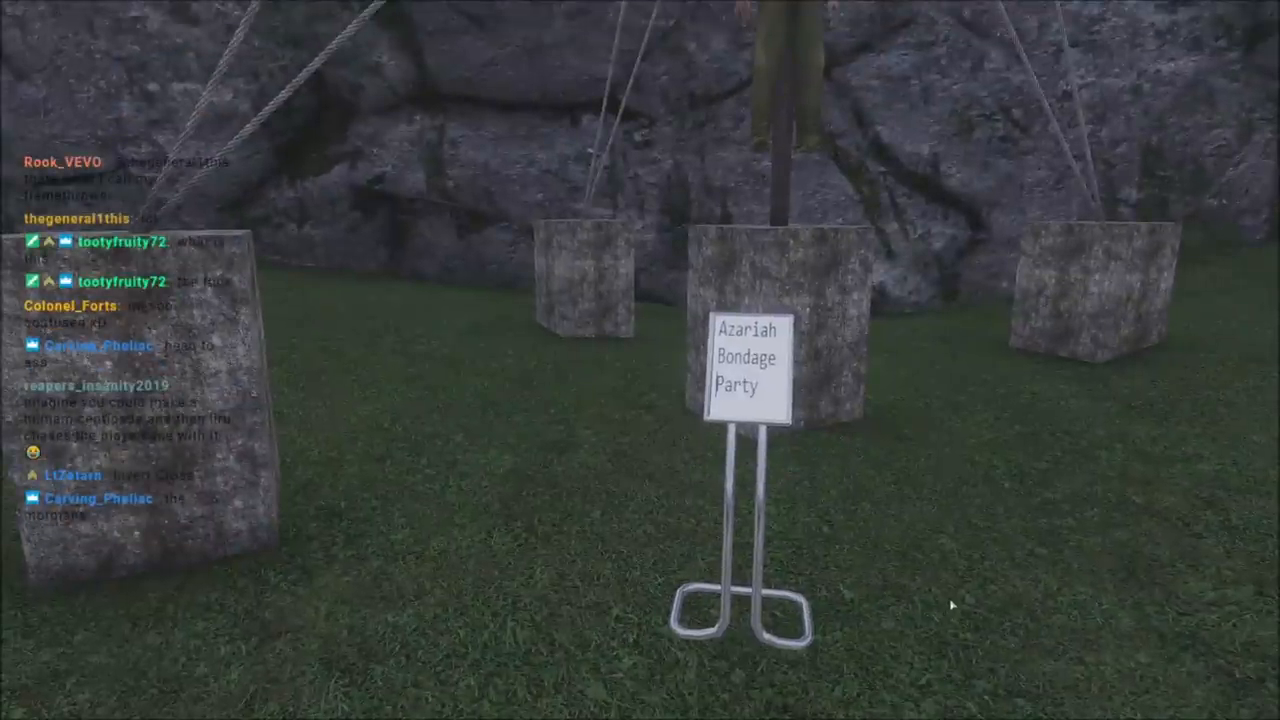